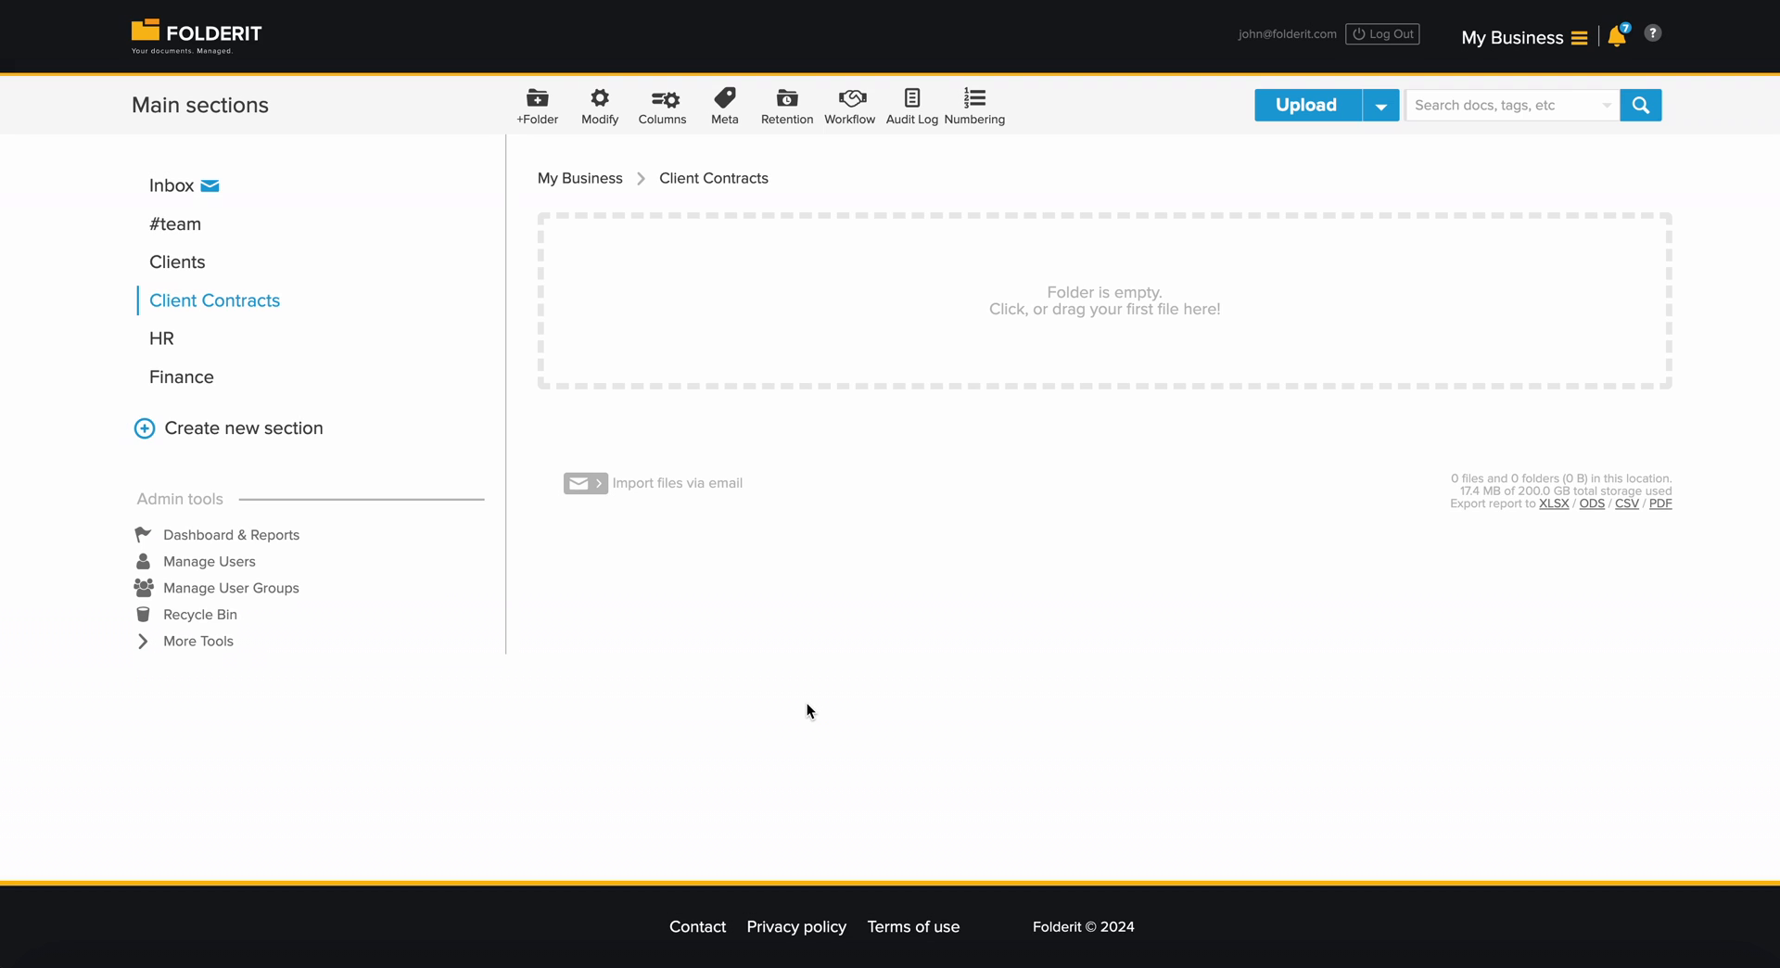
{"action": "mouse_move", "coordinate": [800, 708]}
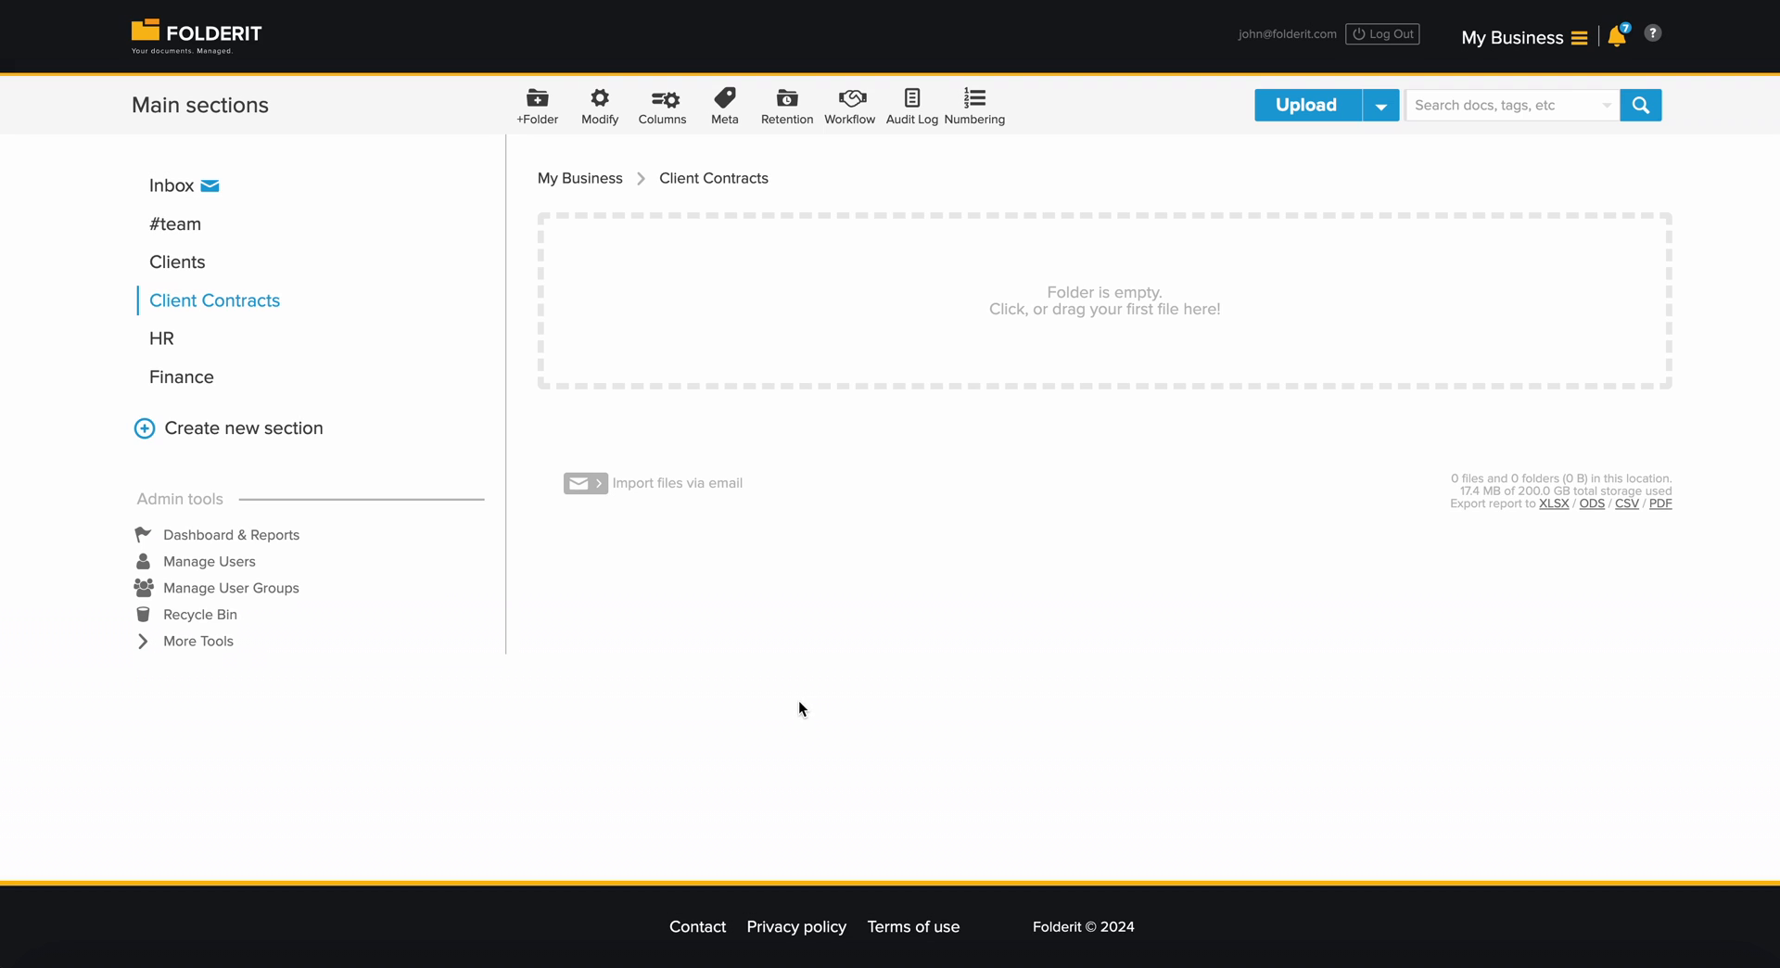
{"action": "mouse_move", "coordinate": [536, 297]}
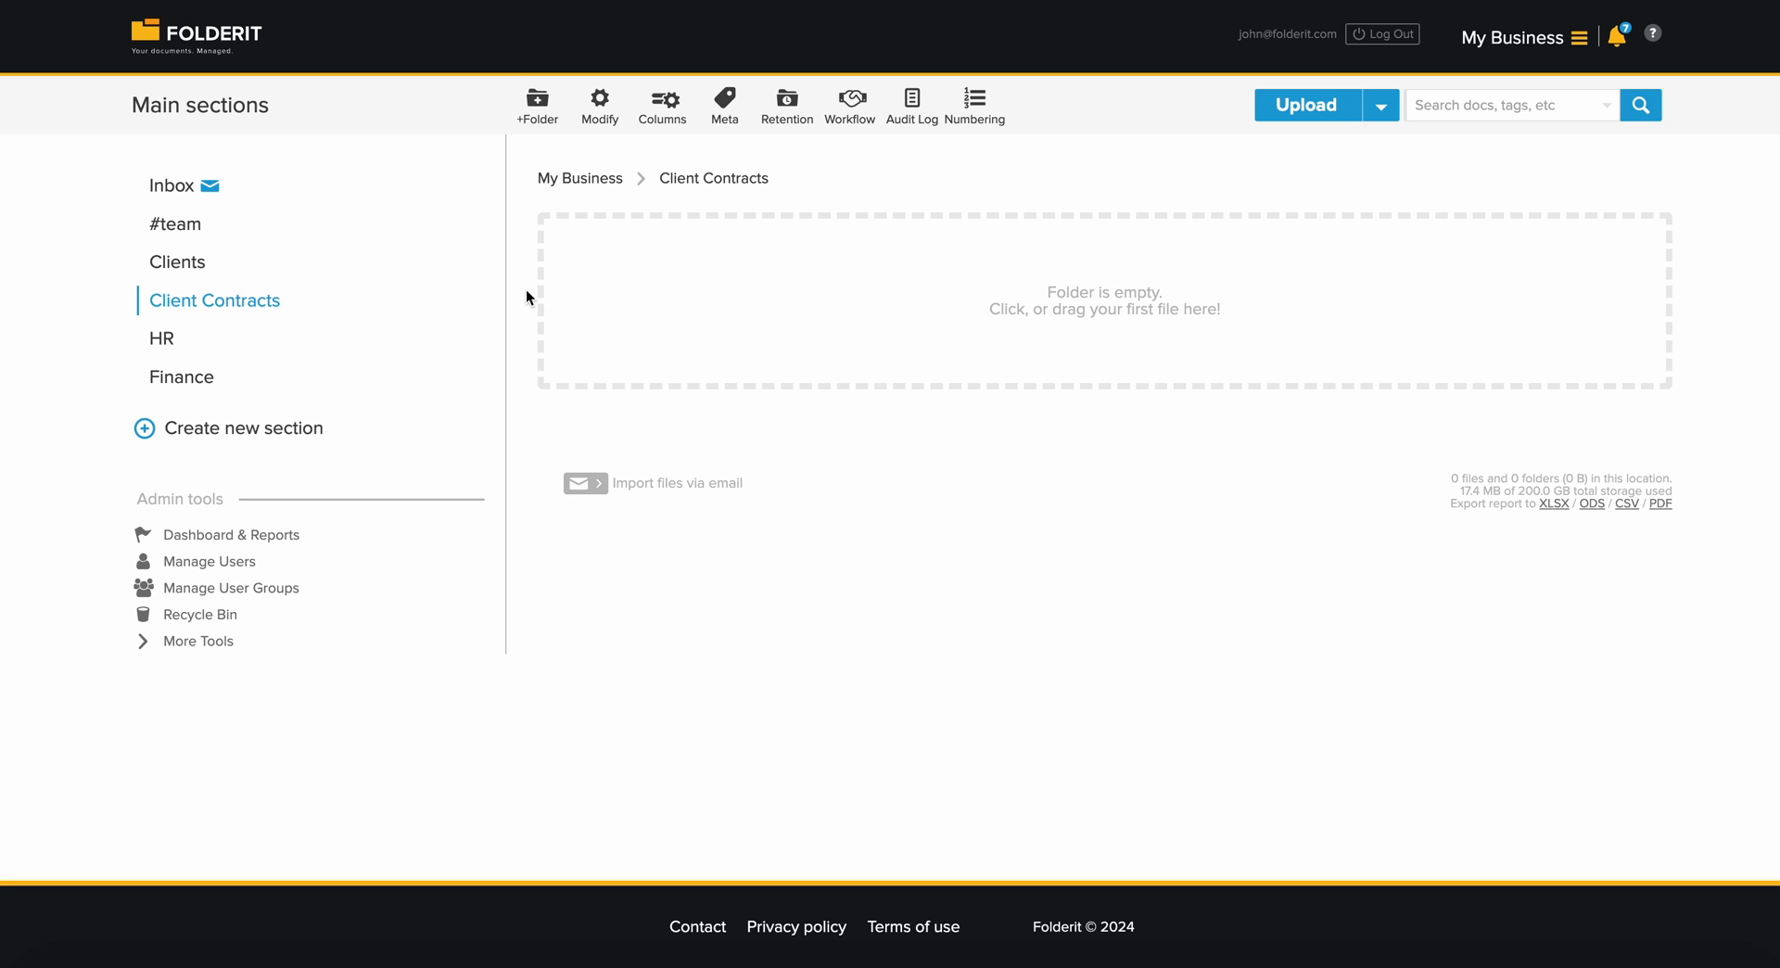
Step: Activate automated numbering on Client Contracts, named Client Contract Registry
{"action": "left_click", "coordinate": [471, 300]}
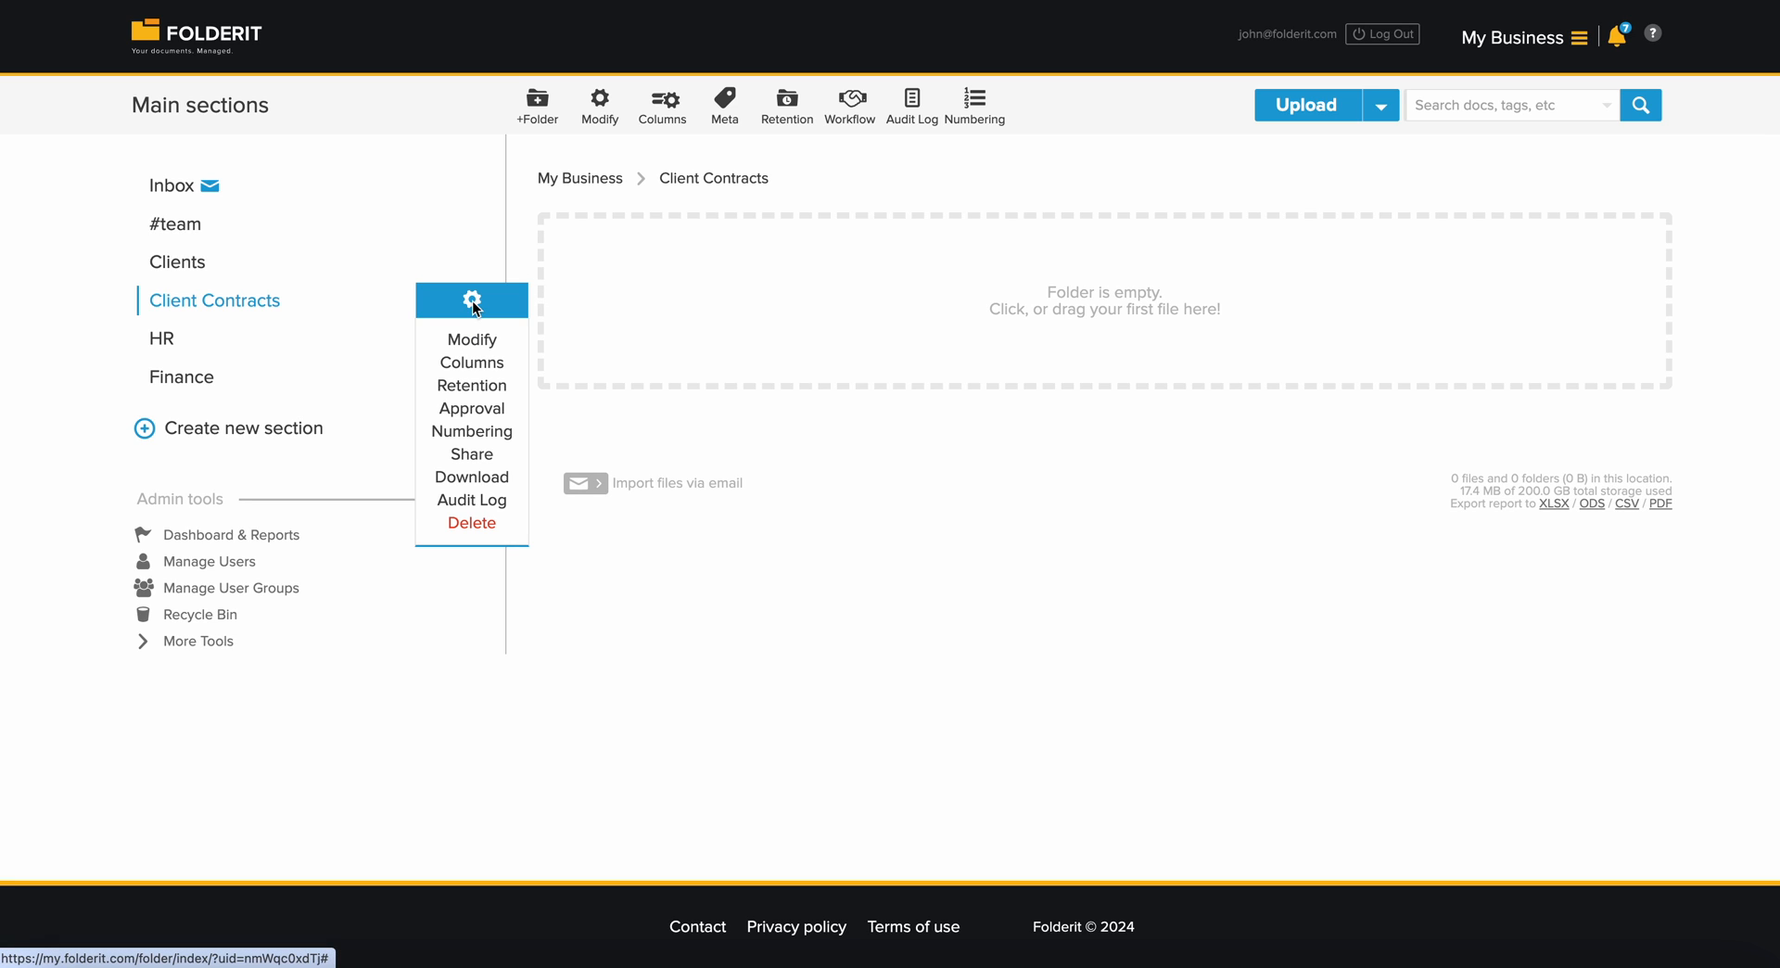
{"action": "mouse_move", "coordinate": [471, 432]}
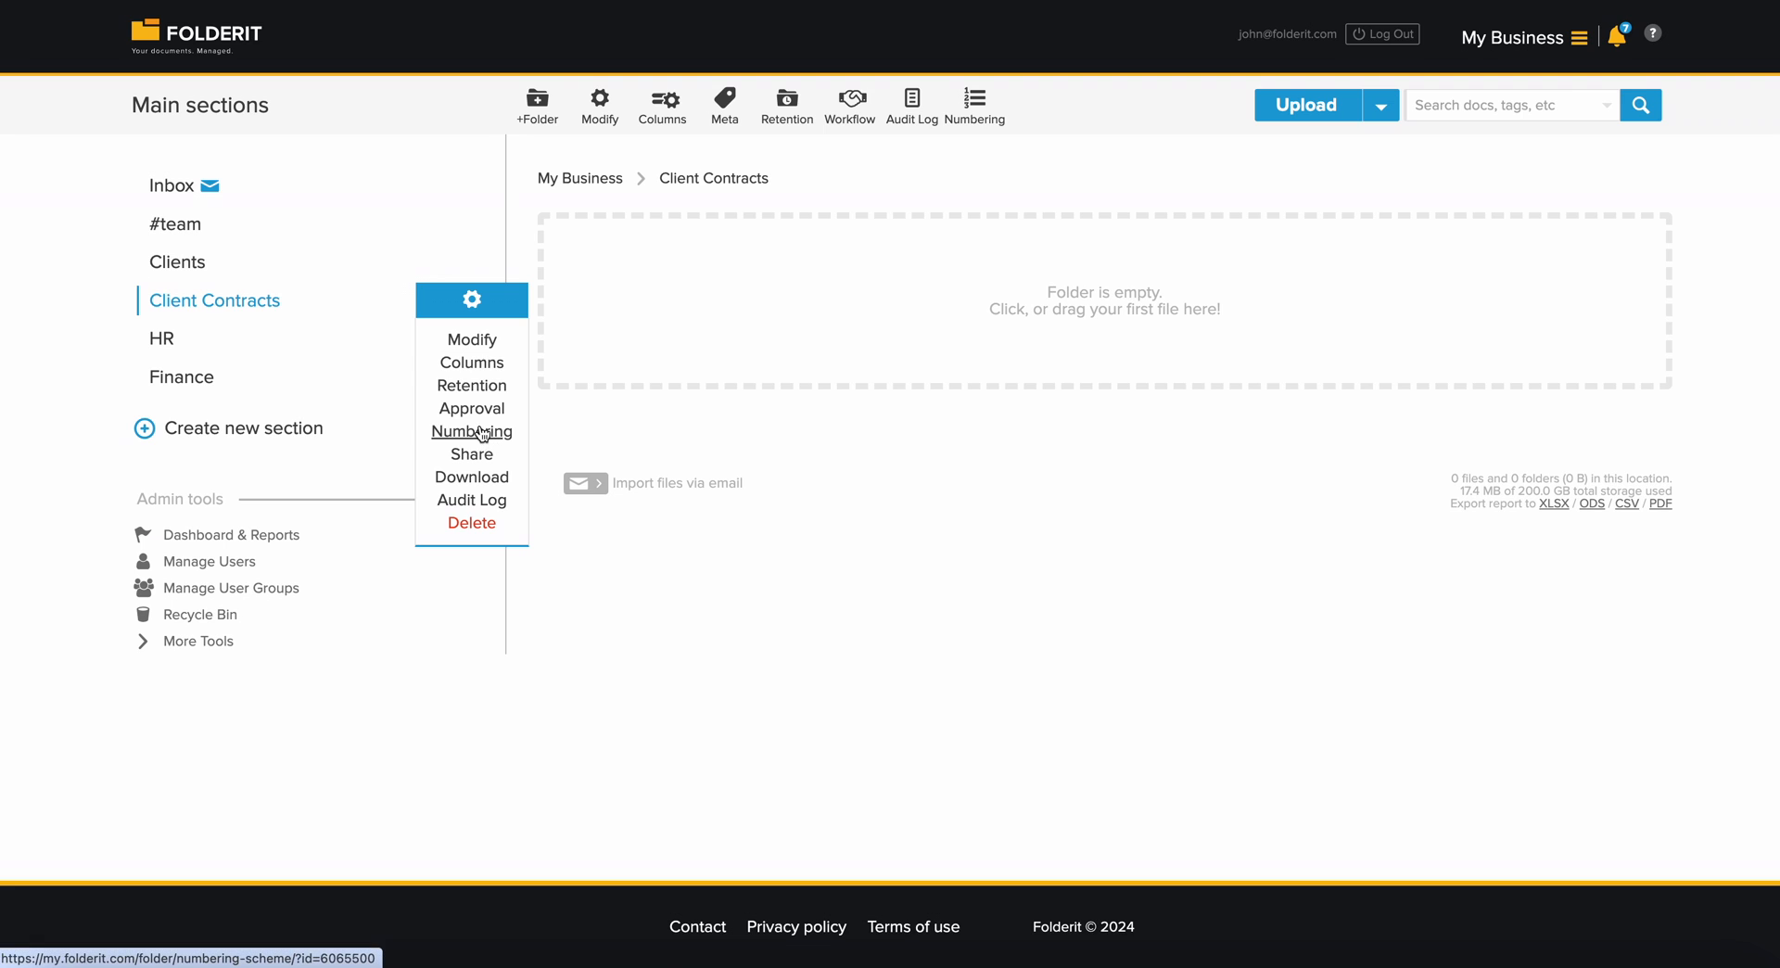
{"action": "left_click", "coordinate": [471, 431]}
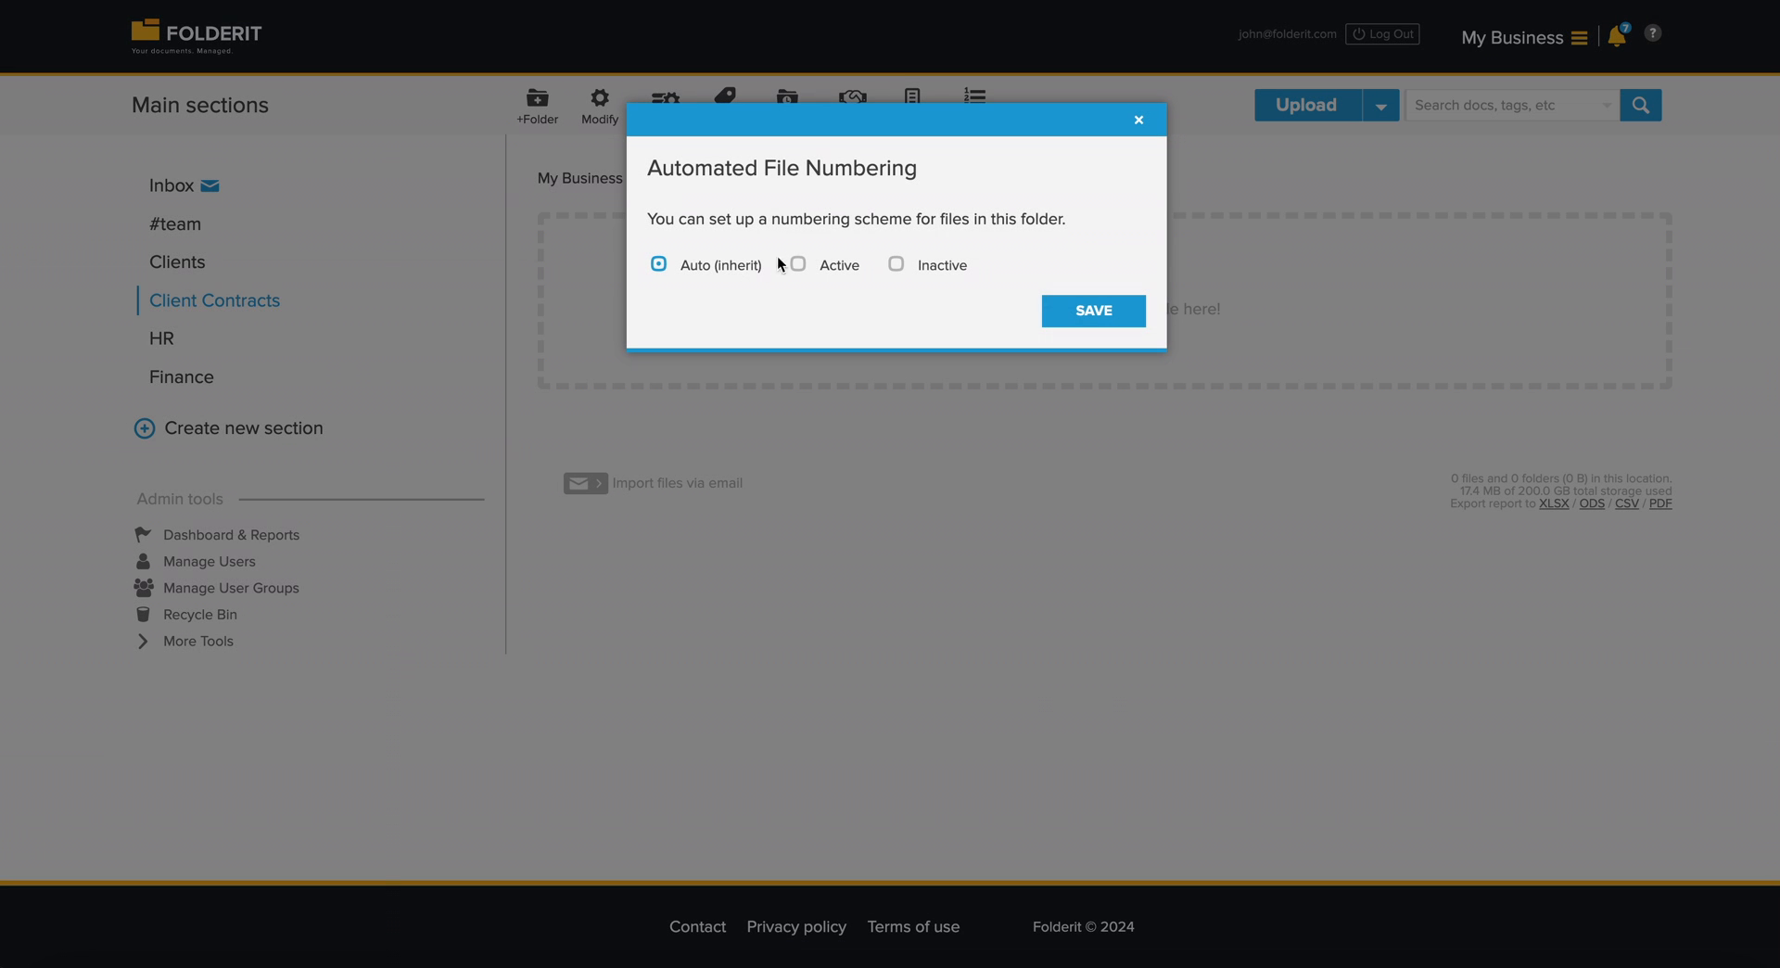
{"action": "left_click", "coordinate": [797, 264]}
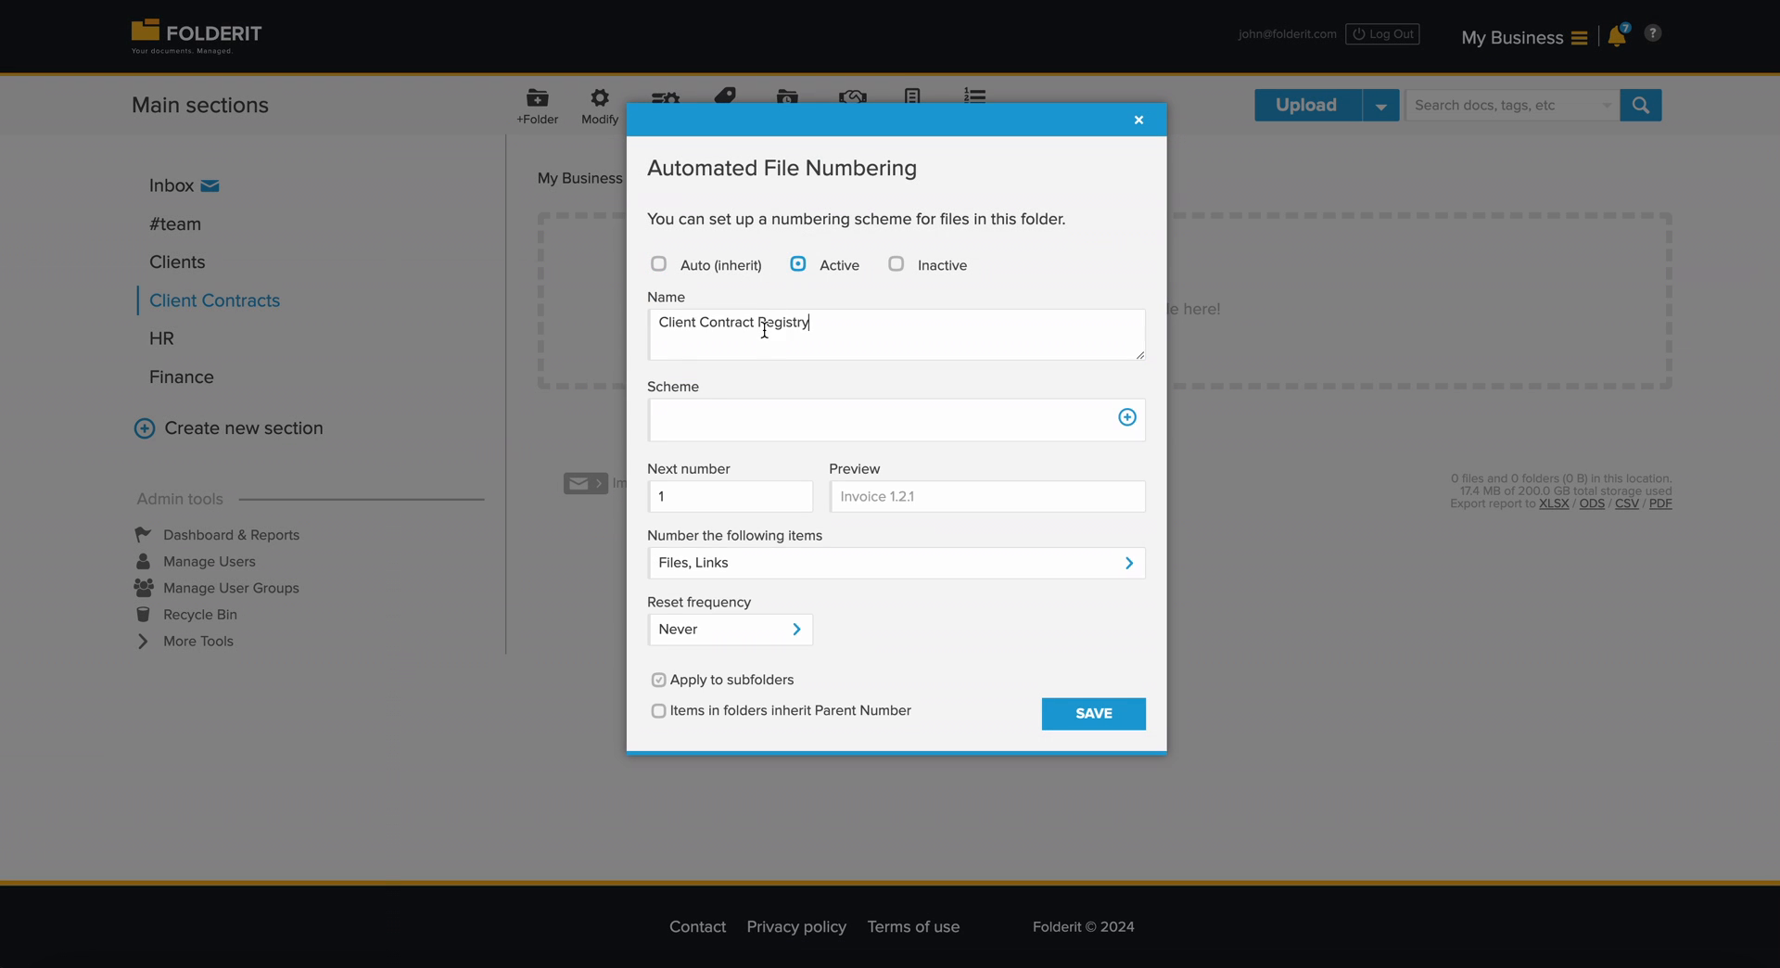
{"action": "mouse_move", "coordinate": [842, 371]}
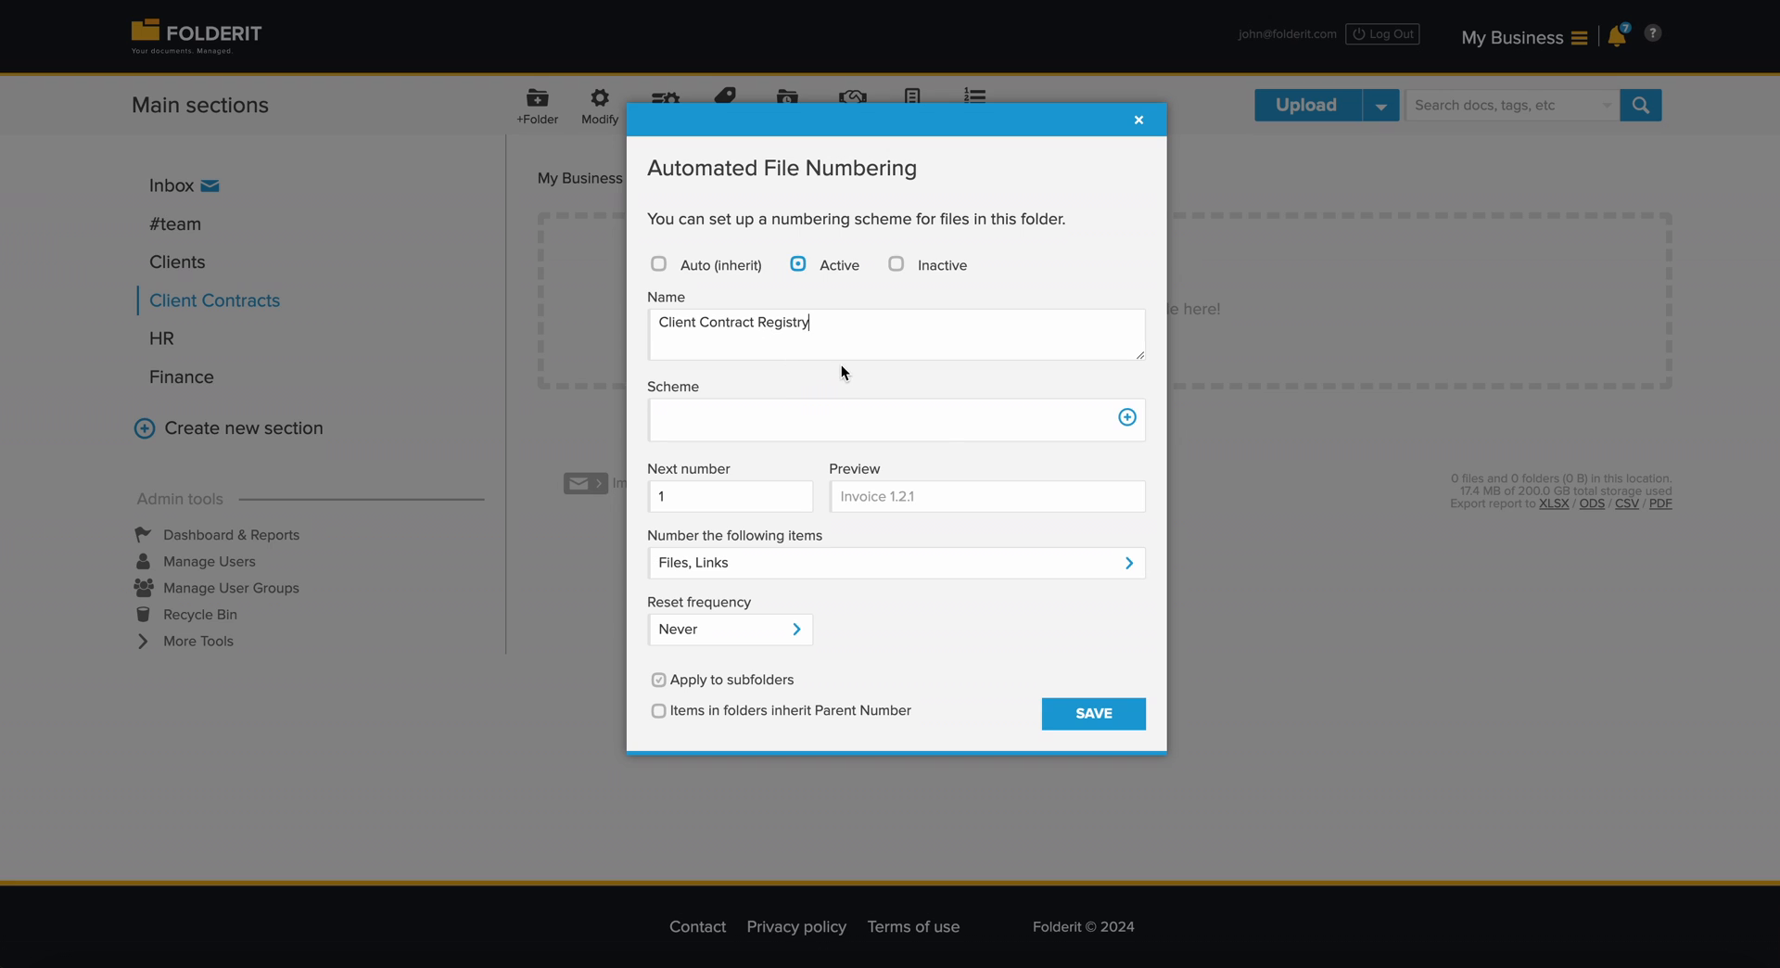
{"action": "mouse_move", "coordinate": [944, 425]}
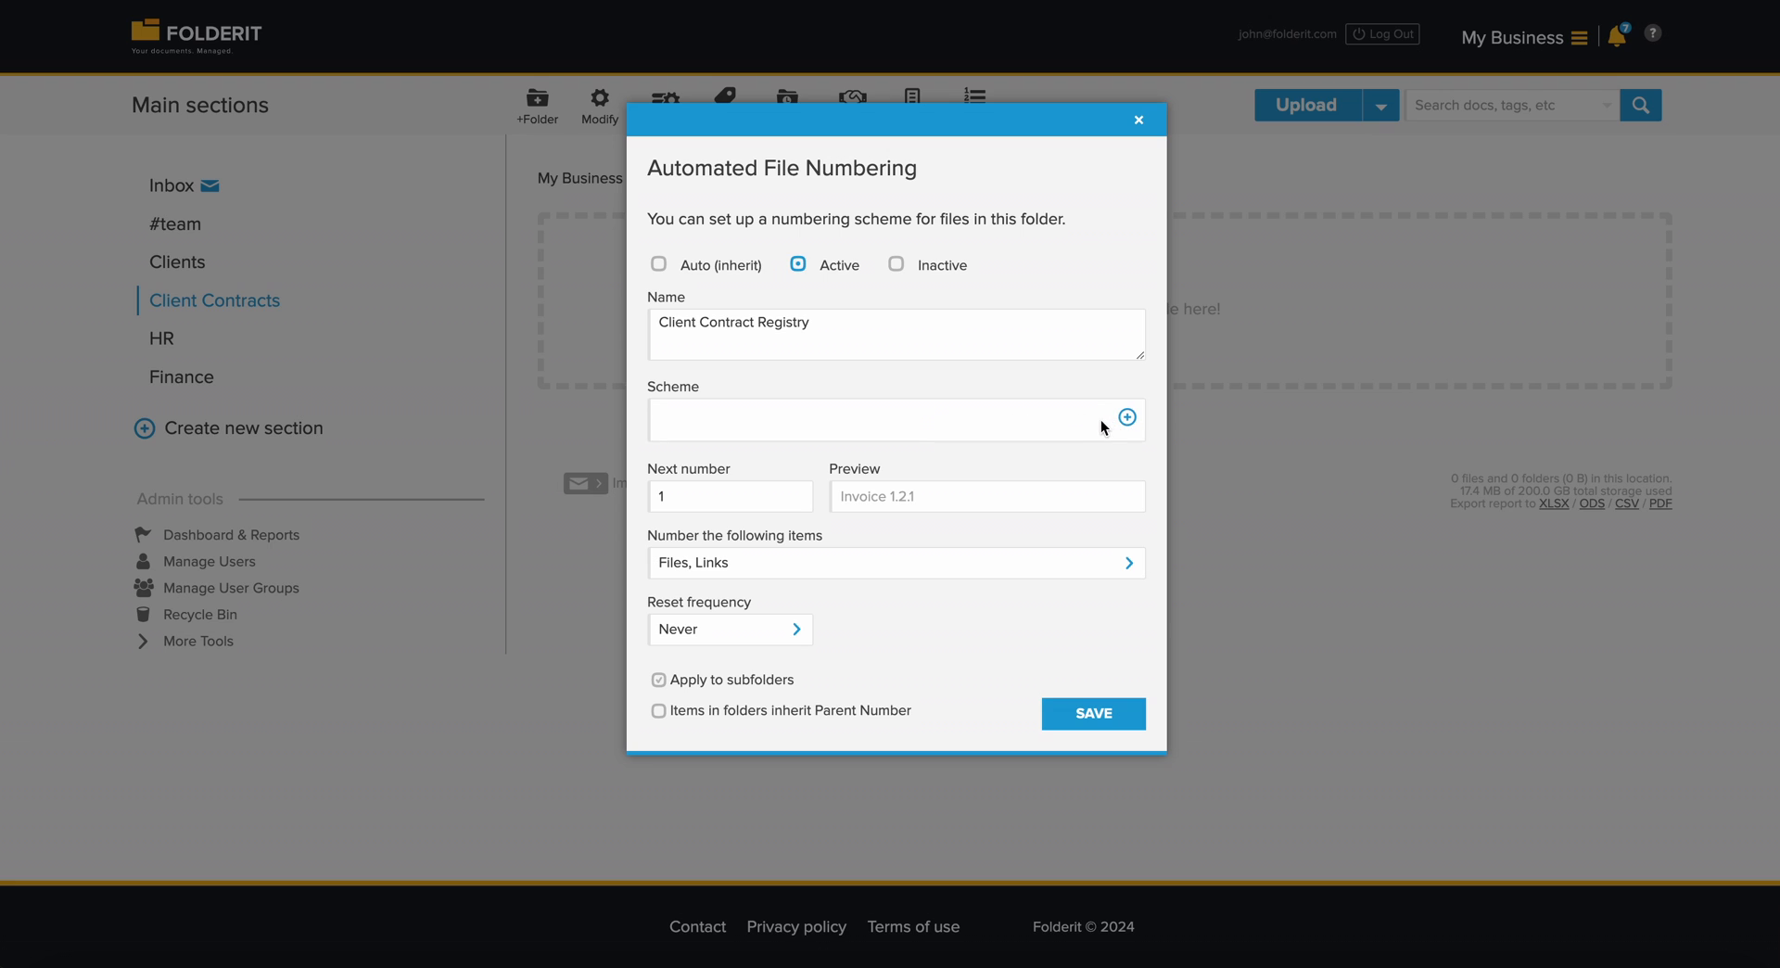
Step: Add the Number element to the scheme with CL- typed before it
{"action": "left_click", "coordinate": [1124, 417]}
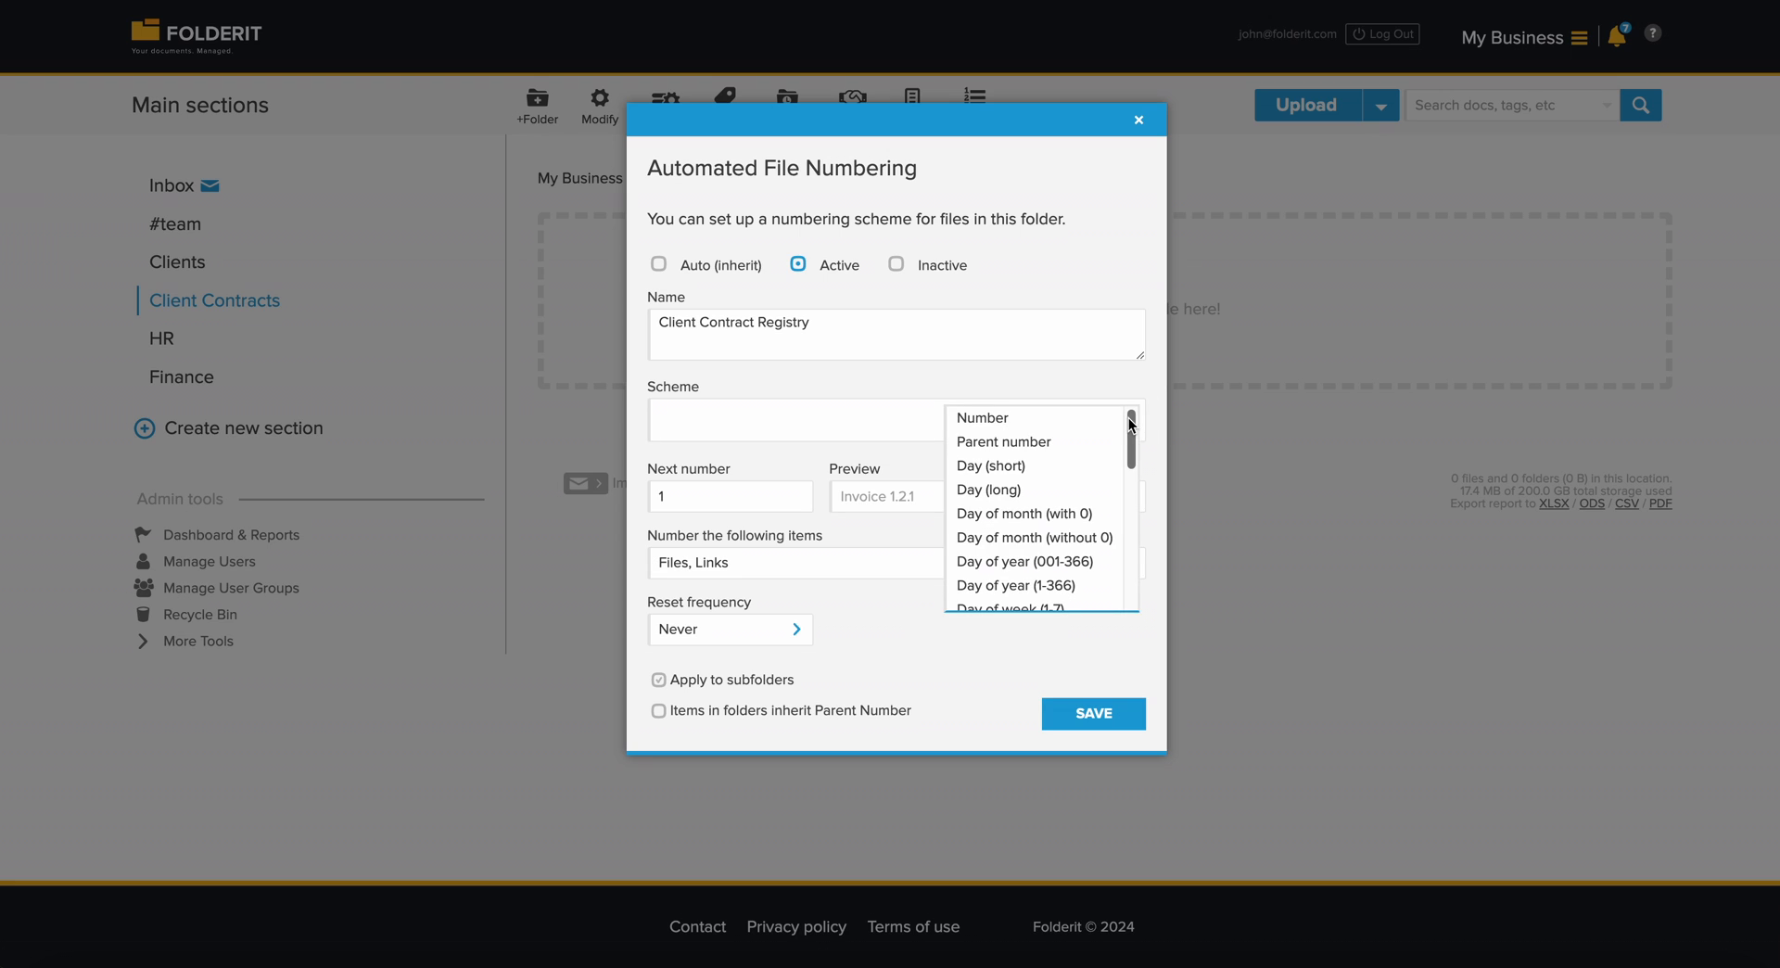
{"action": "left_click", "coordinate": [981, 417]}
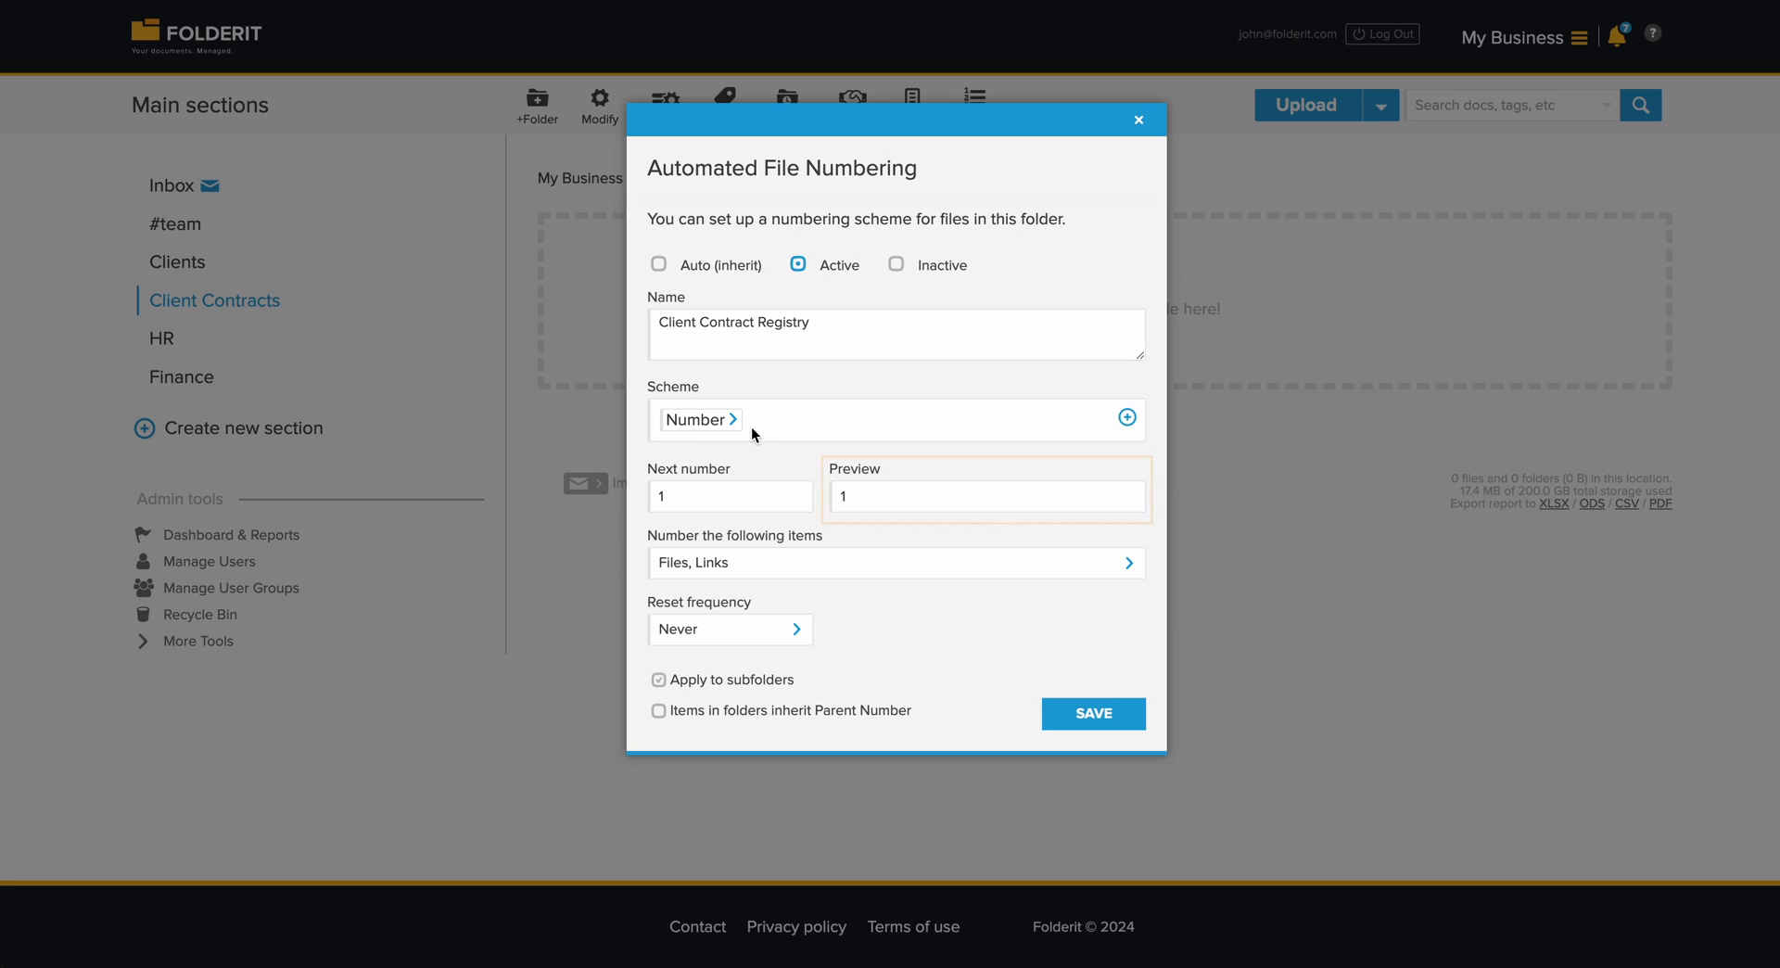
{"action": "left_click", "coordinate": [698, 419]}
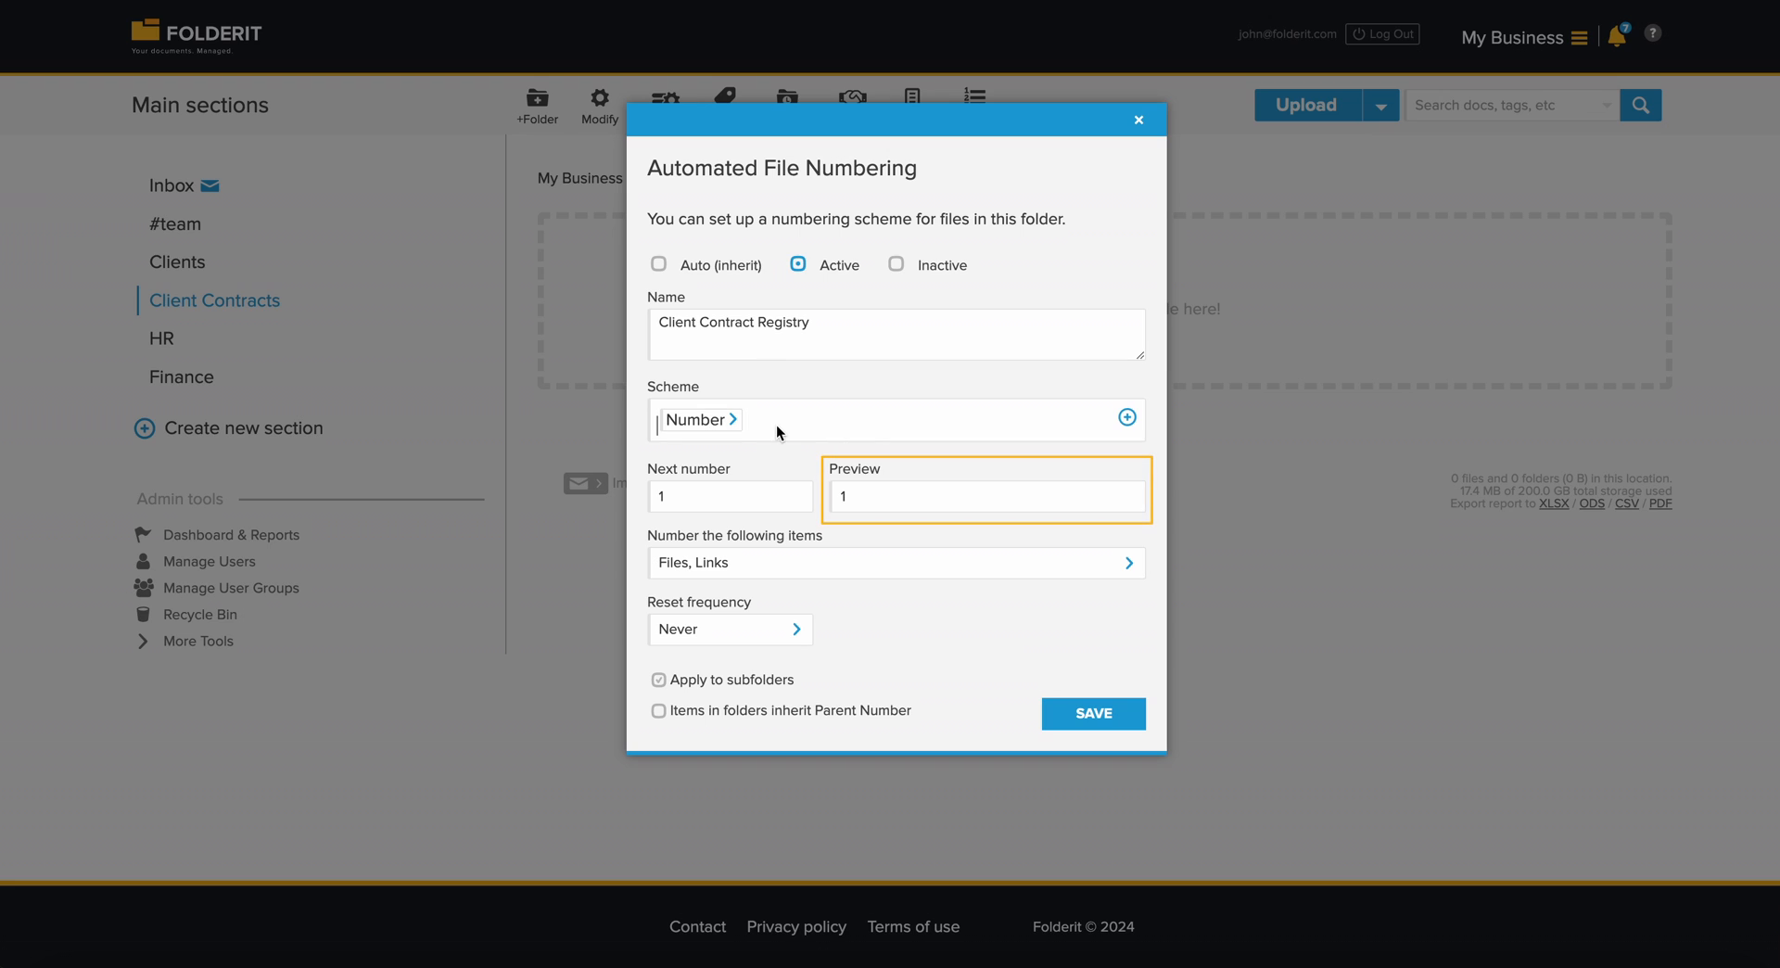
{"action": "mouse_move", "coordinate": [884, 415]}
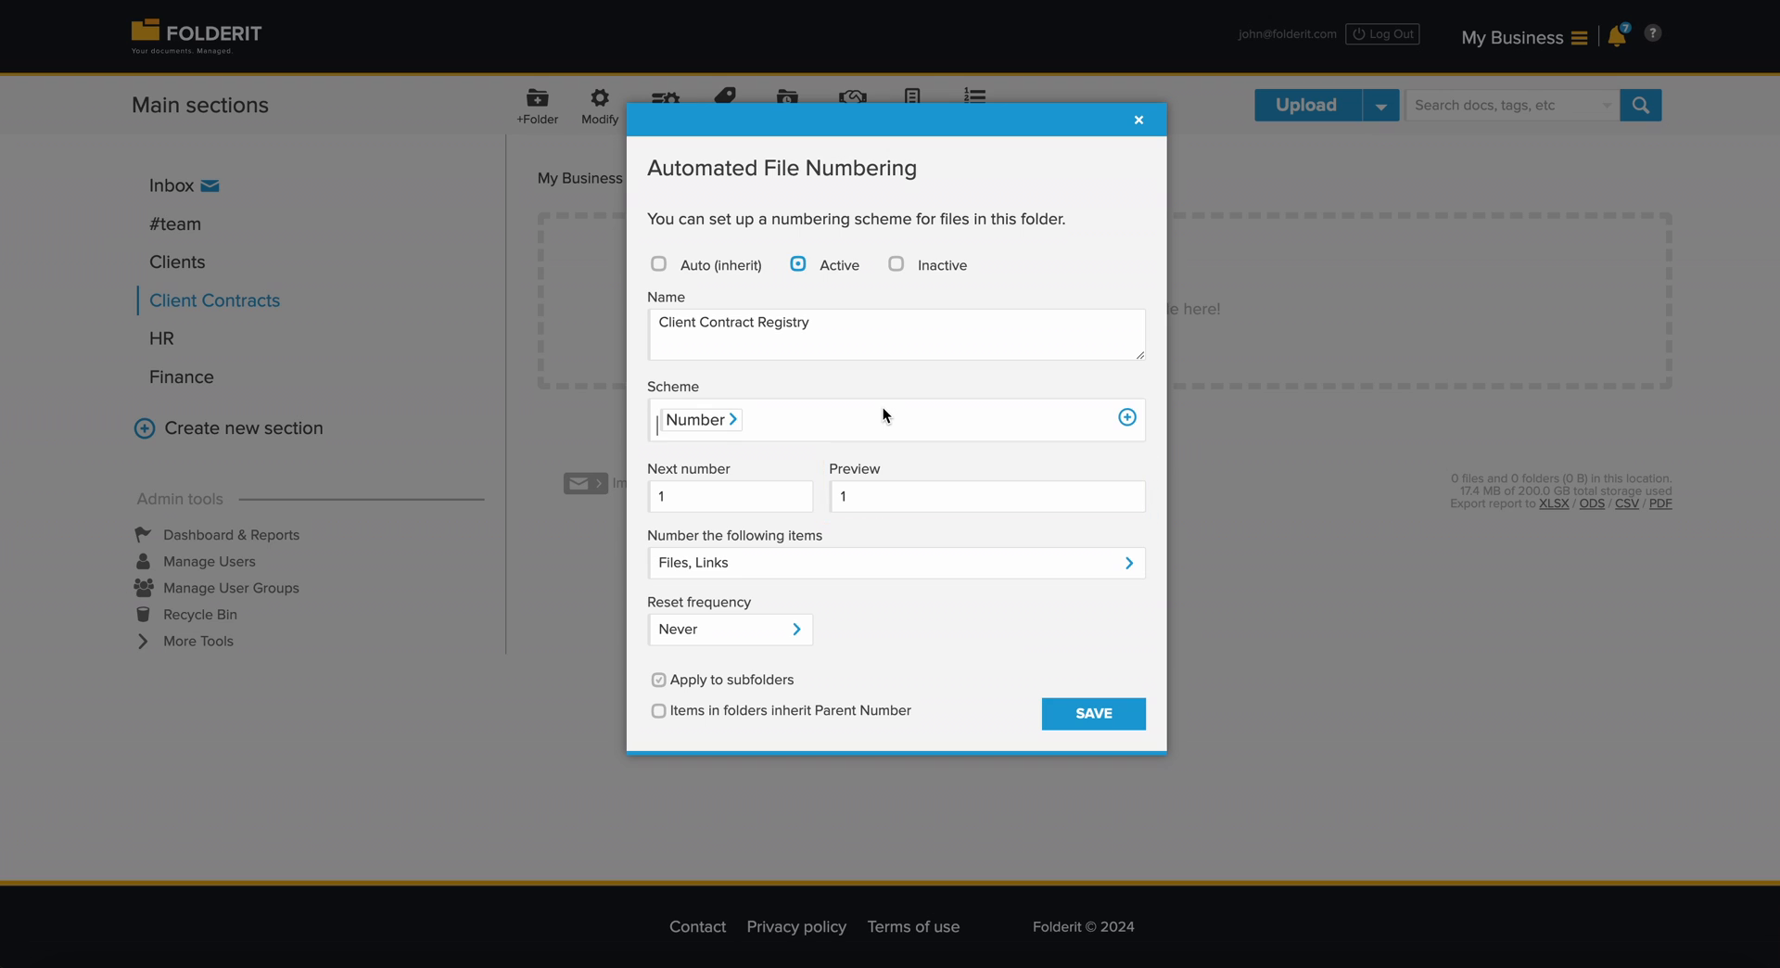
{"action": "type", "text": "CL"}
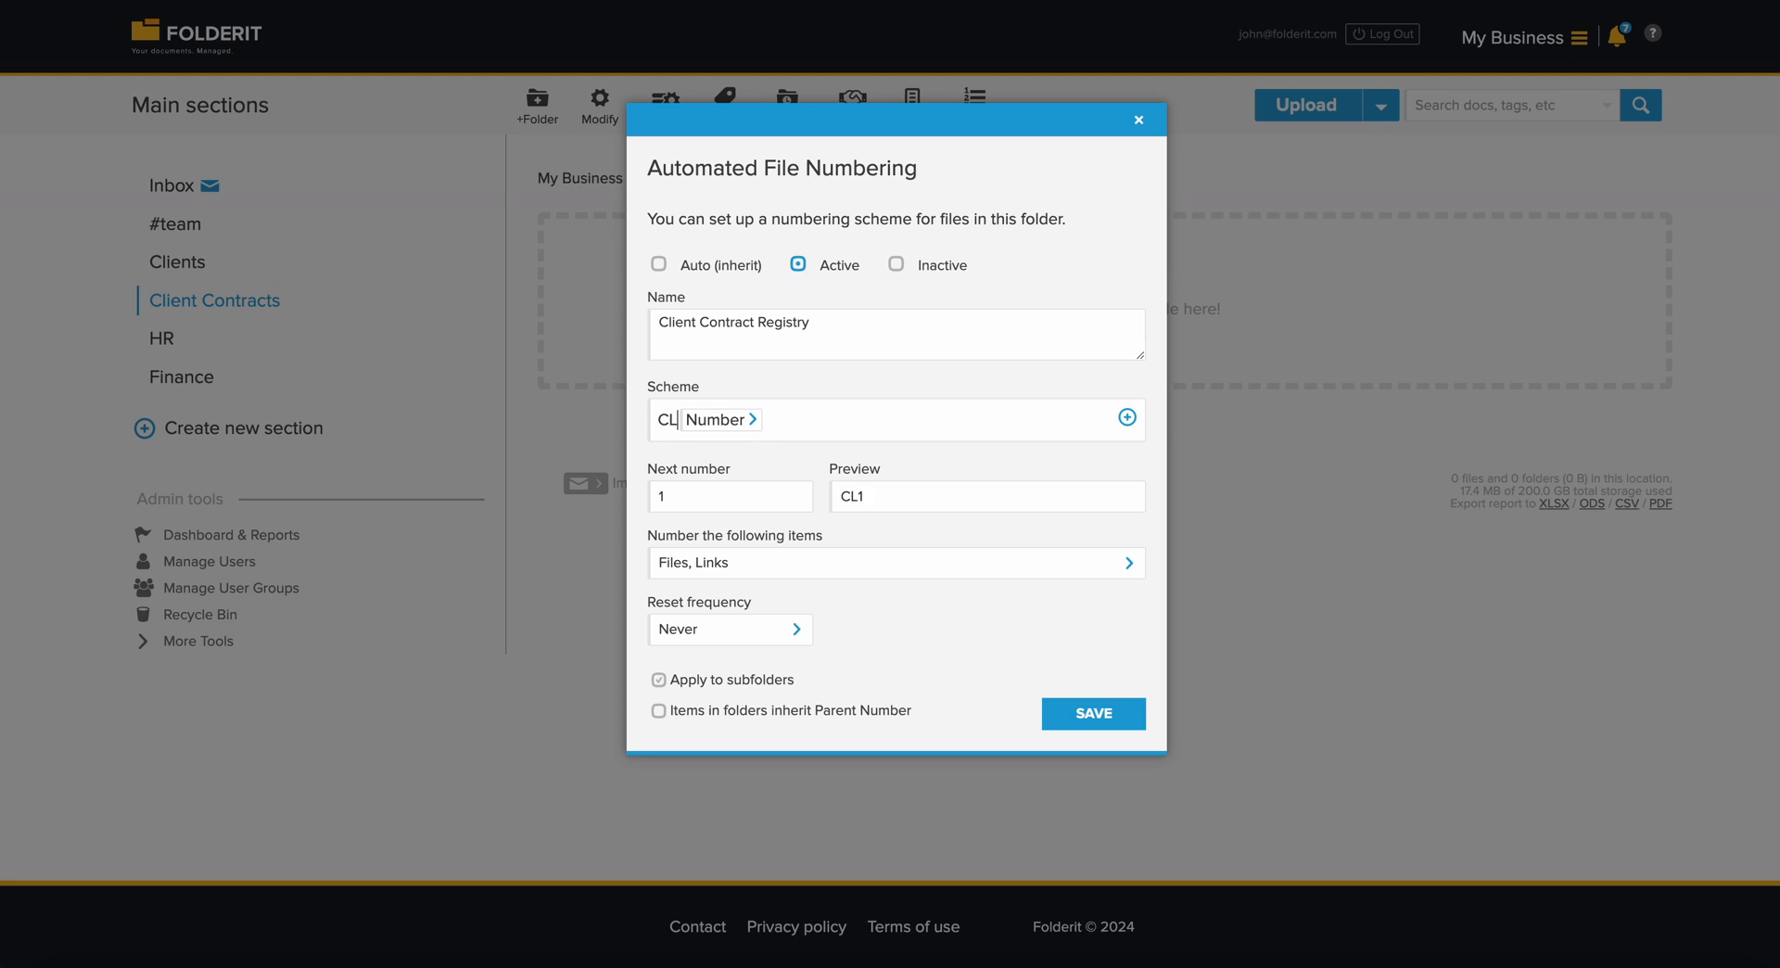
{"action": "type", "text": "-"}
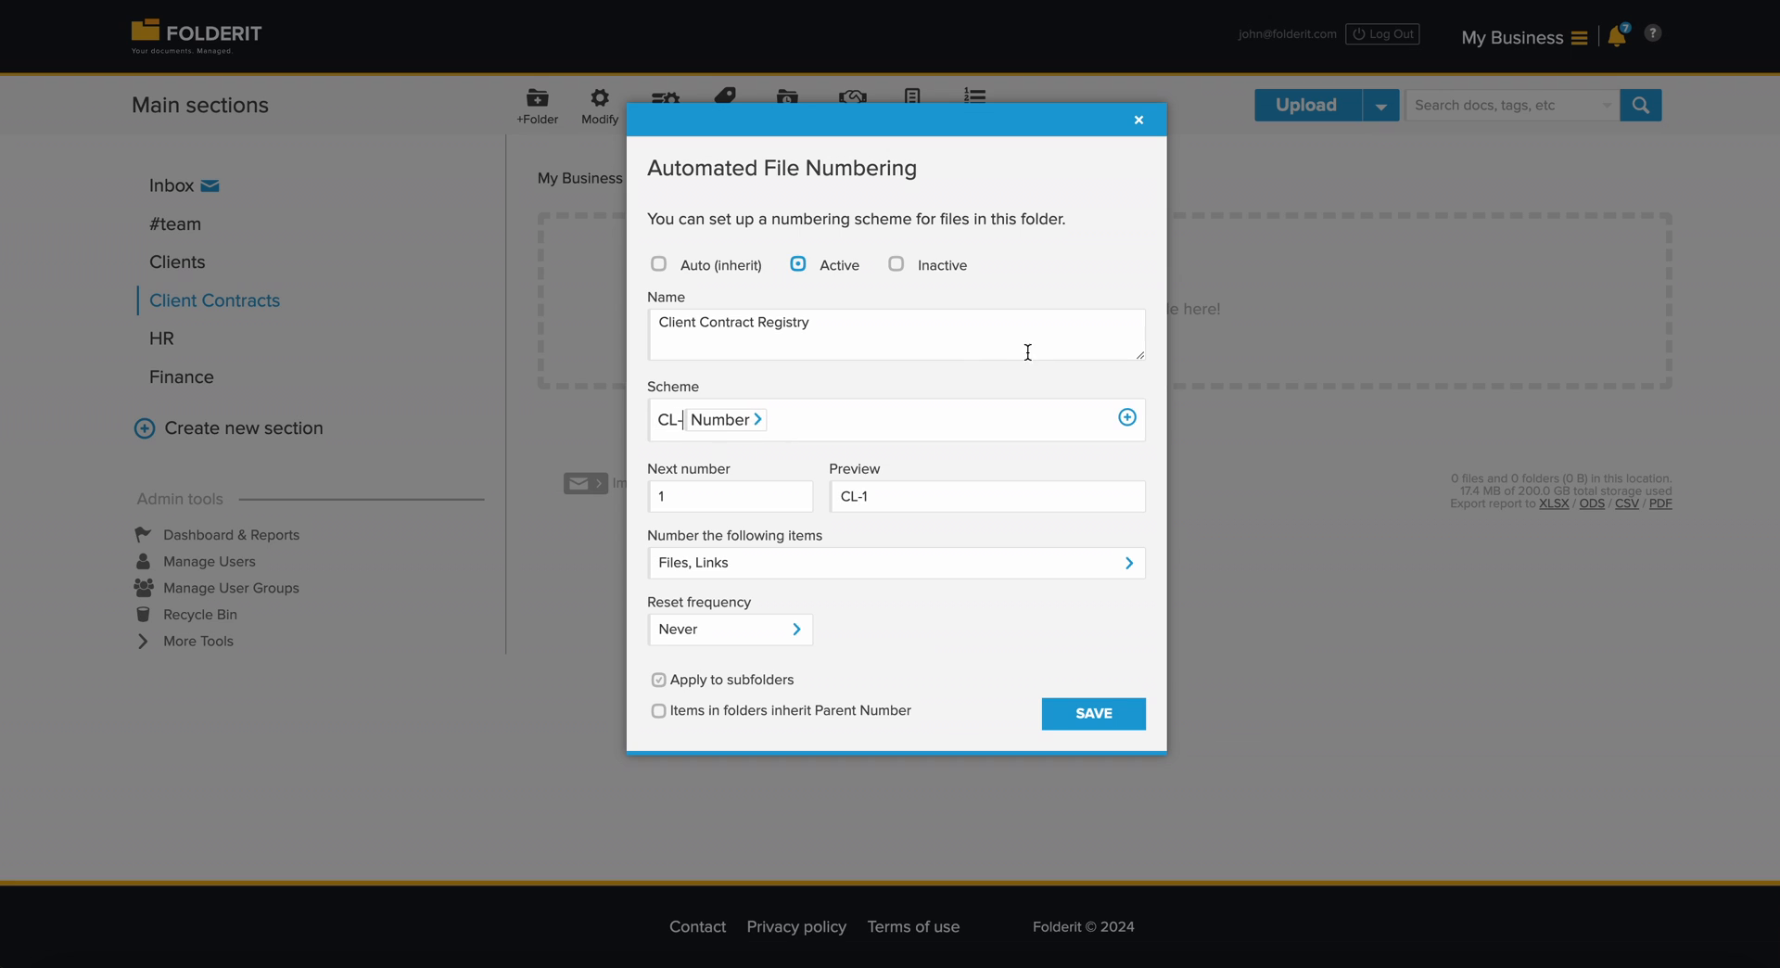
Step: Insert the four-digit year and two-digit month elements, previewing CL-2024-05-1
{"action": "left_click", "coordinate": [718, 419]}
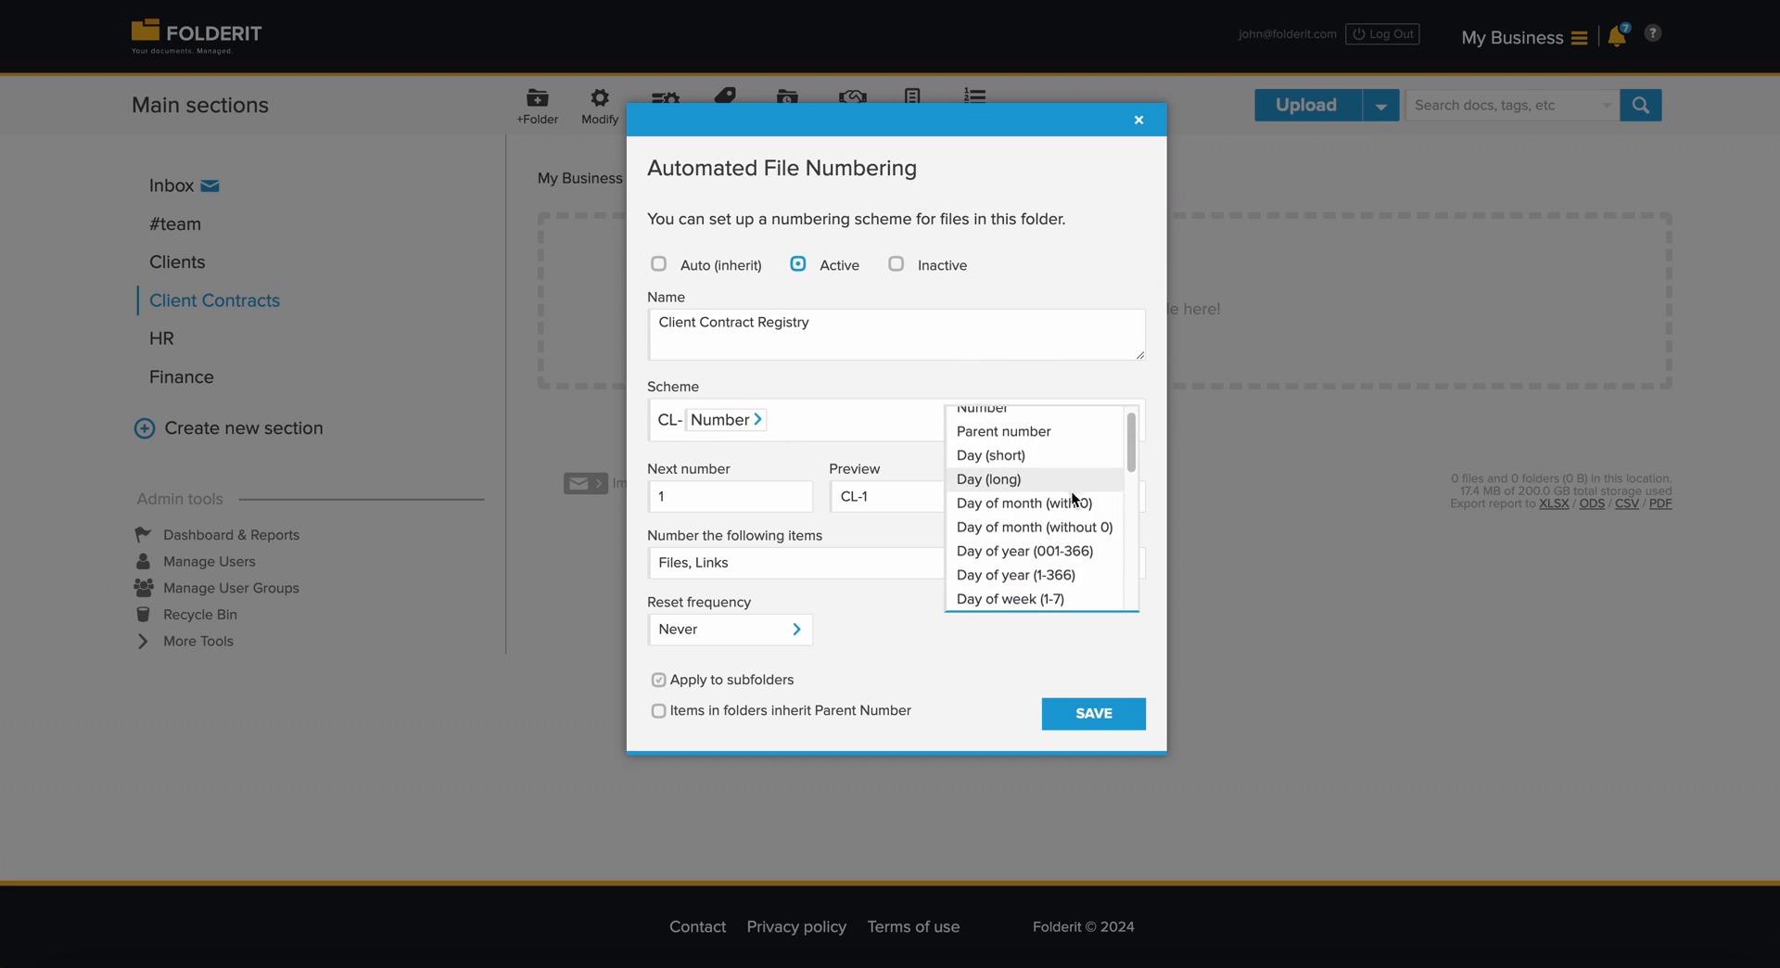
{"action": "scroll", "scroll_direction": "down", "scroll_amount": 3}
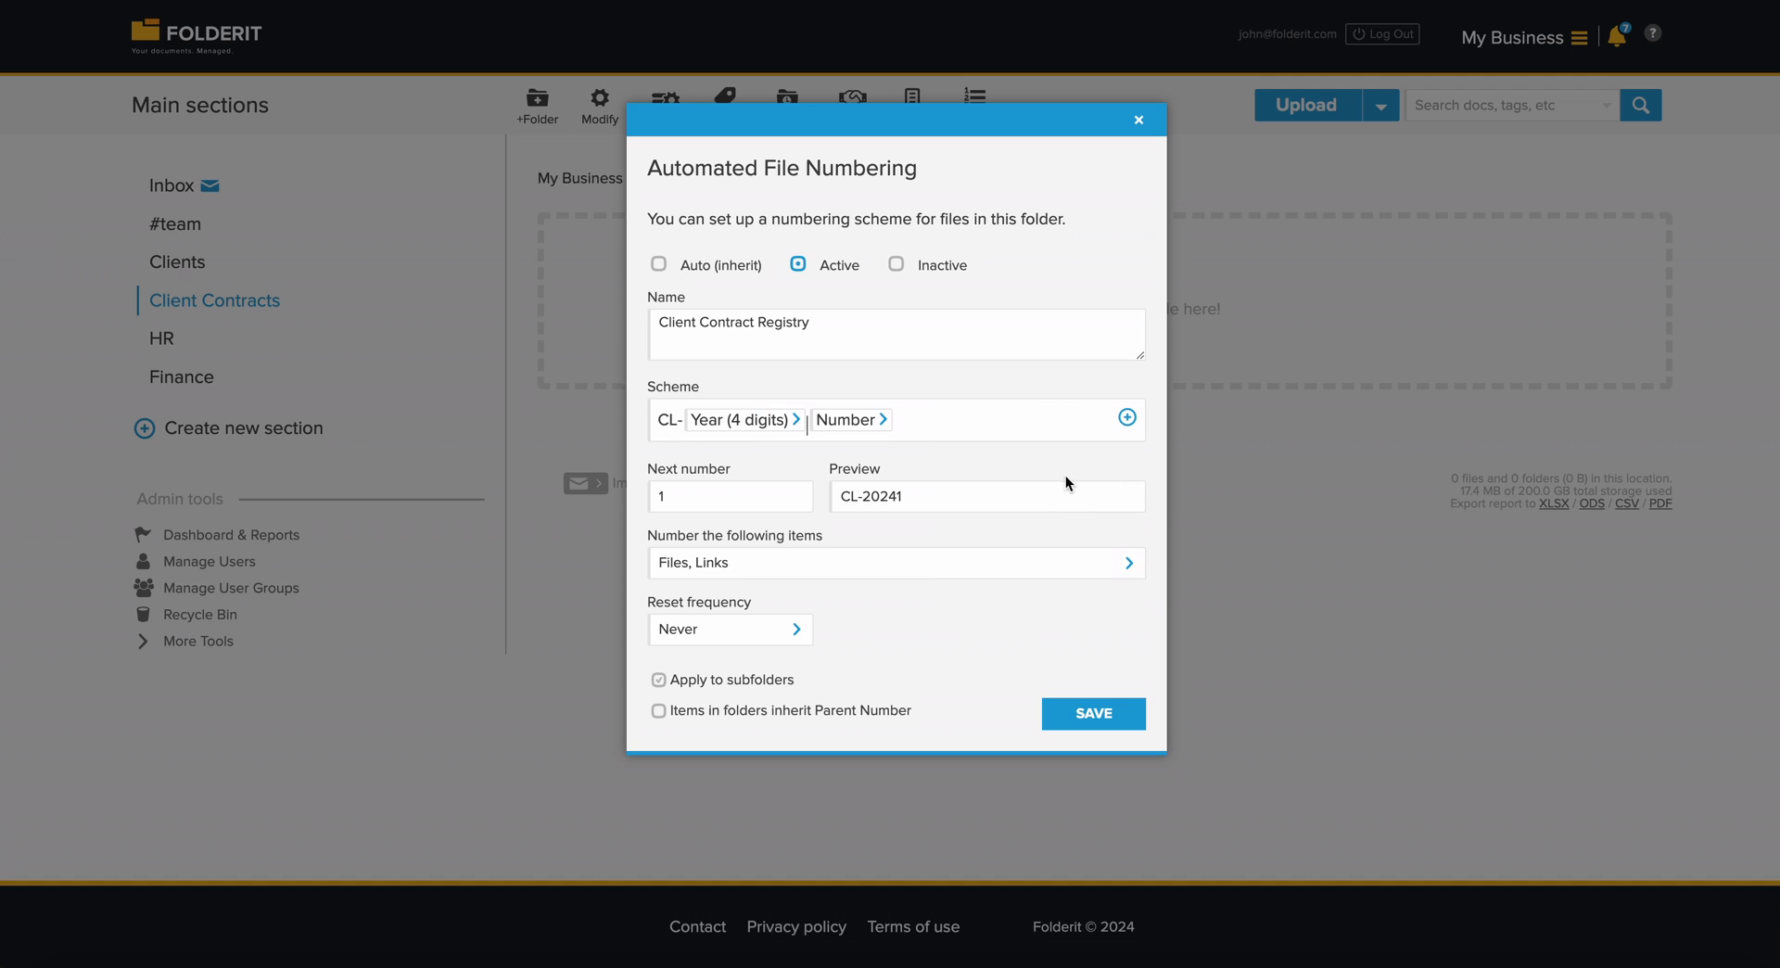
{"action": "left_click", "coordinate": [850, 419]}
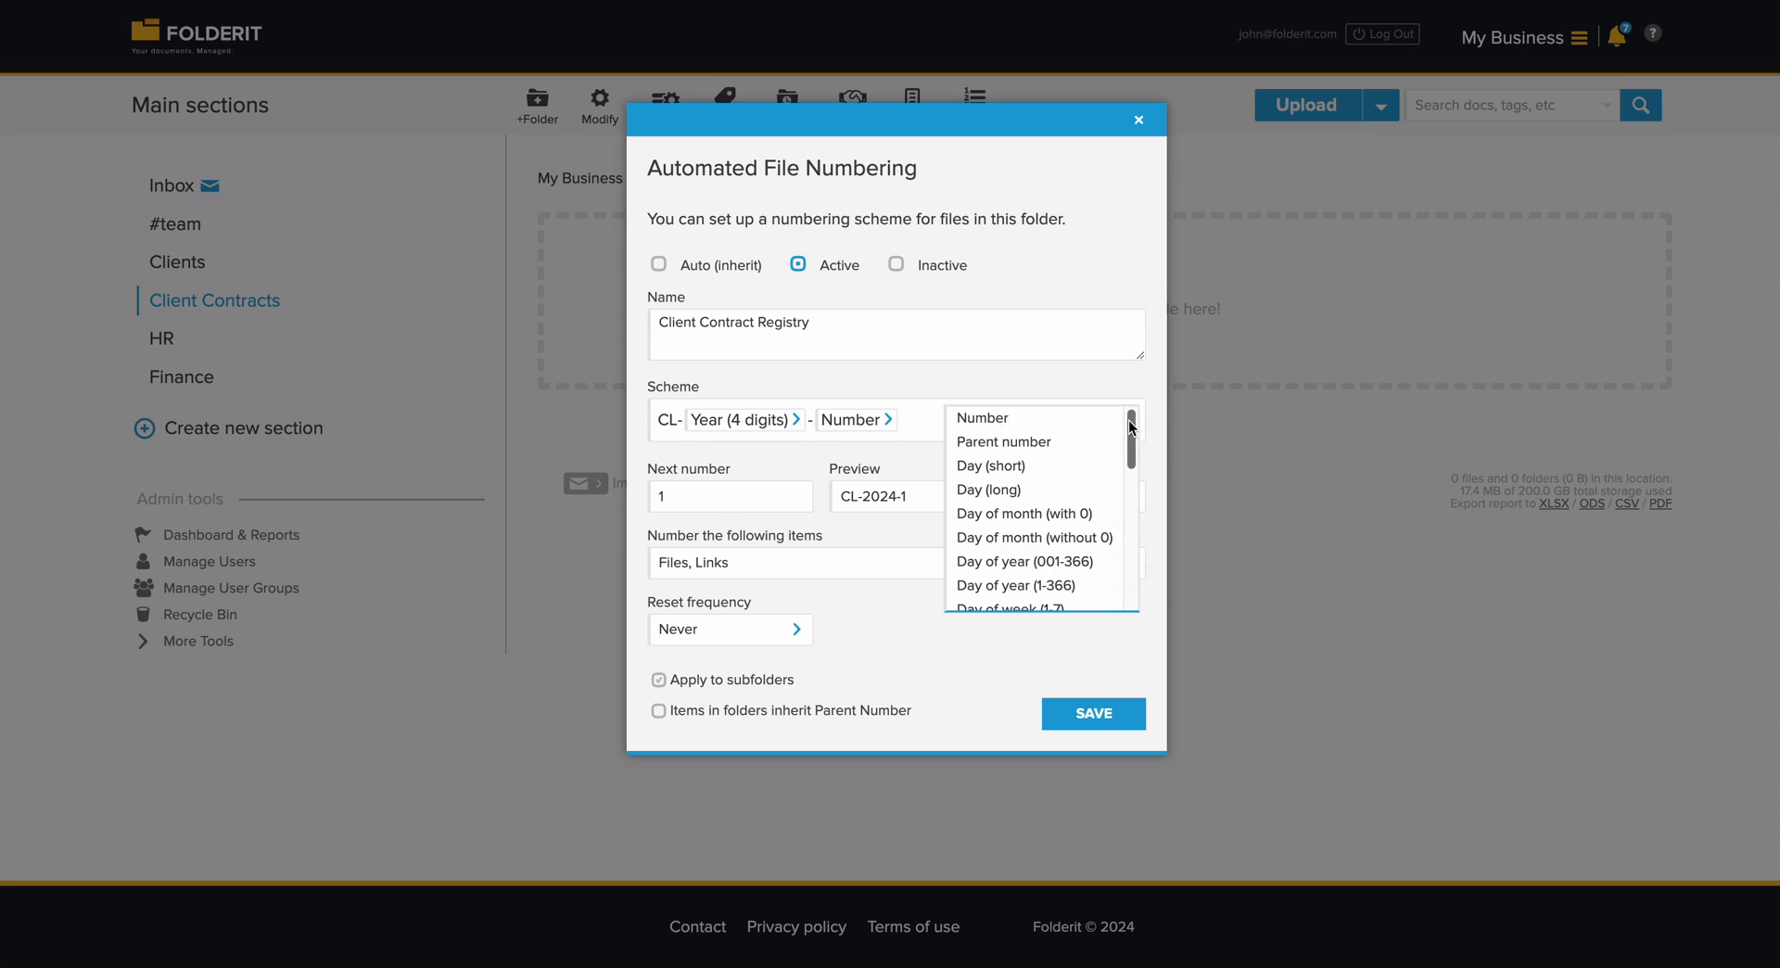
{"action": "scroll", "scroll_direction": "down", "scroll_amount": 3}
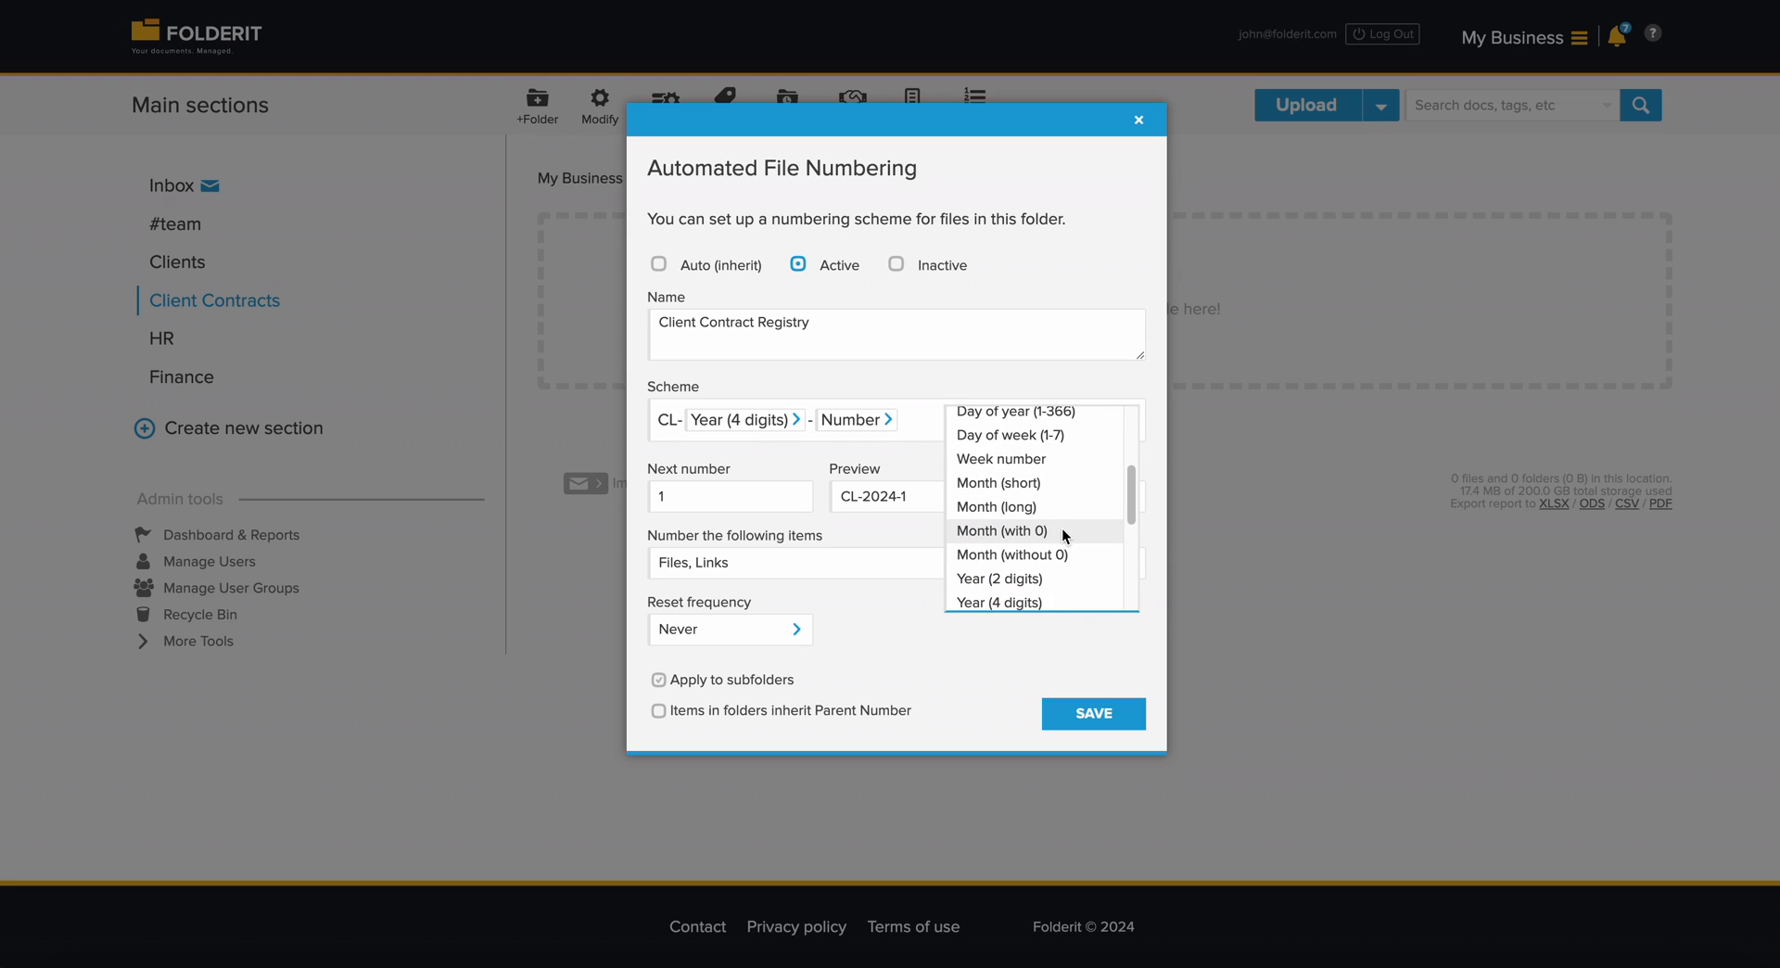
{"action": "left_click", "coordinate": [1002, 530]}
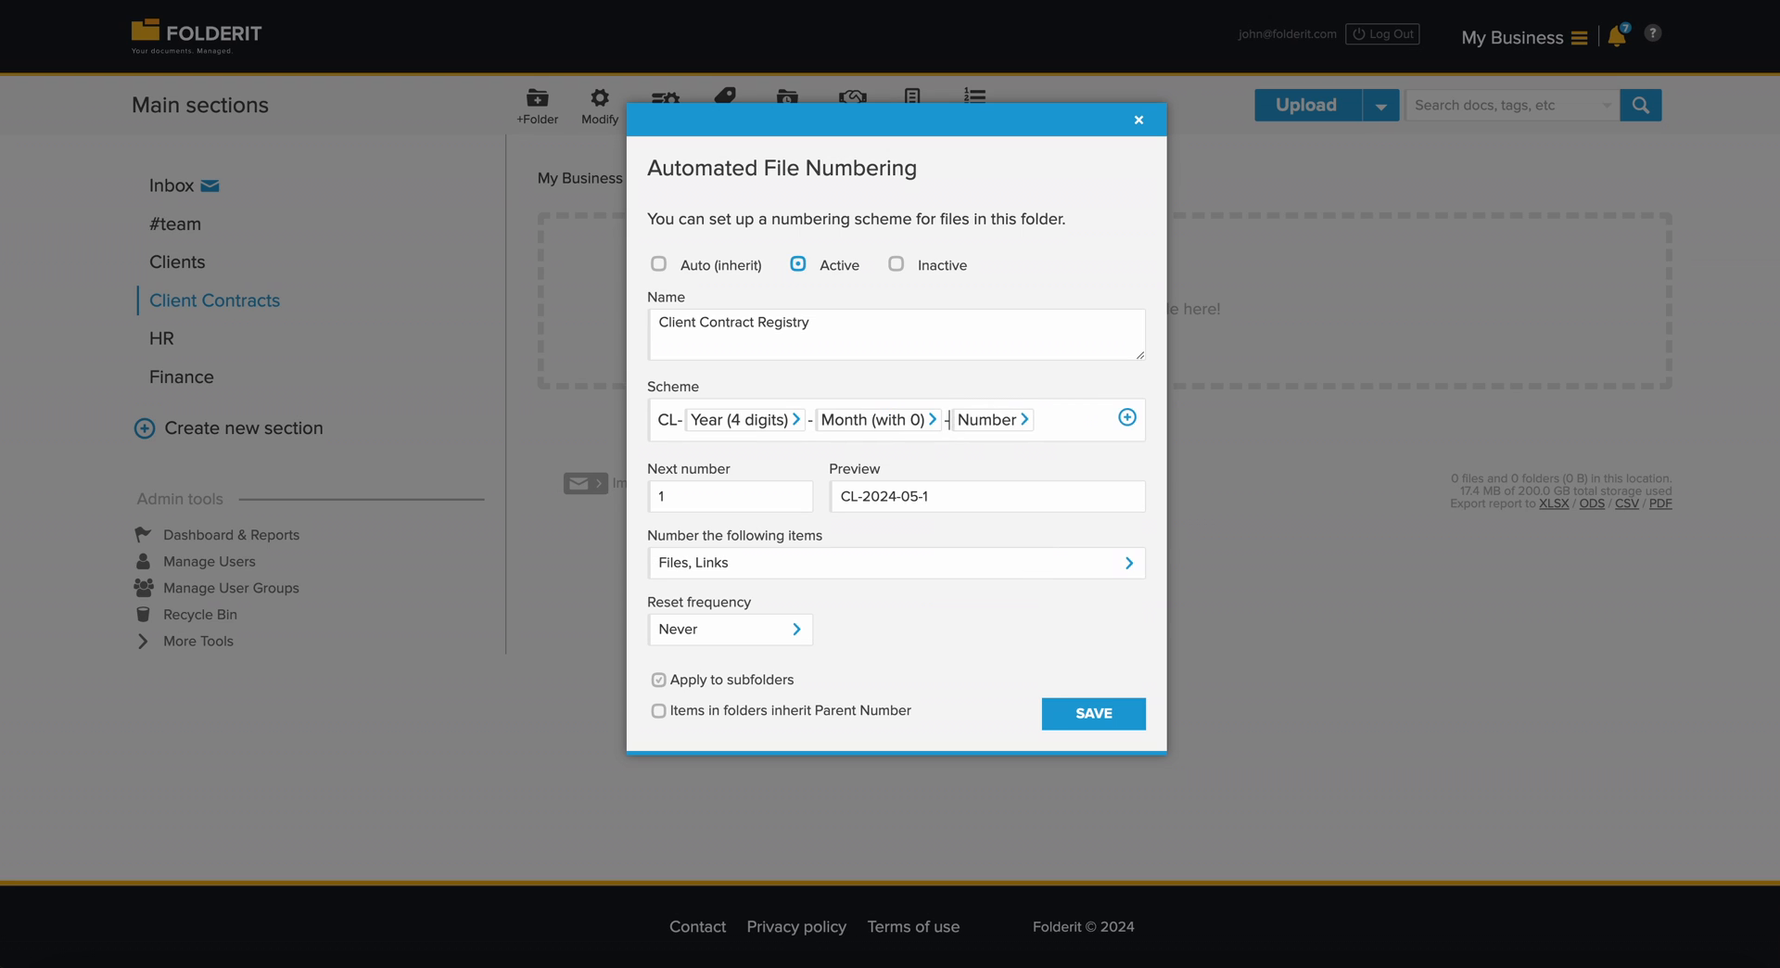
{"action": "mouse_move", "coordinate": [1082, 648]}
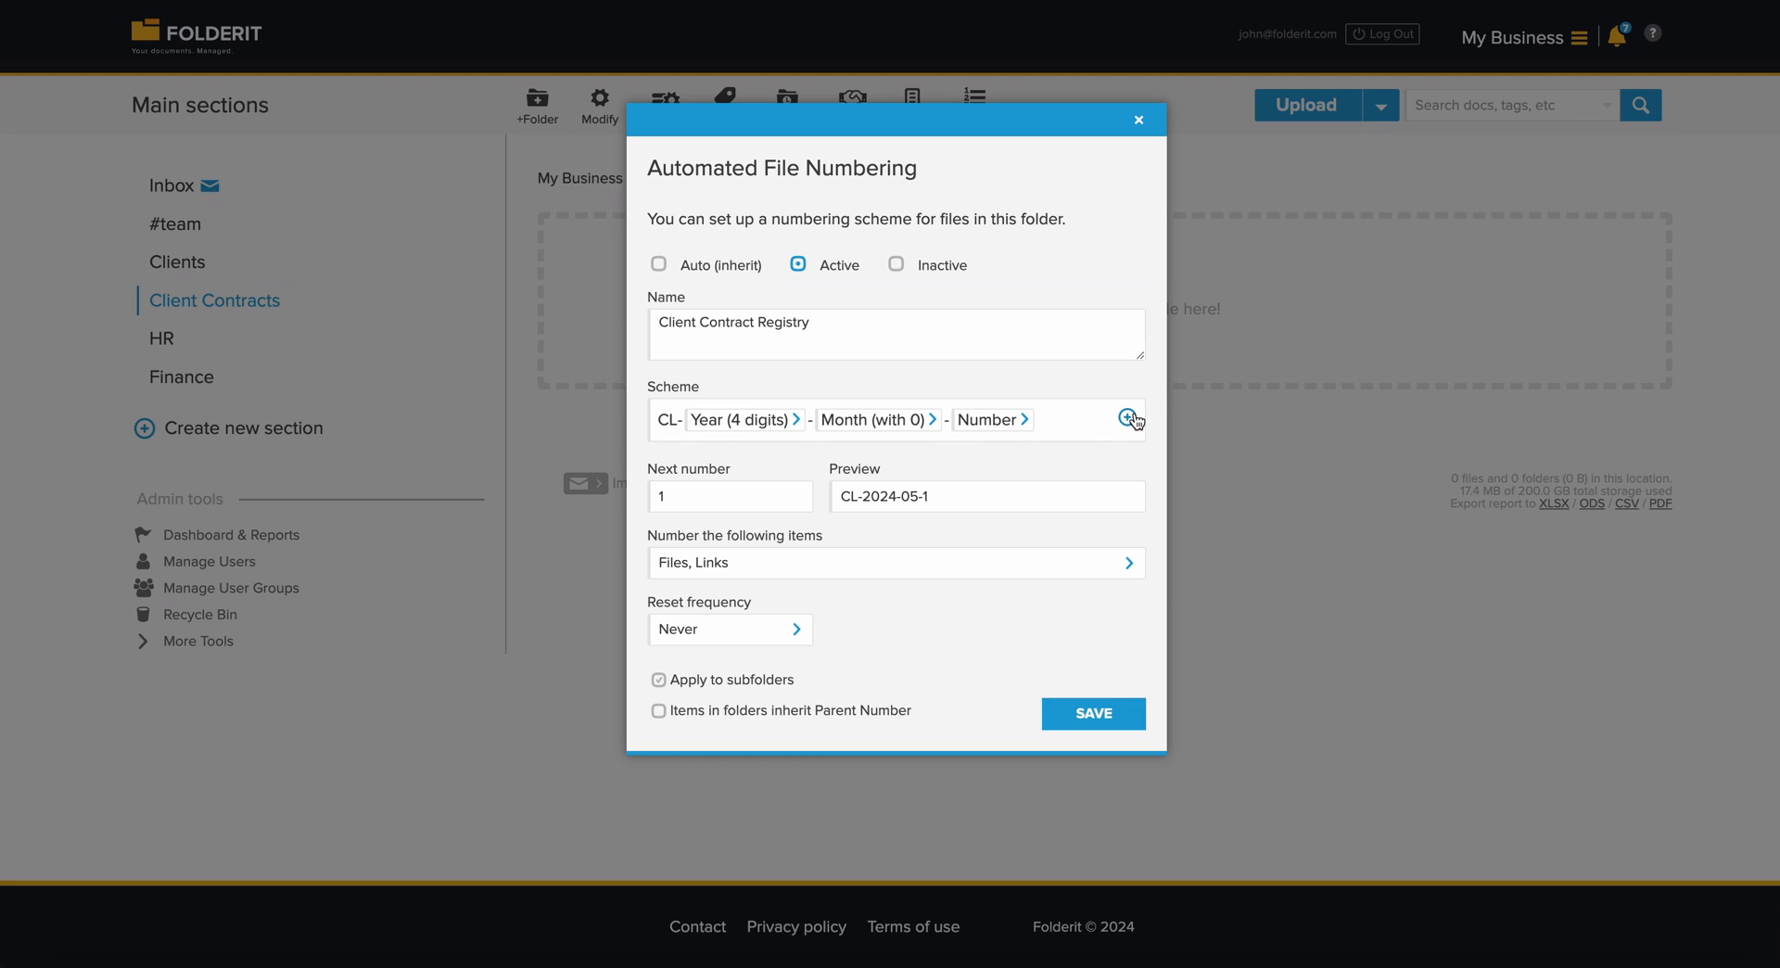
Step: Number both files and folders, resetting the count yearly on January 1
{"action": "left_click", "coordinate": [1127, 419]}
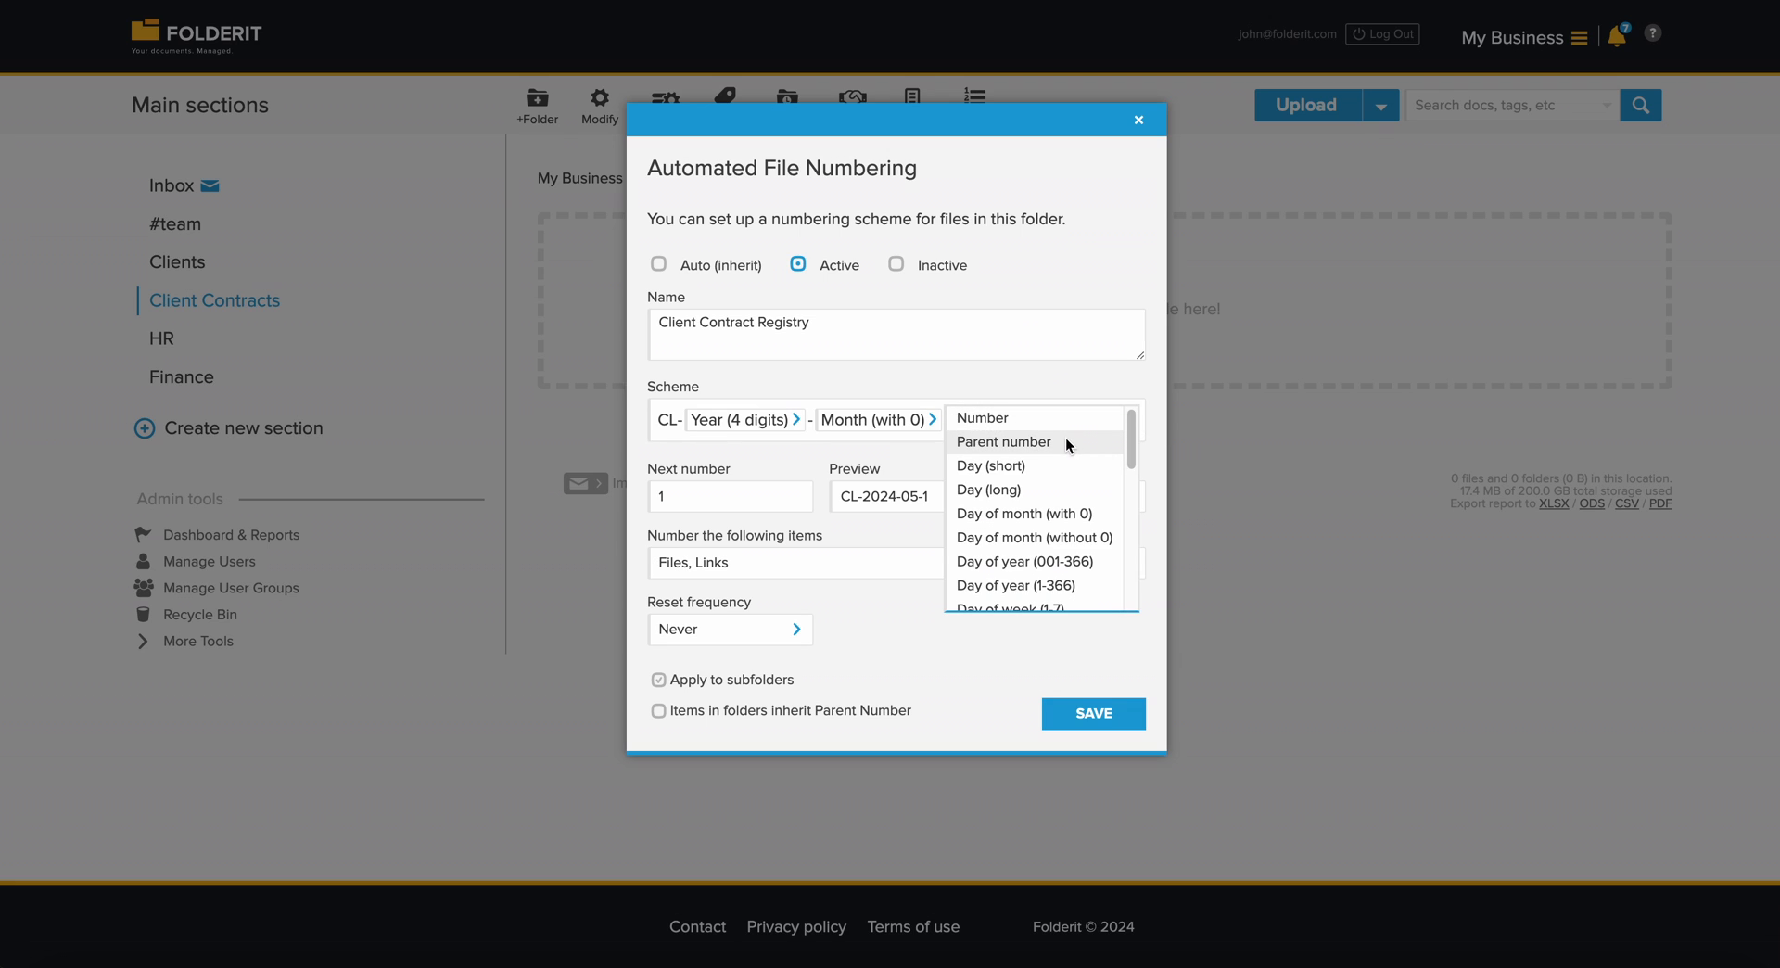
{"action": "left_click", "coordinate": [982, 418]}
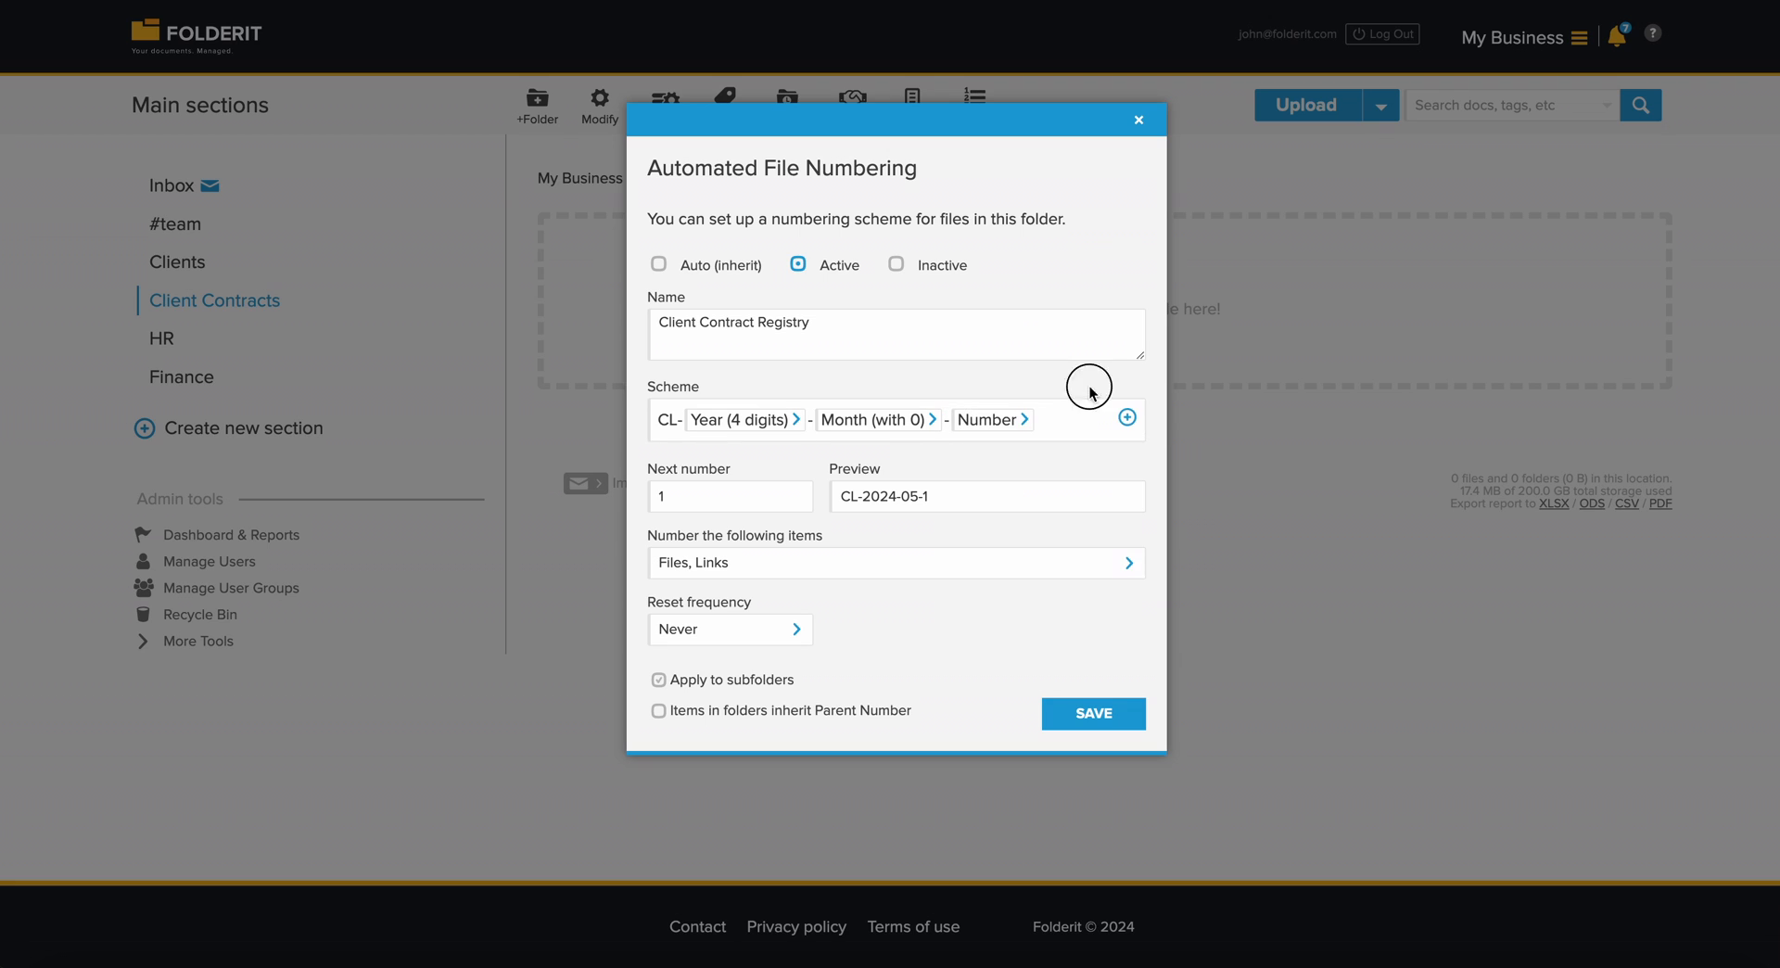
{"action": "left_click", "coordinate": [896, 562]}
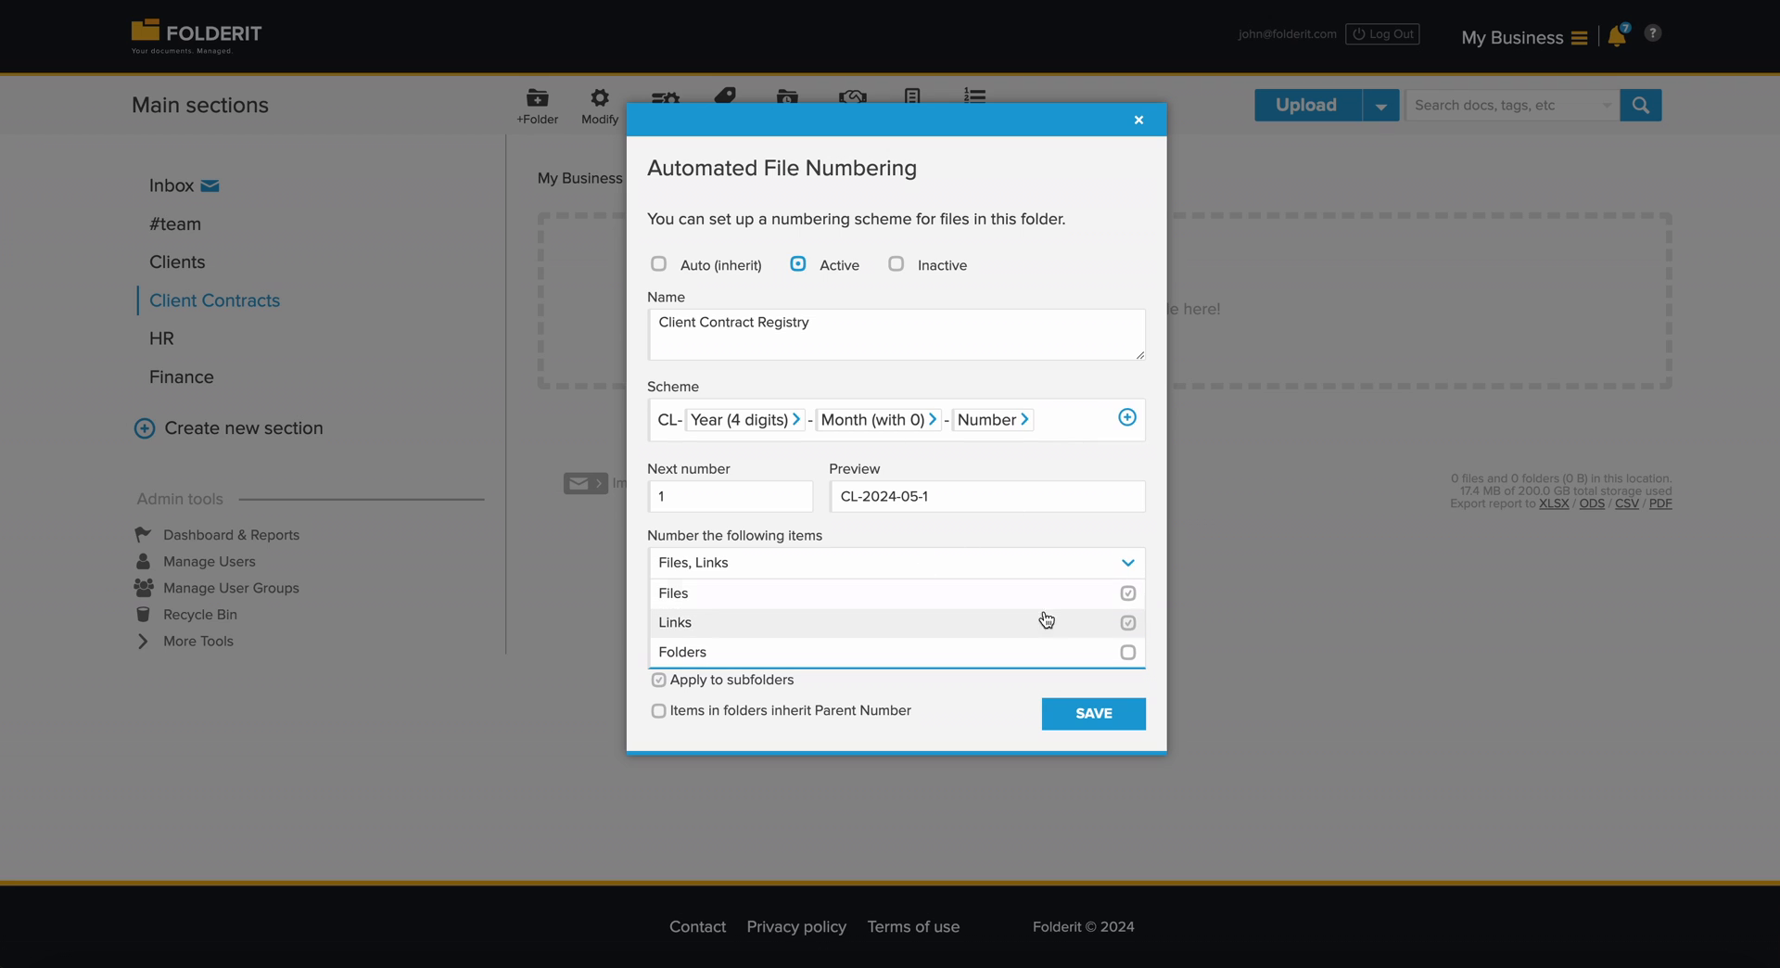
{"action": "left_click", "coordinate": [1126, 622]}
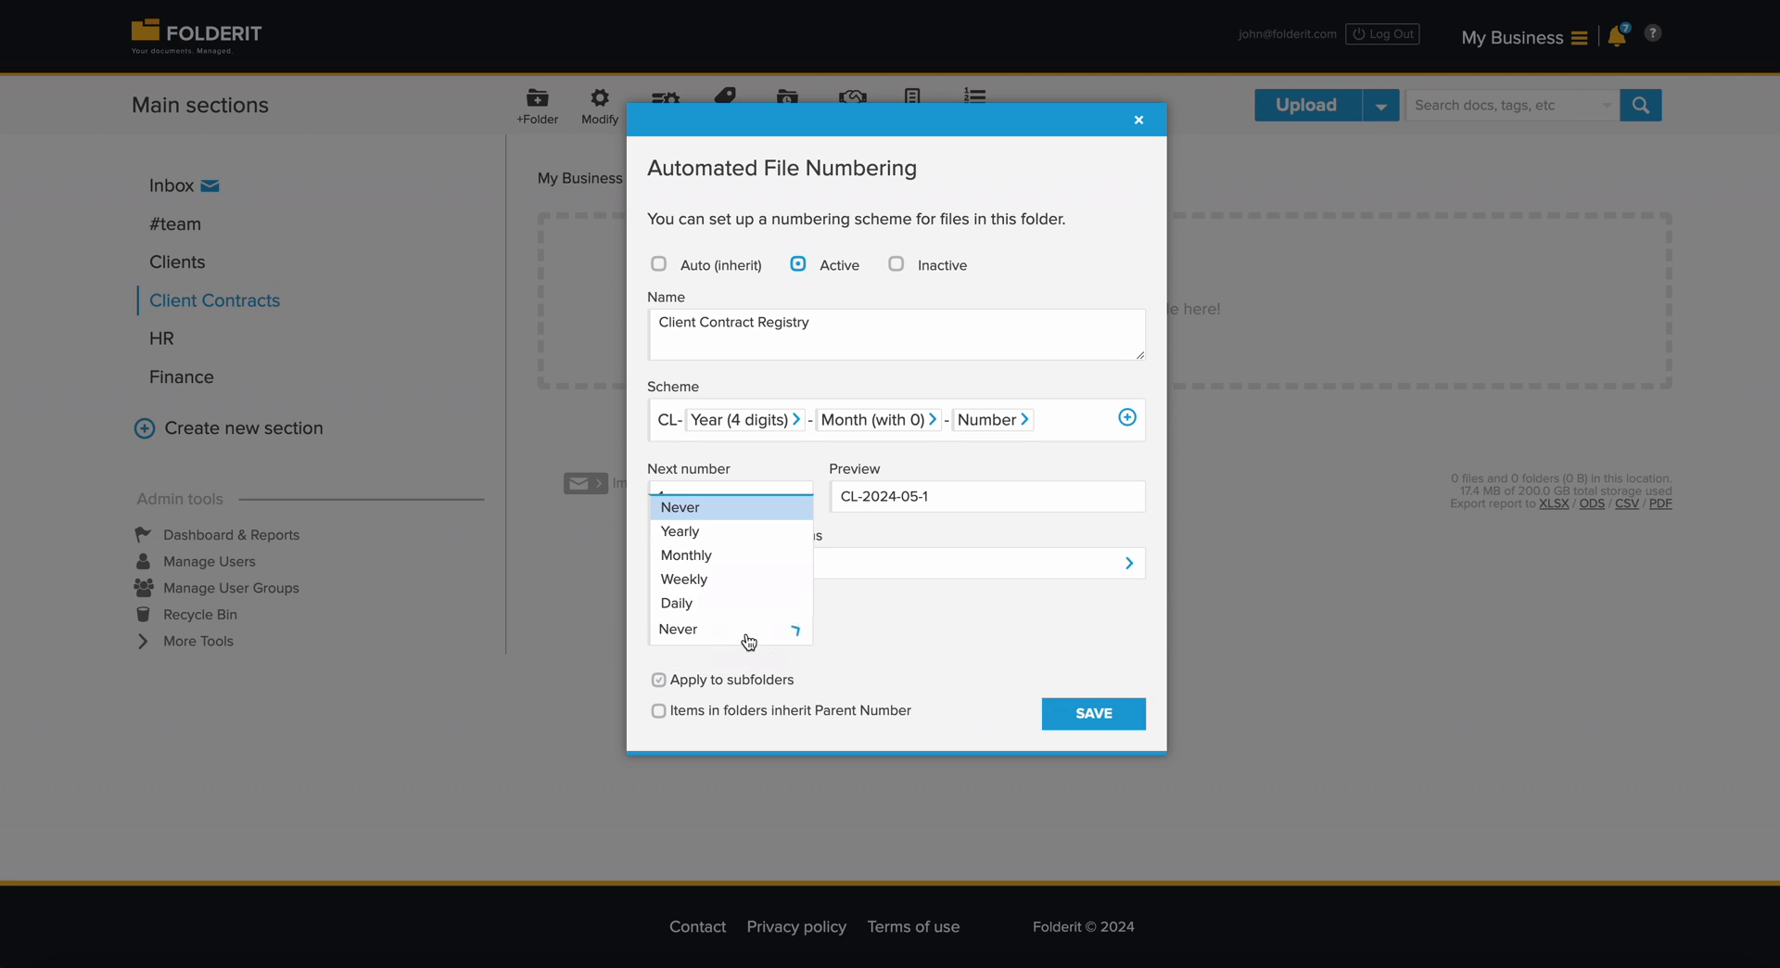
{"action": "left_click", "coordinate": [680, 532]}
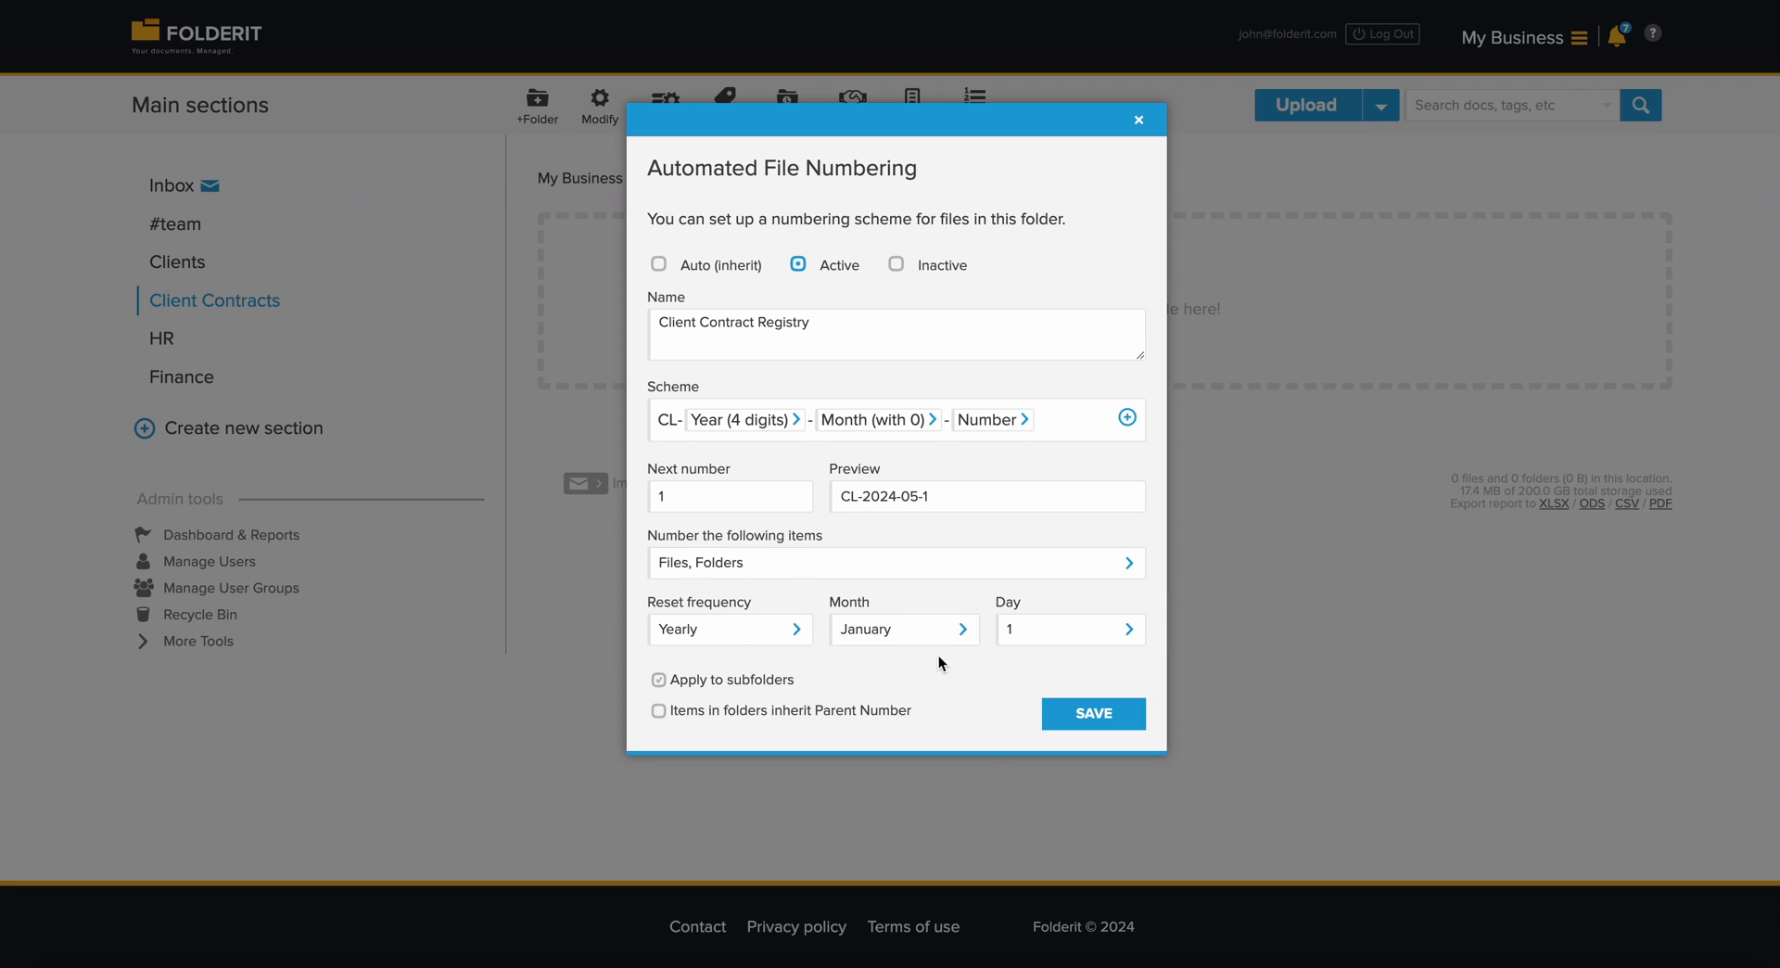
{"action": "mouse_move", "coordinate": [954, 673]}
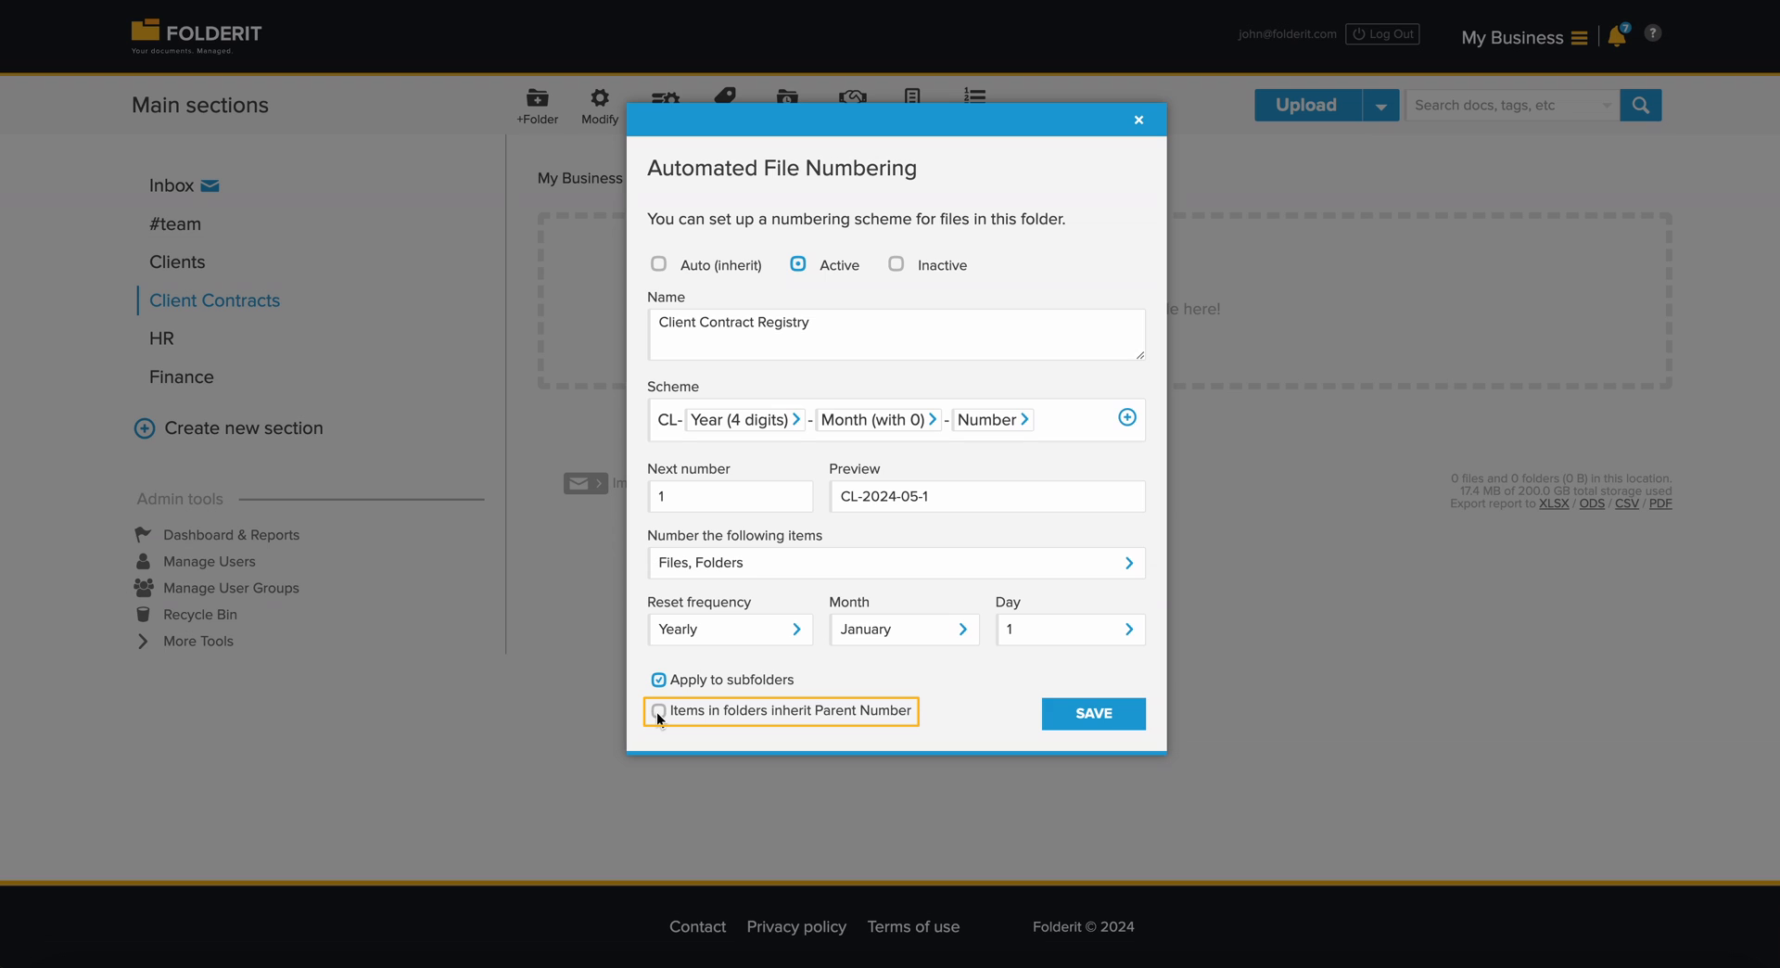
Step: Save the registry with inheritance off and subfolders applied, then upload J1–J3 PDFs
{"action": "left_click", "coordinate": [658, 710]}
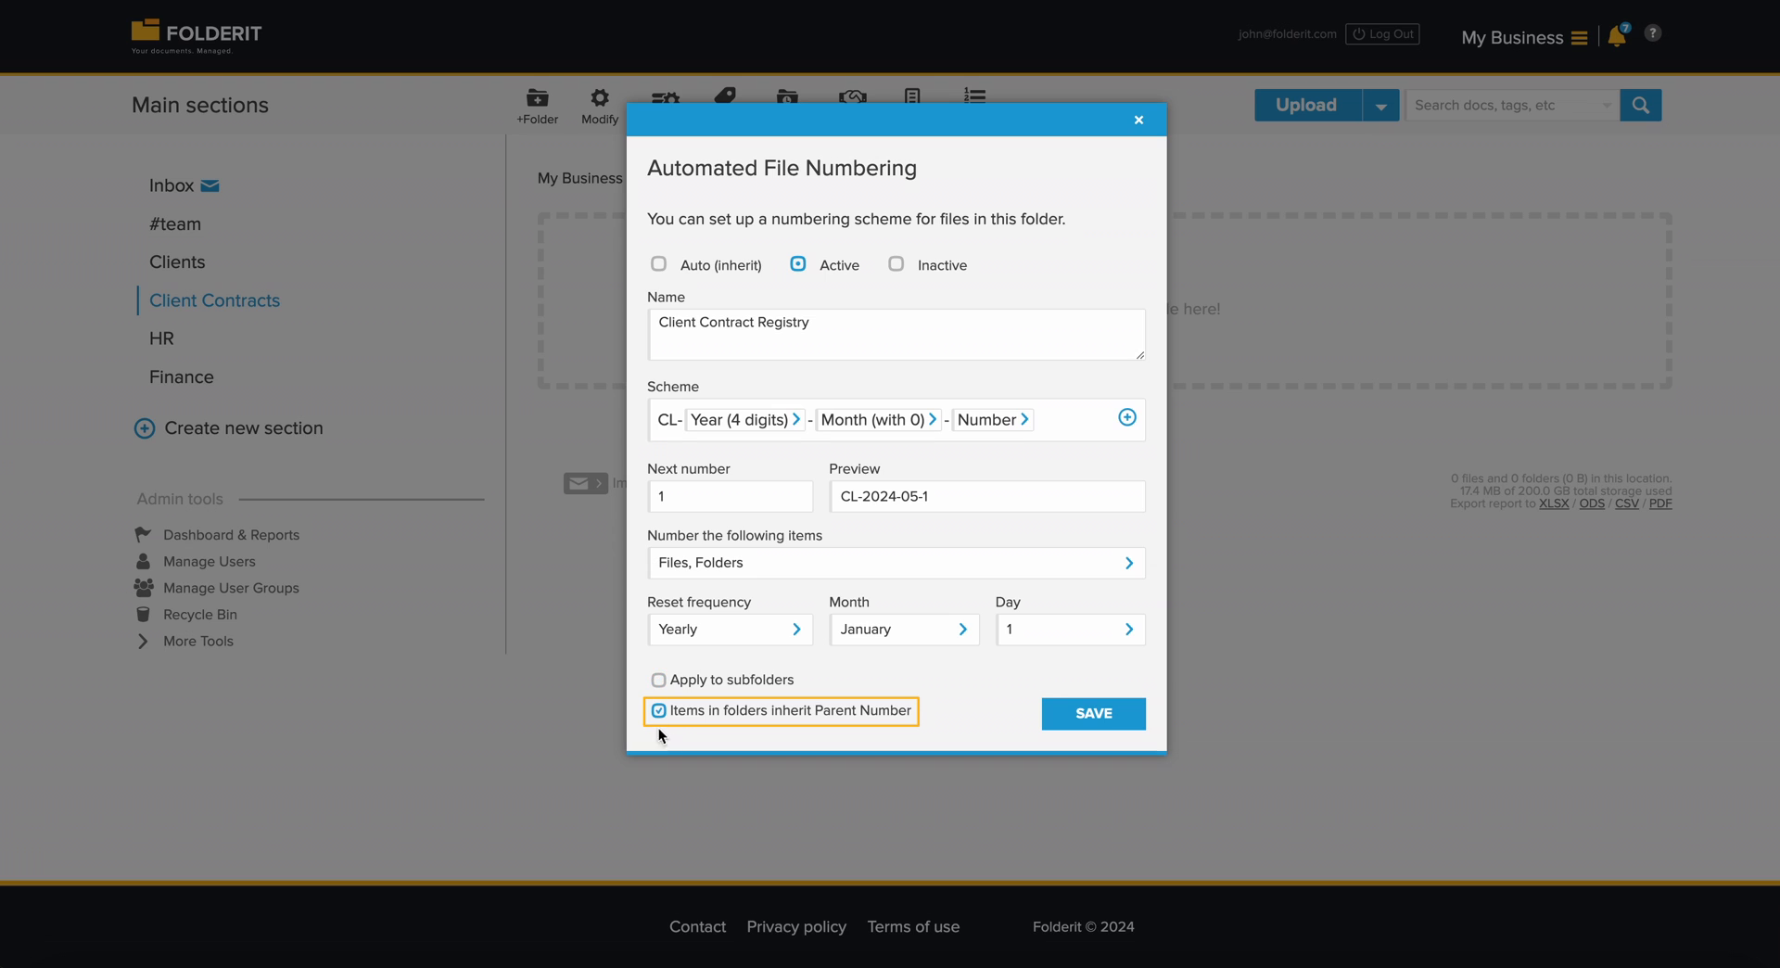
{"action": "left_click", "coordinate": [659, 680]}
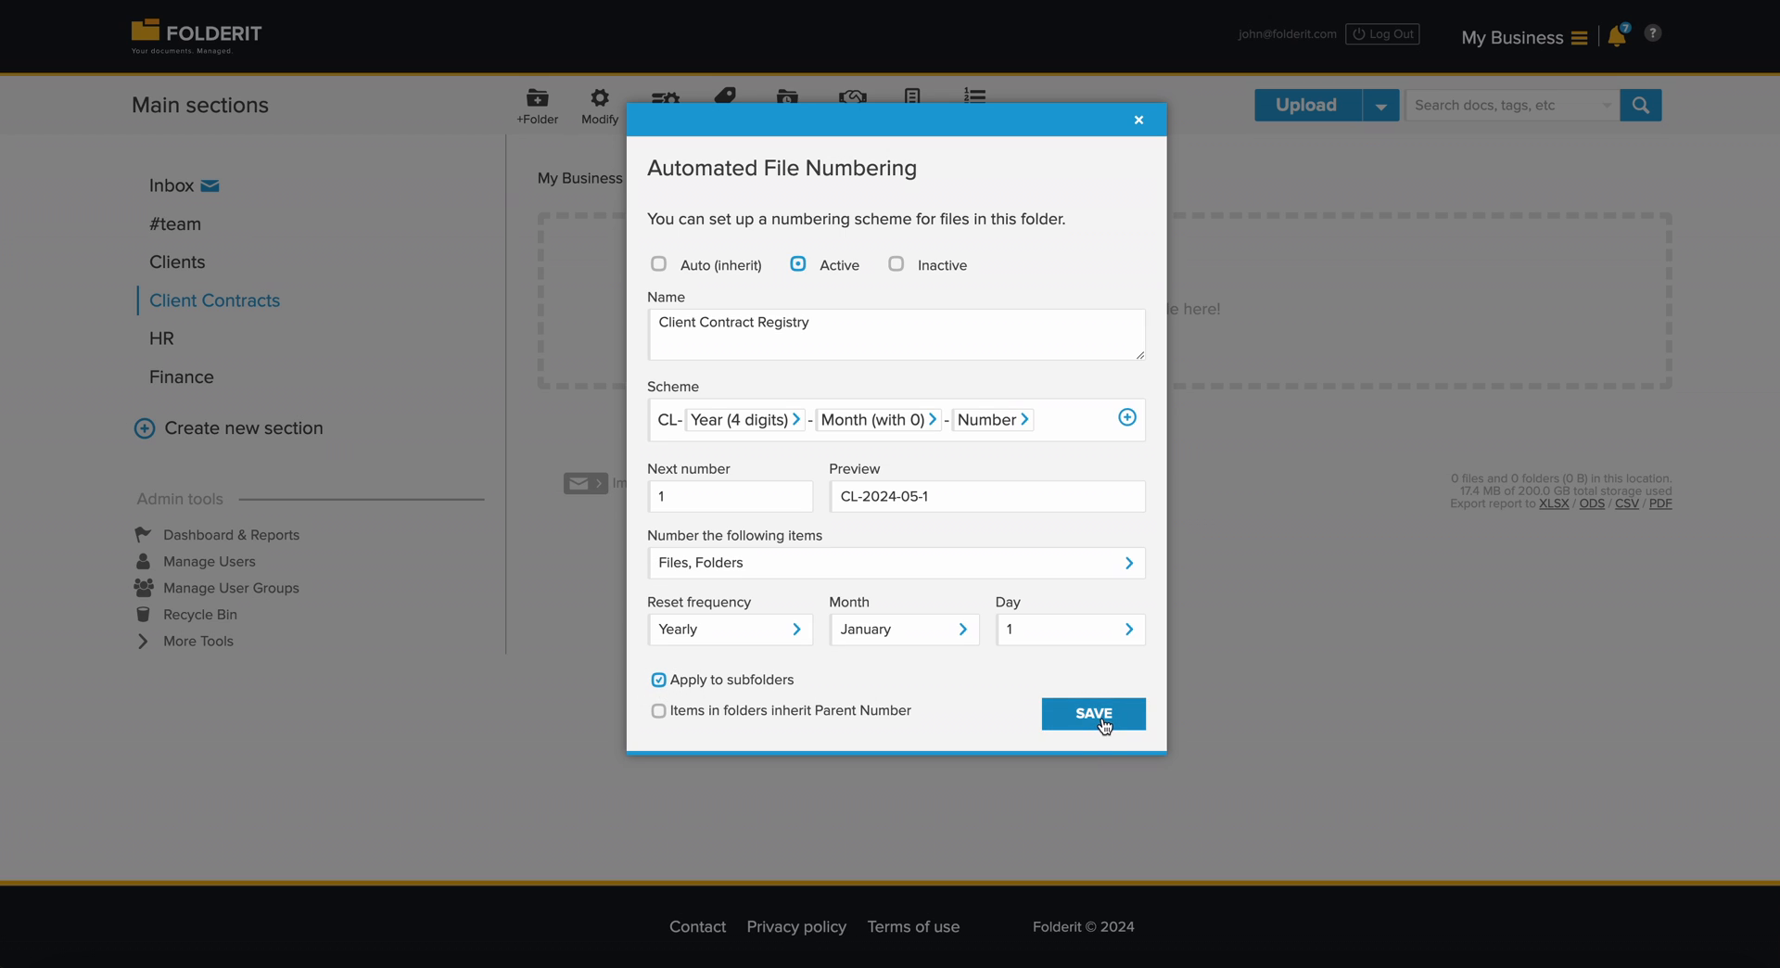
{"action": "left_click", "coordinate": [1092, 714]}
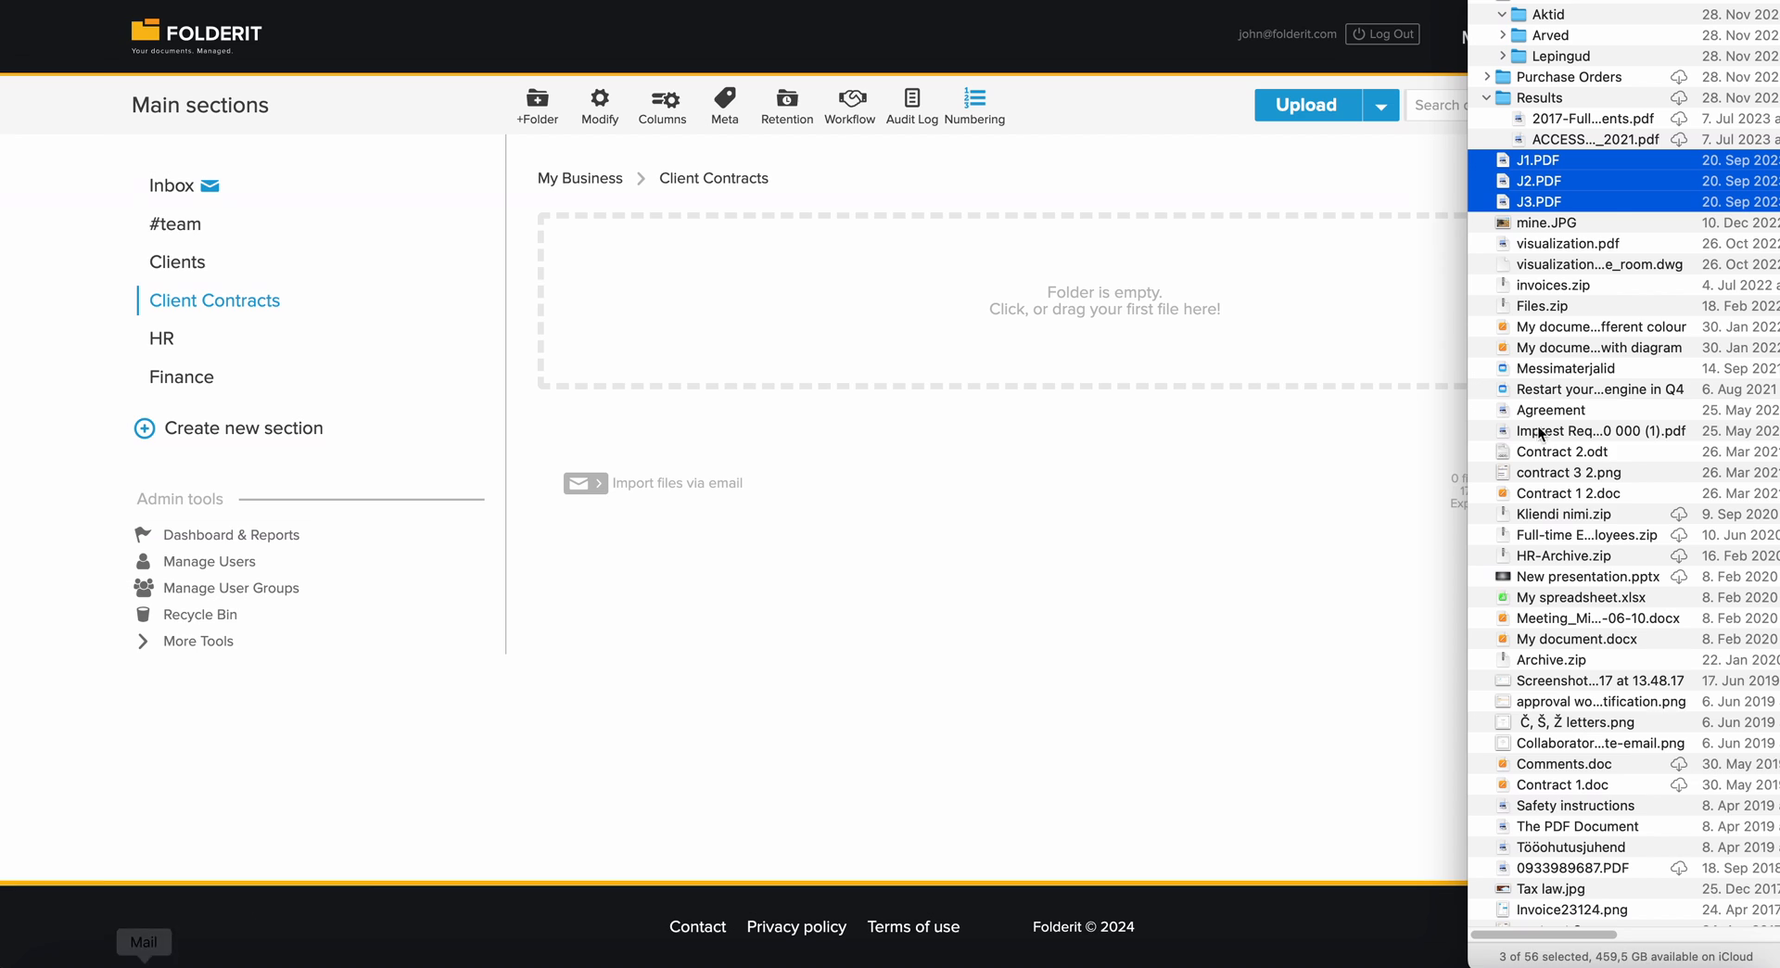
{"action": "left_click_drag", "start_coordinate": [1539, 178], "coordinate": [1180, 284]}
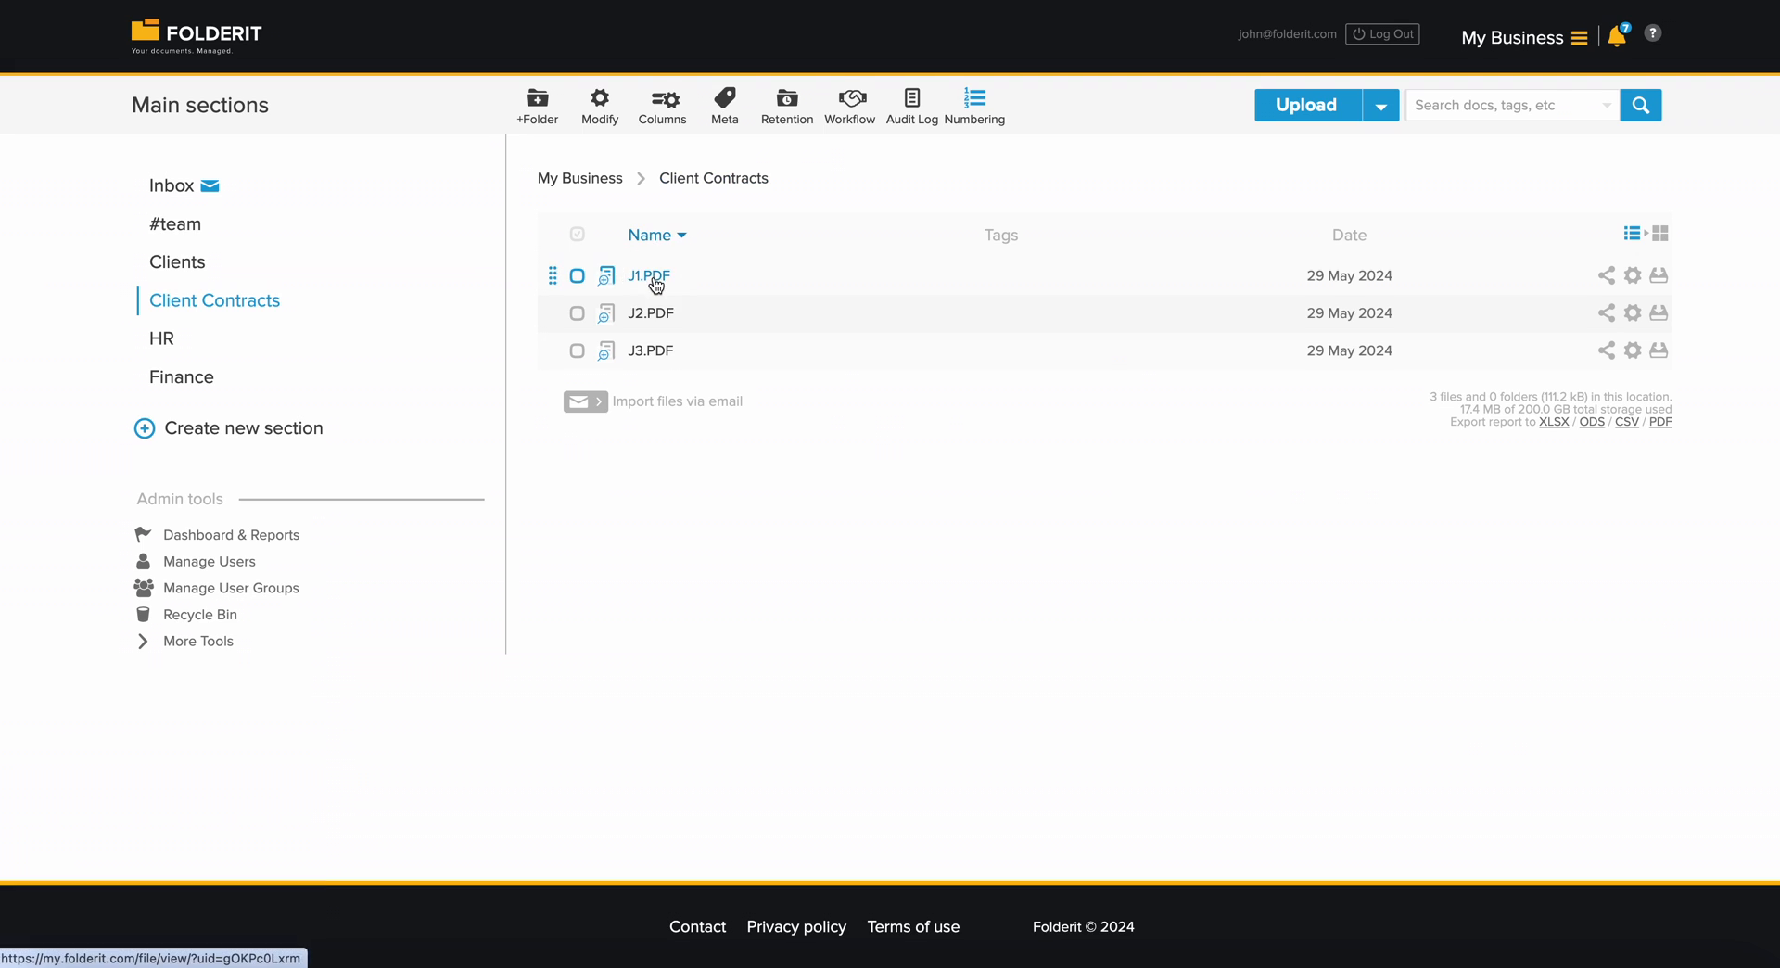
{"action": "left_click", "coordinate": [648, 276]}
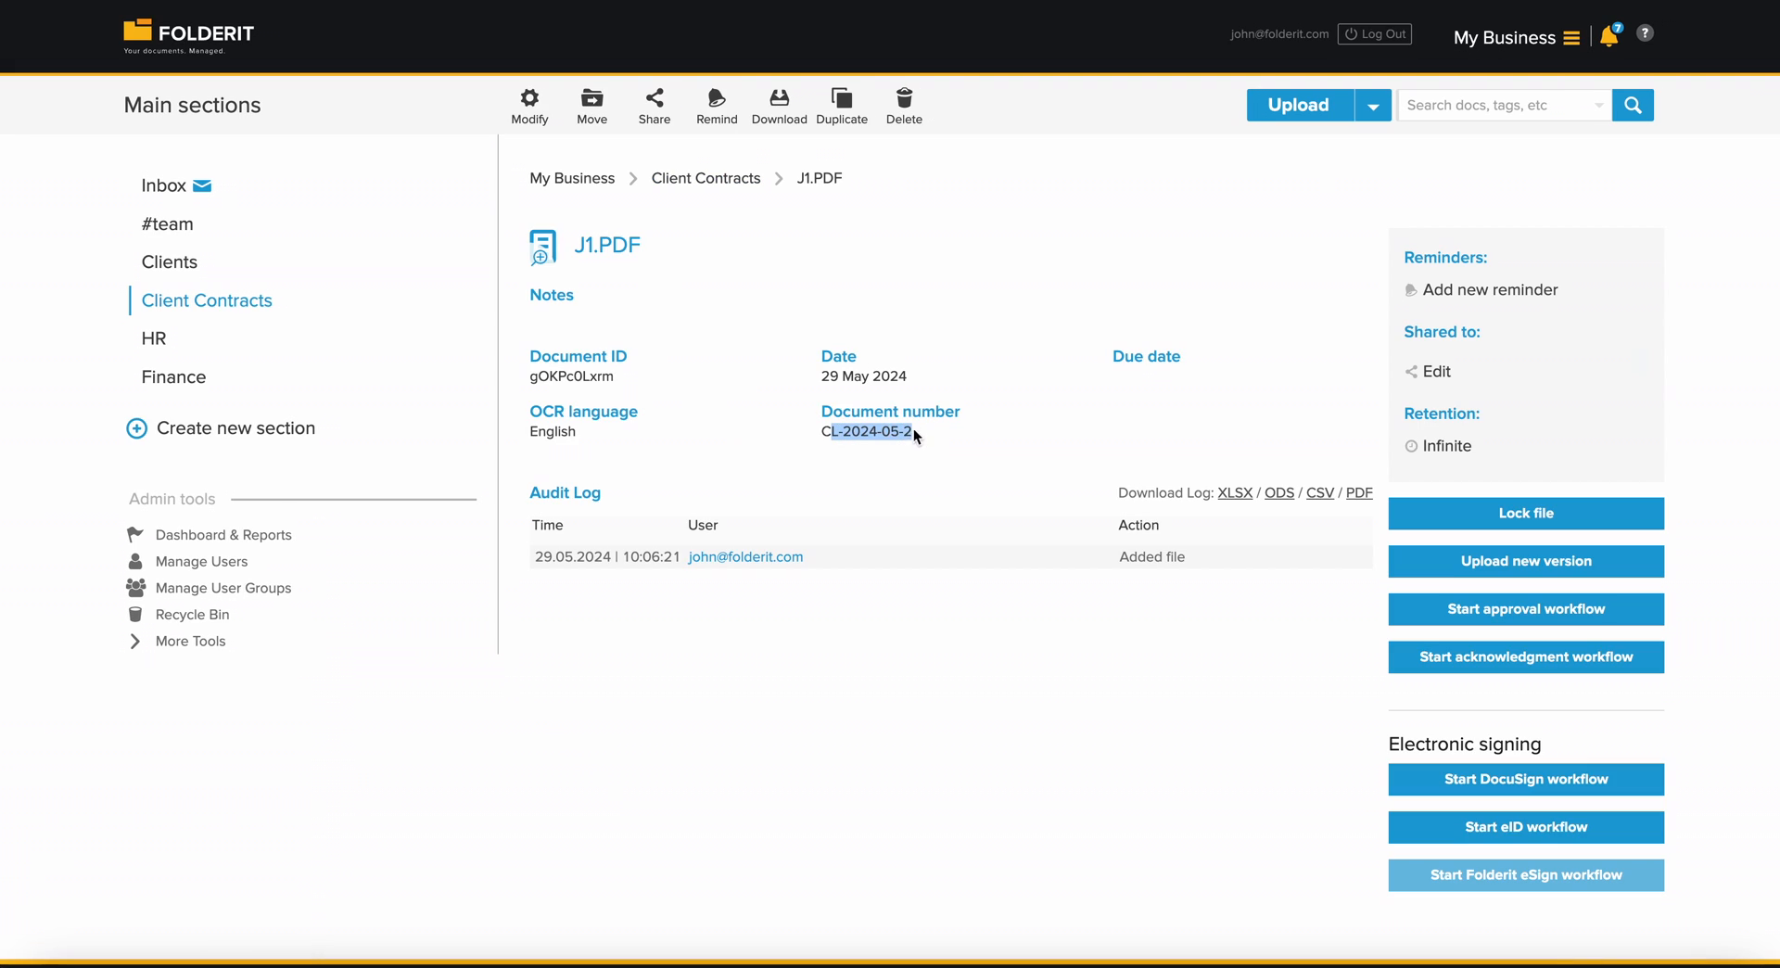
{"action": "left_click", "coordinate": [704, 178]}
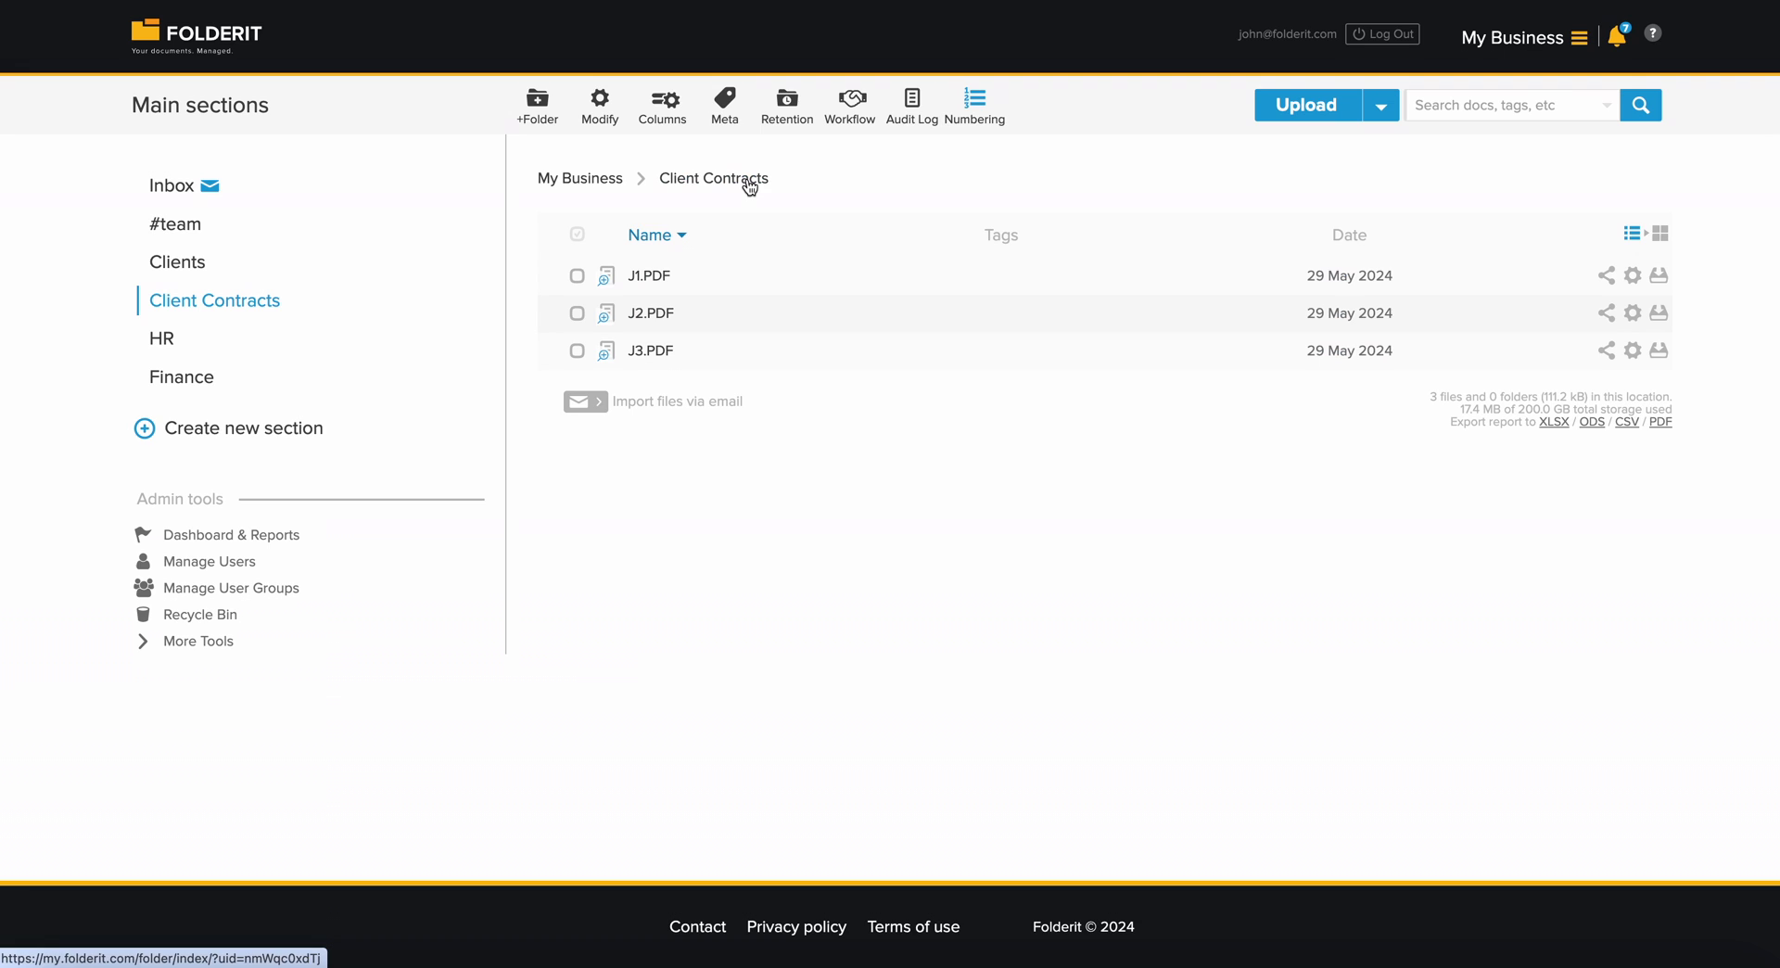
{"action": "mouse_move", "coordinate": [662, 106]}
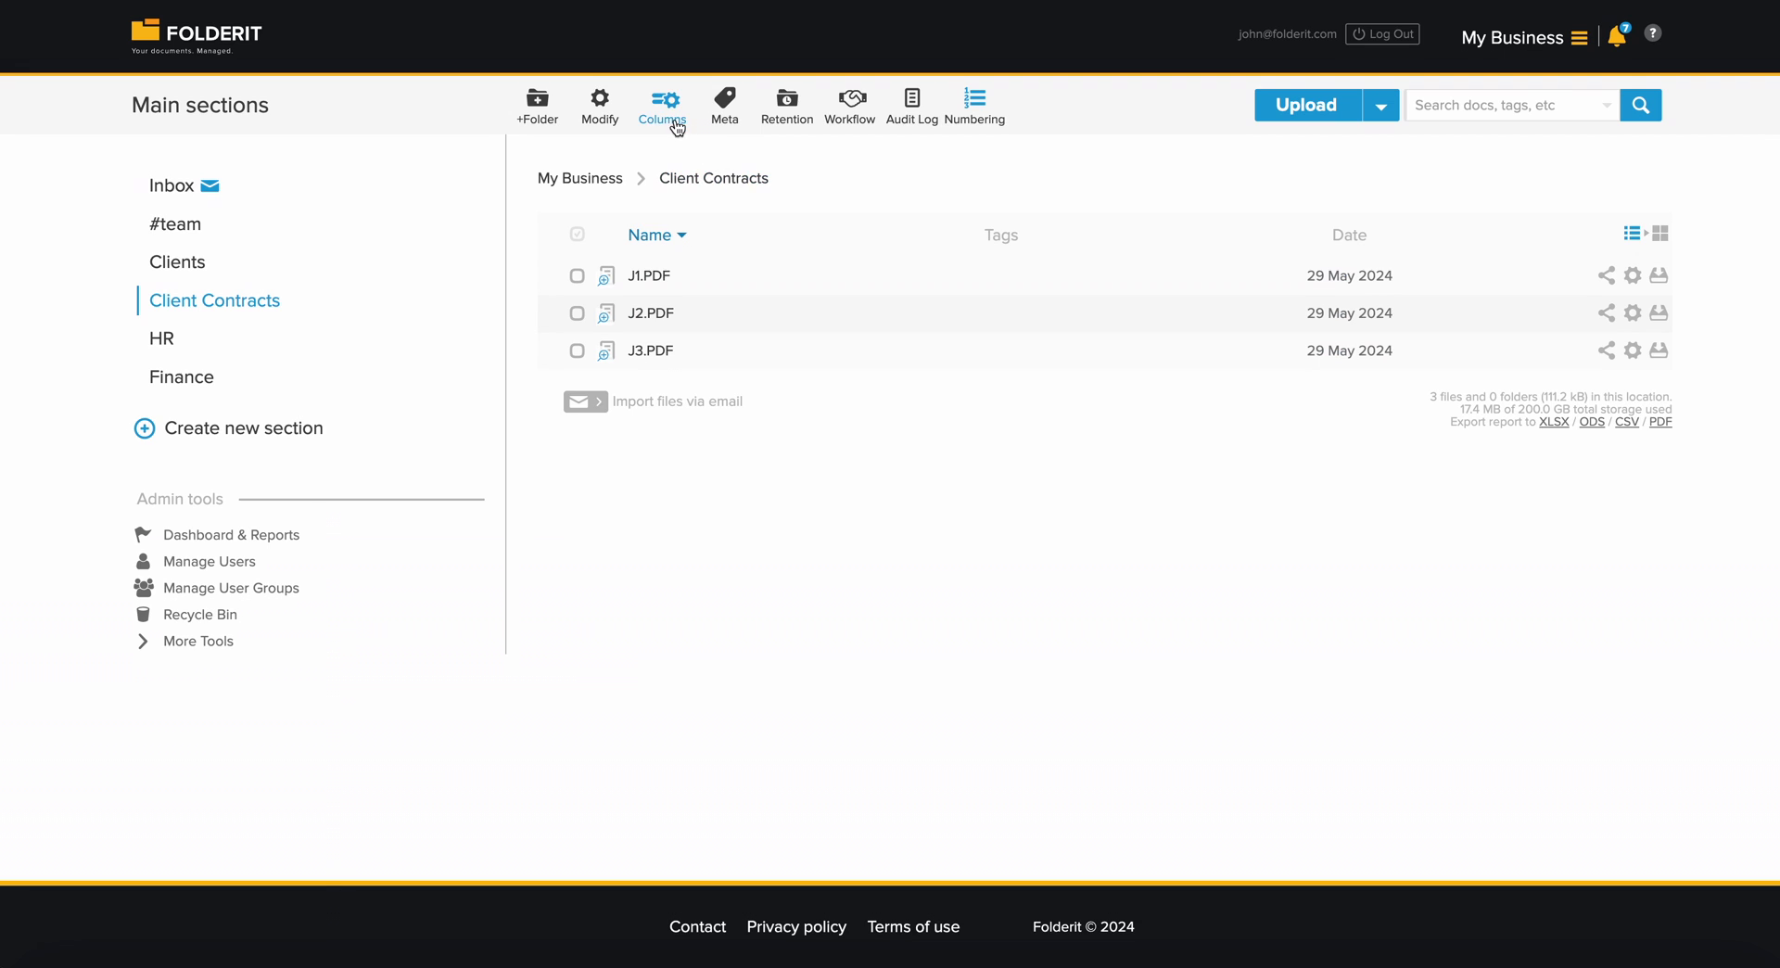
Step: Show Number in the fourth column and sort files by it: J2, J1, J3
{"action": "left_click", "coordinate": [662, 105]}
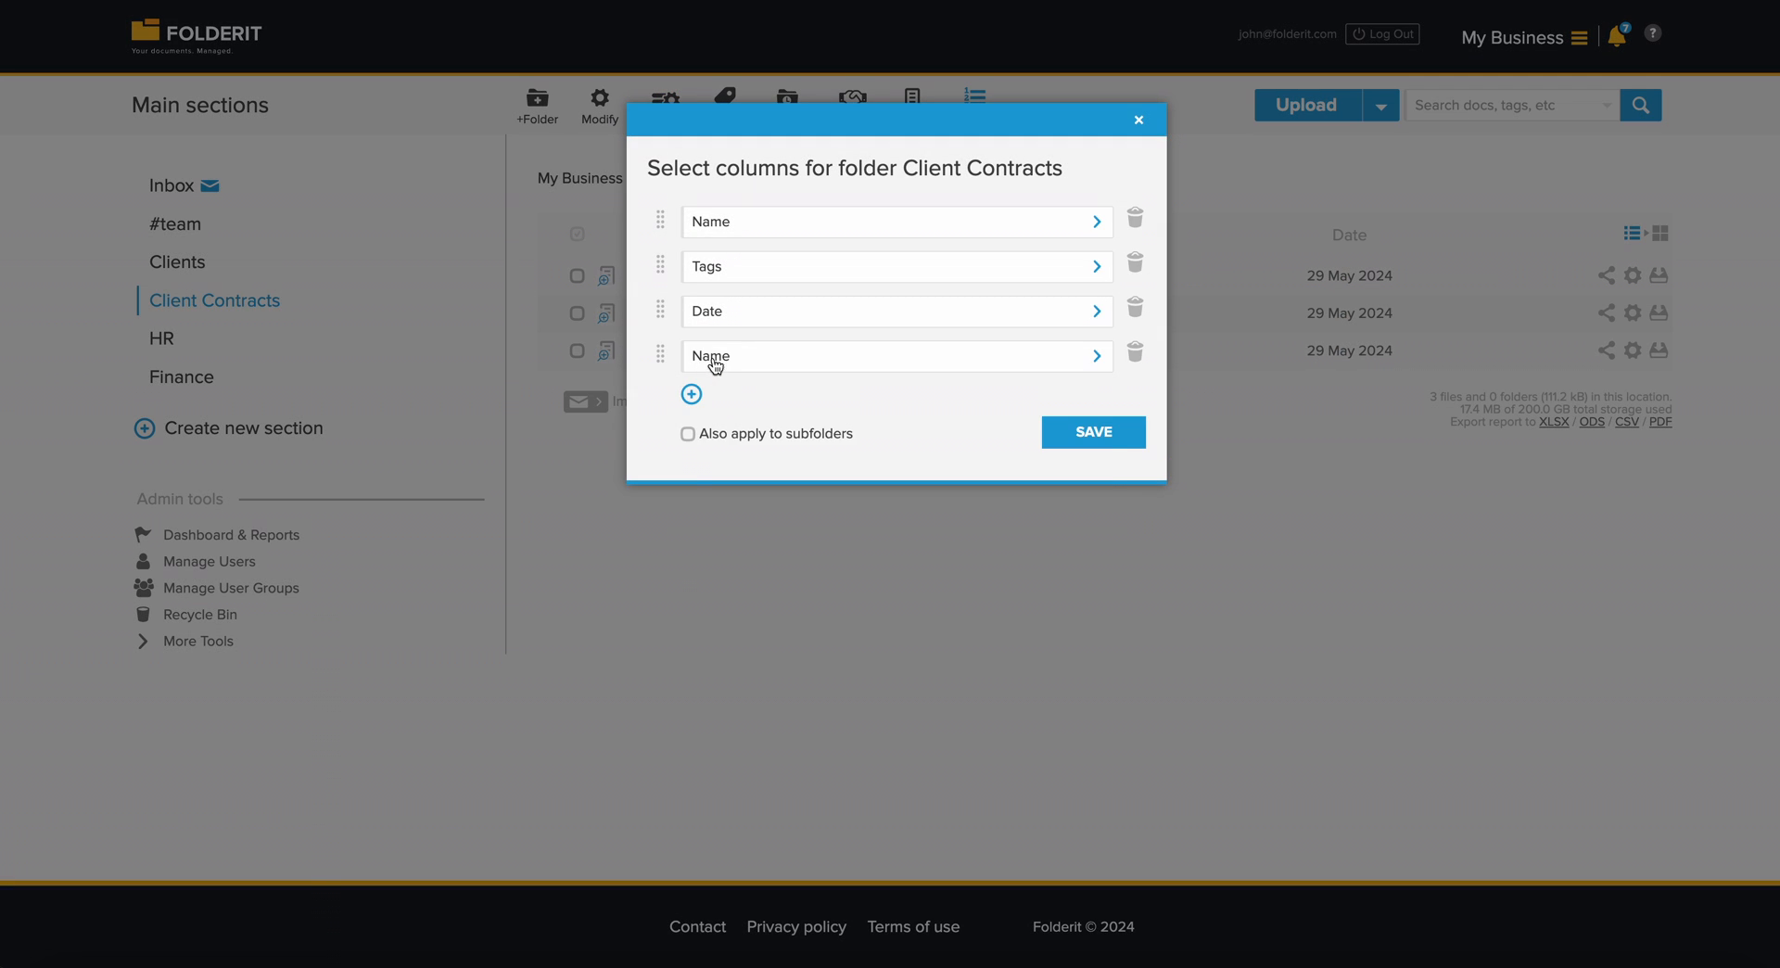
{"action": "left_click", "coordinate": [894, 355]}
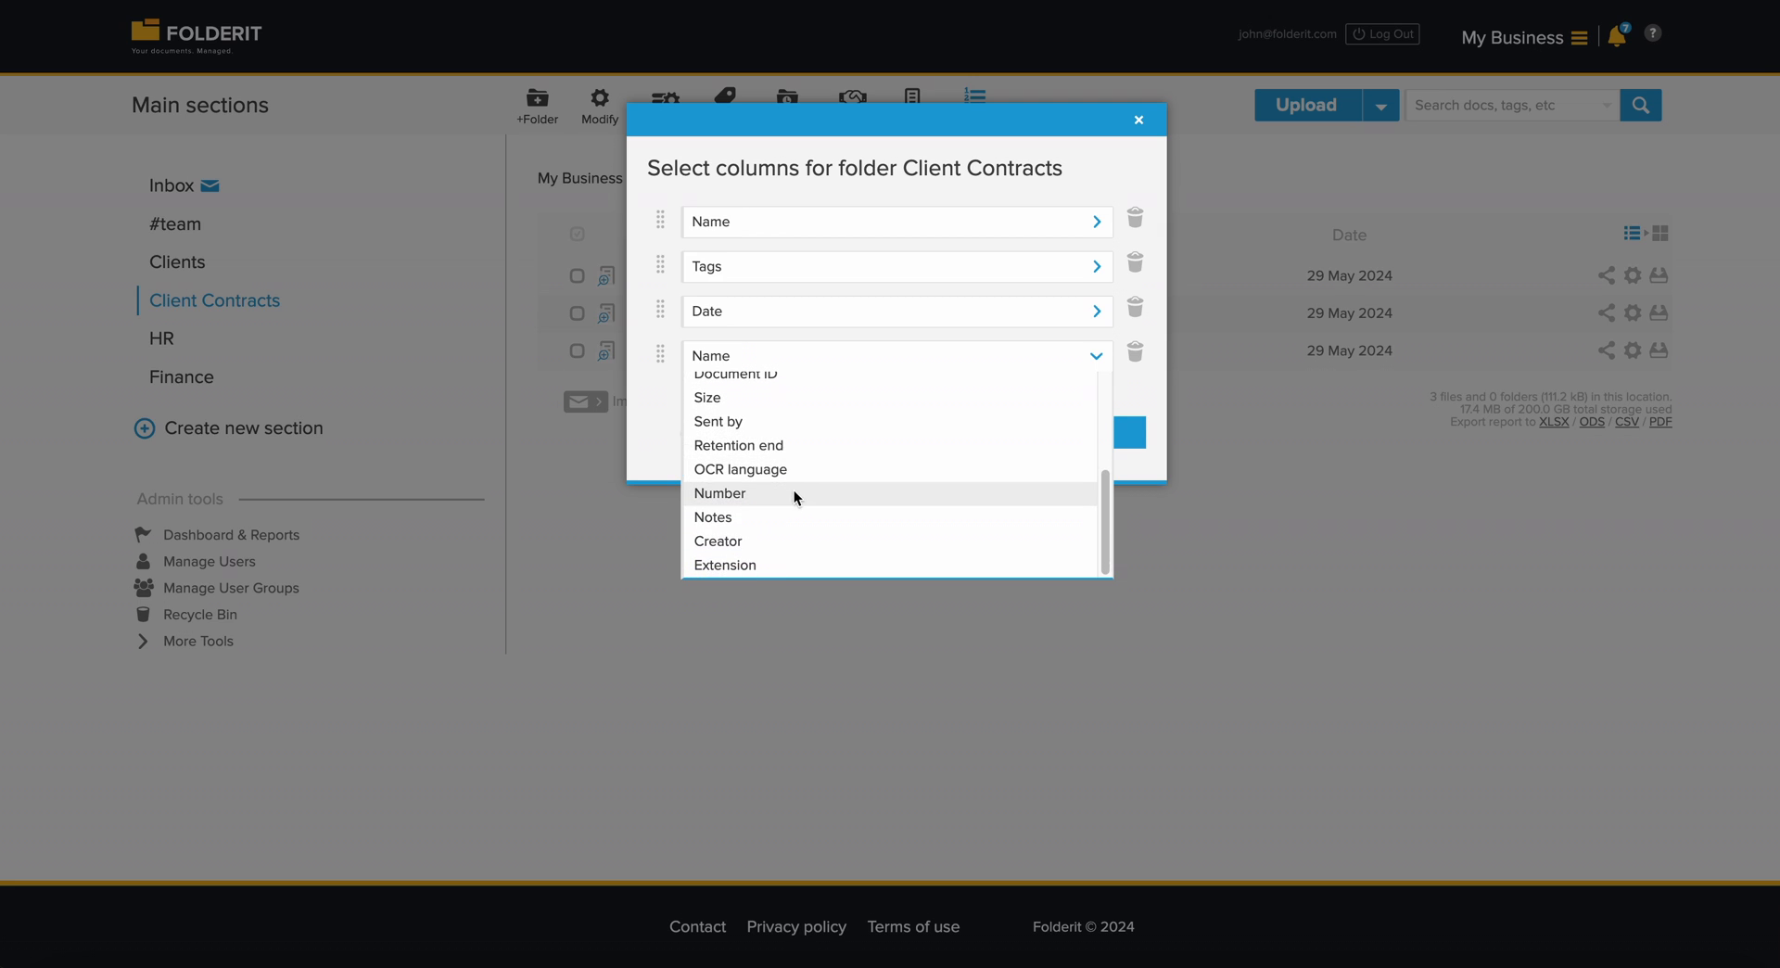
{"action": "left_click", "coordinate": [720, 492]}
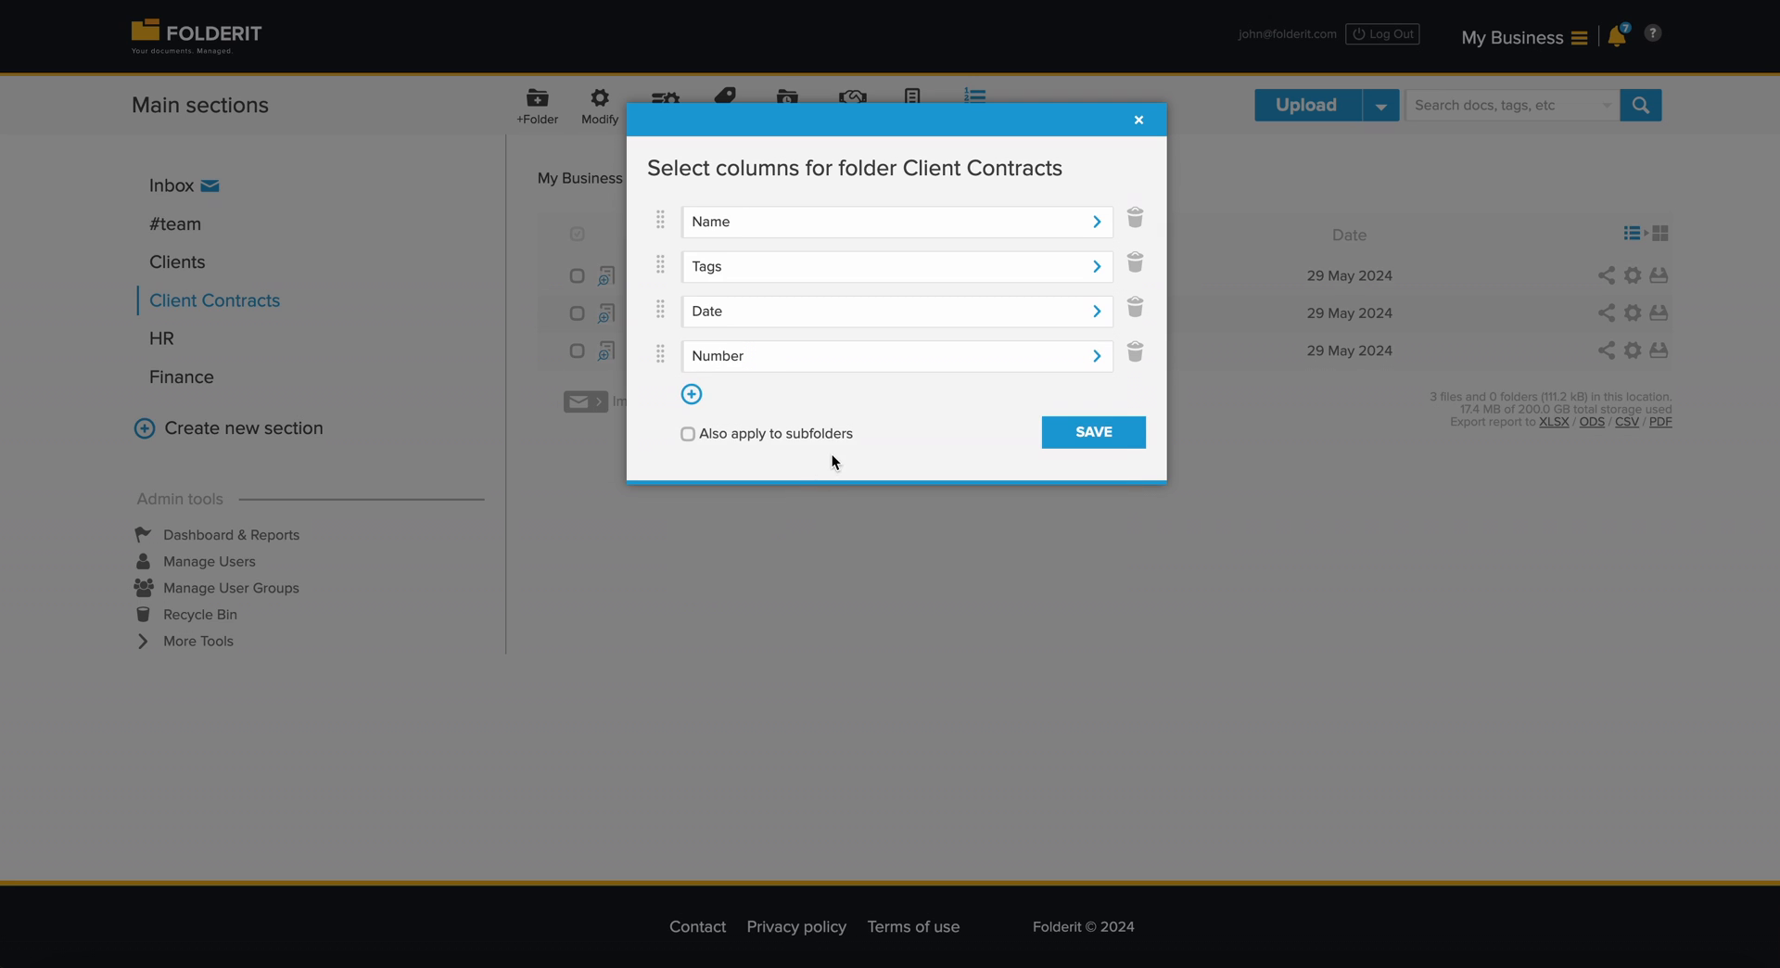
{"action": "left_click", "coordinate": [1091, 432]}
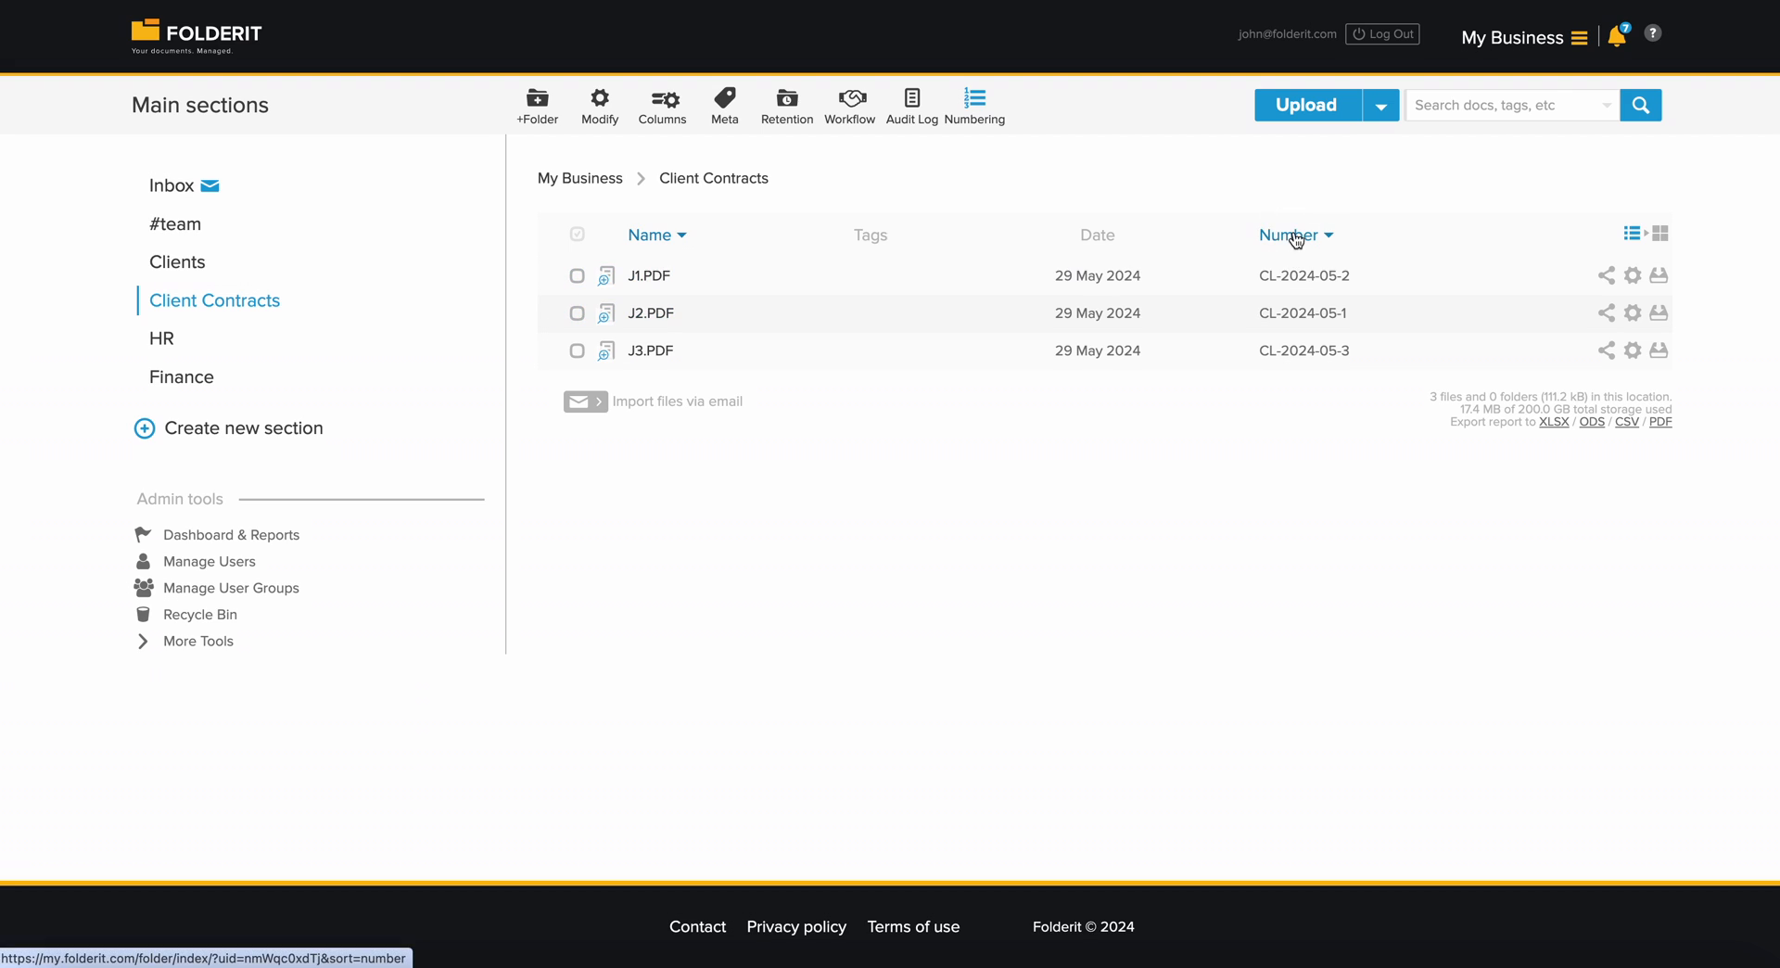
{"action": "left_click", "coordinate": [1288, 235]}
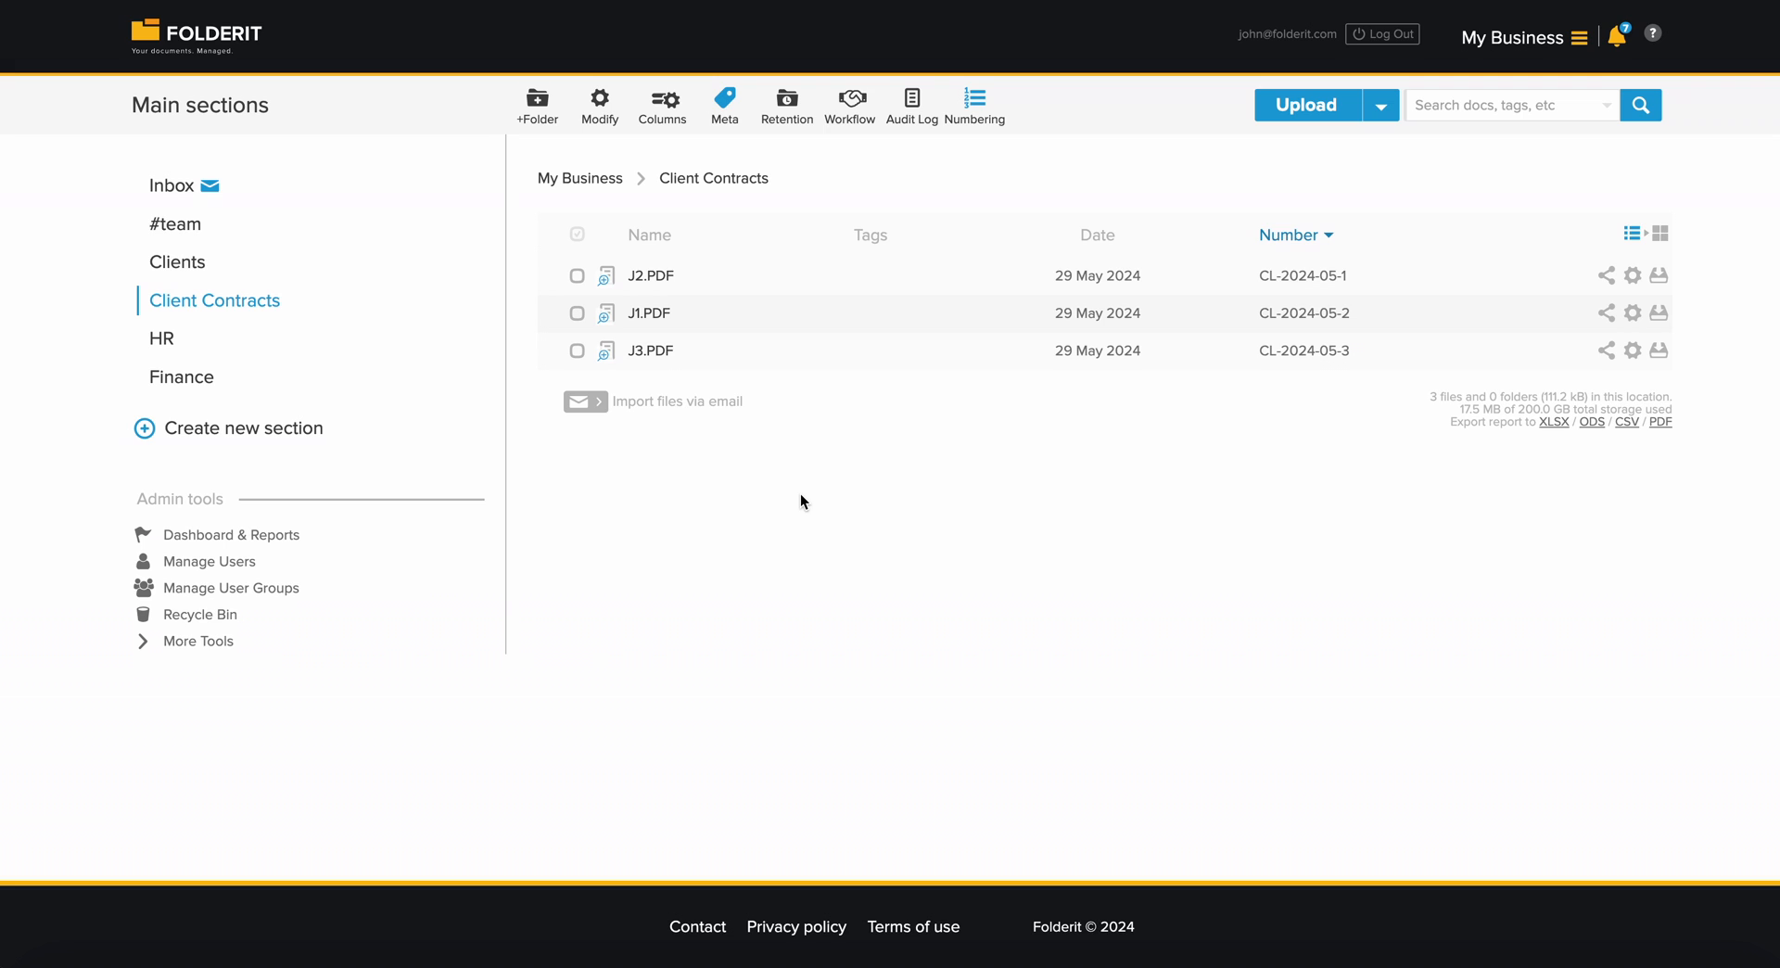
Step: Insert a Client ID element after CL- in the registry scheme and save
{"action": "left_click", "coordinate": [974, 106]}
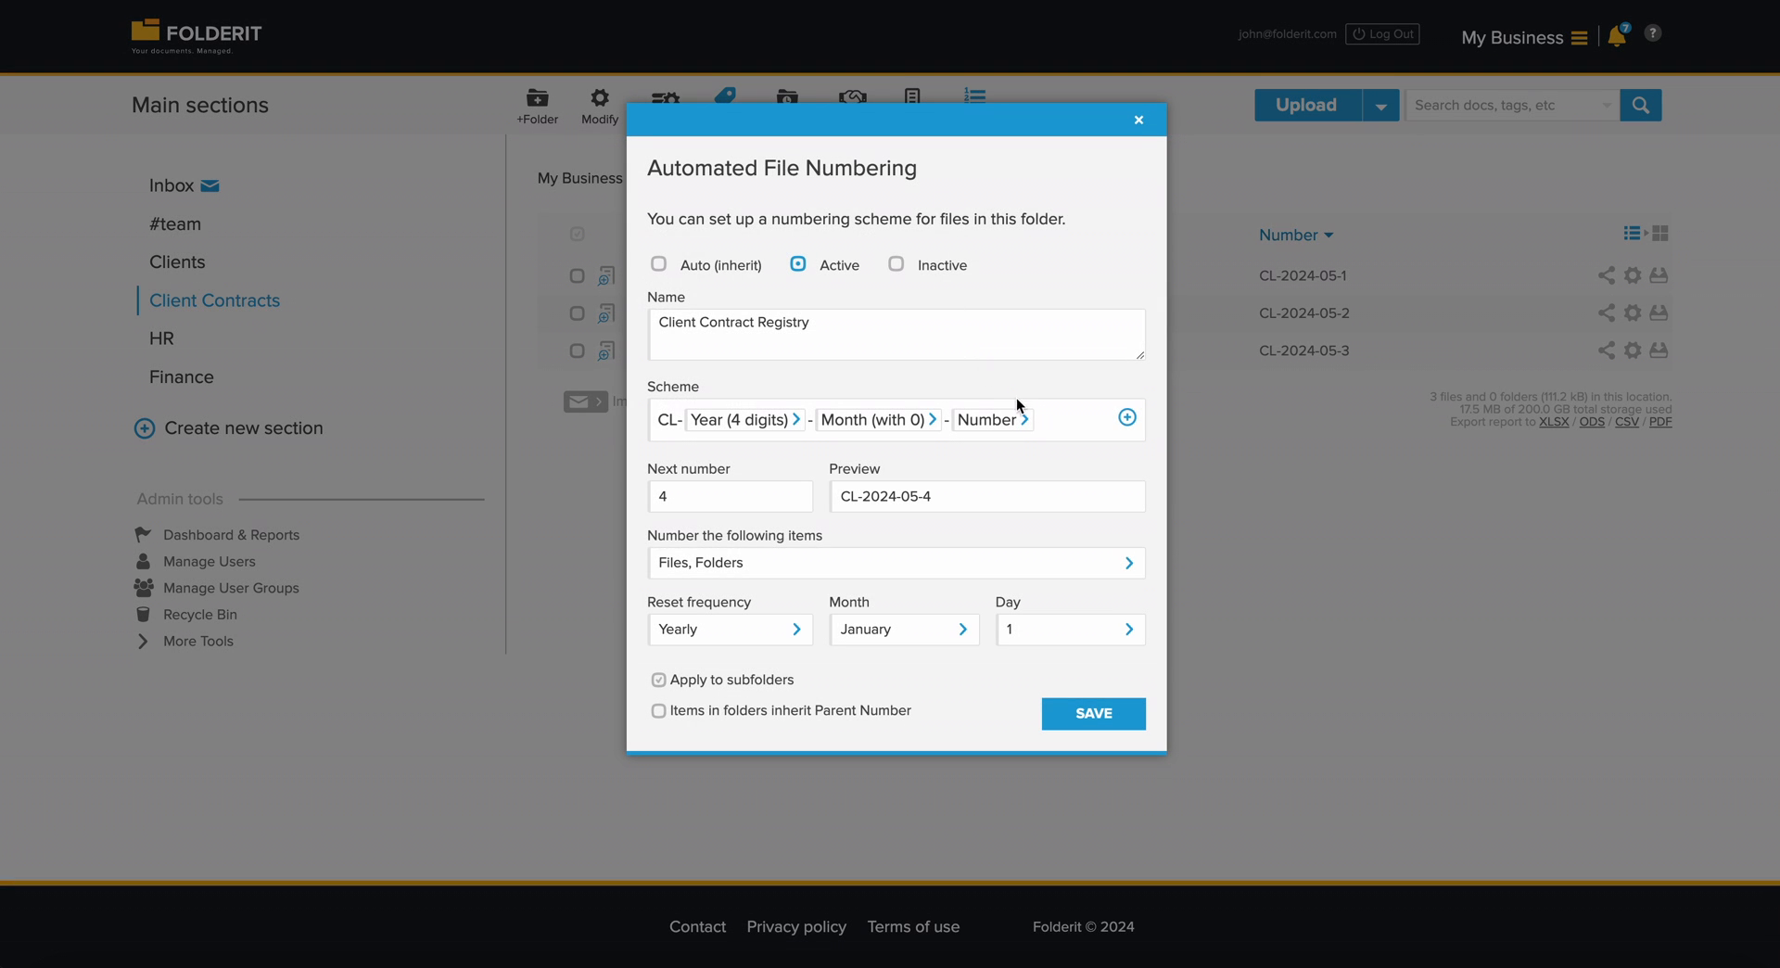
{"action": "left_click", "coordinate": [990, 419]}
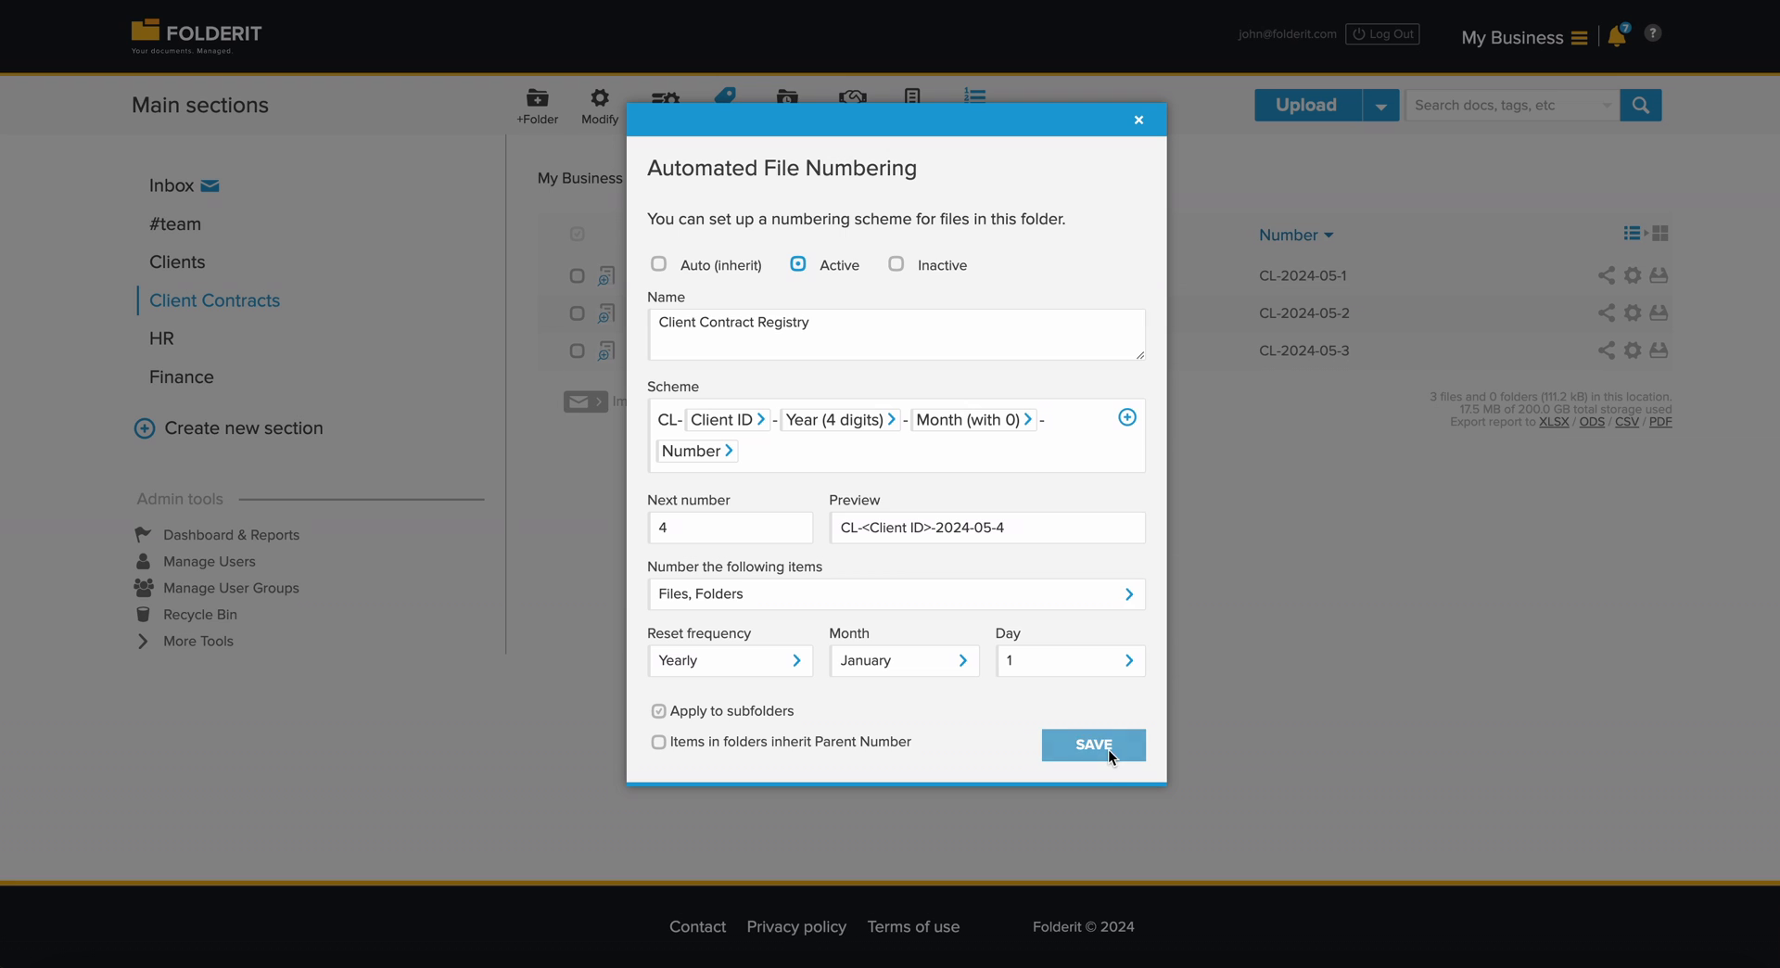
{"action": "left_click", "coordinate": [1093, 745]}
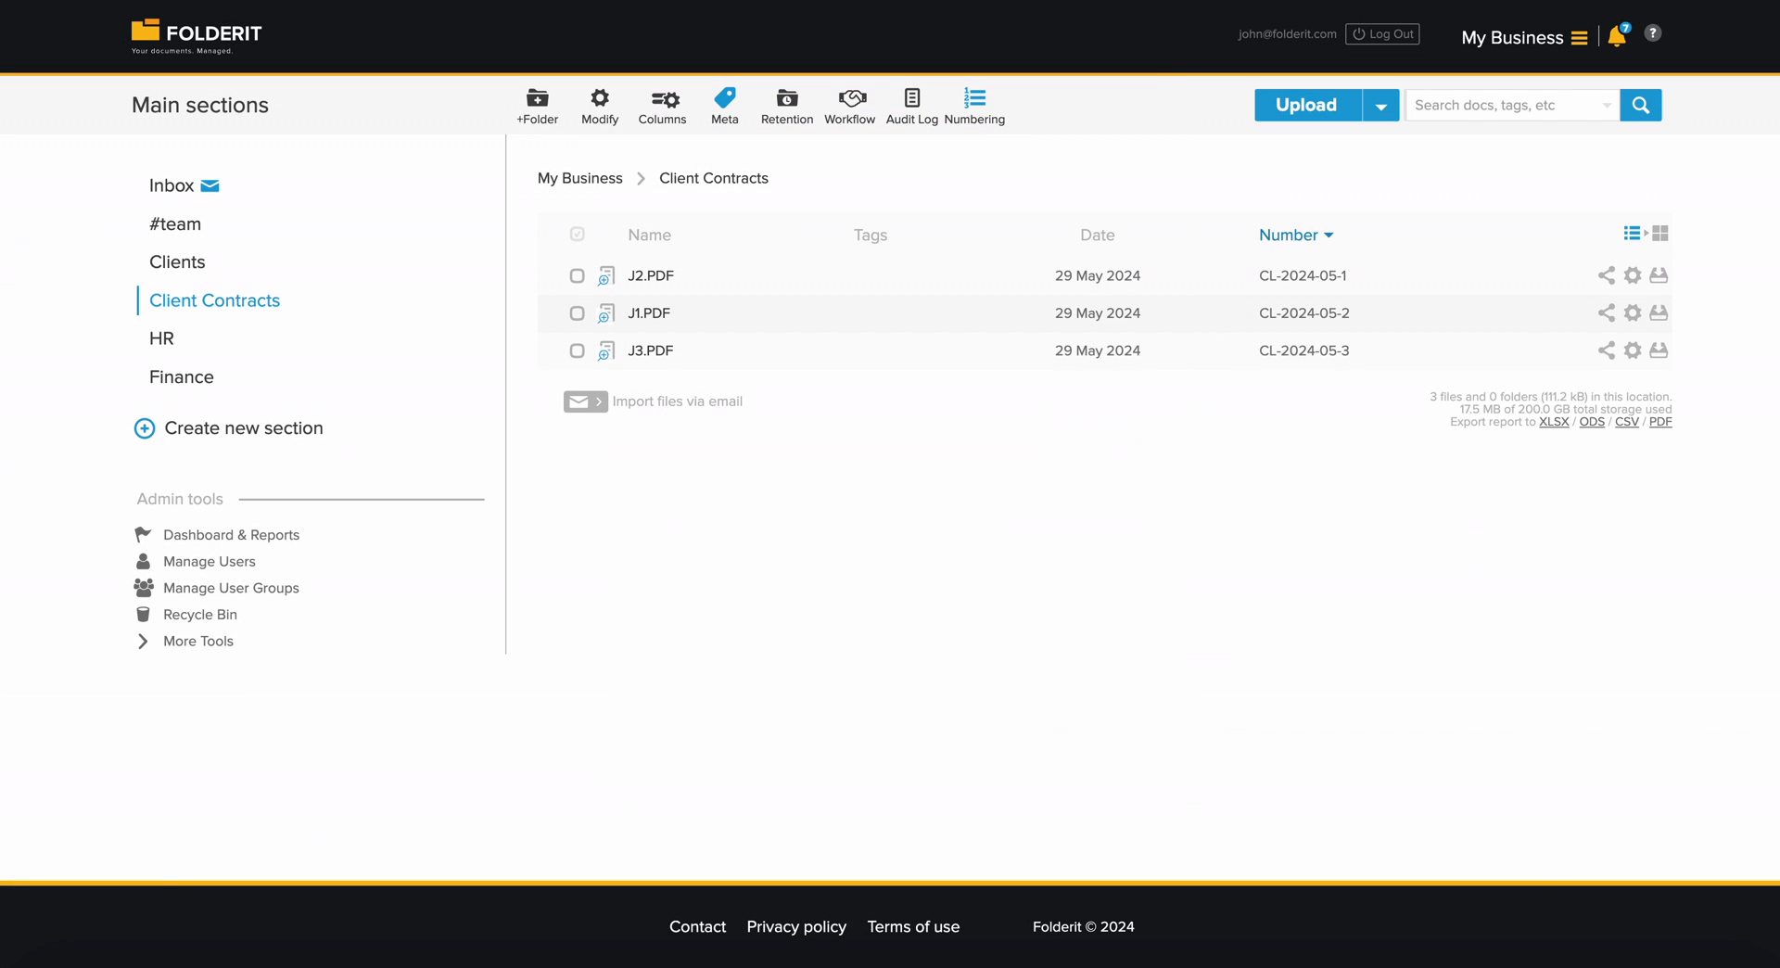
{"action": "left_click", "coordinate": [1306, 105]}
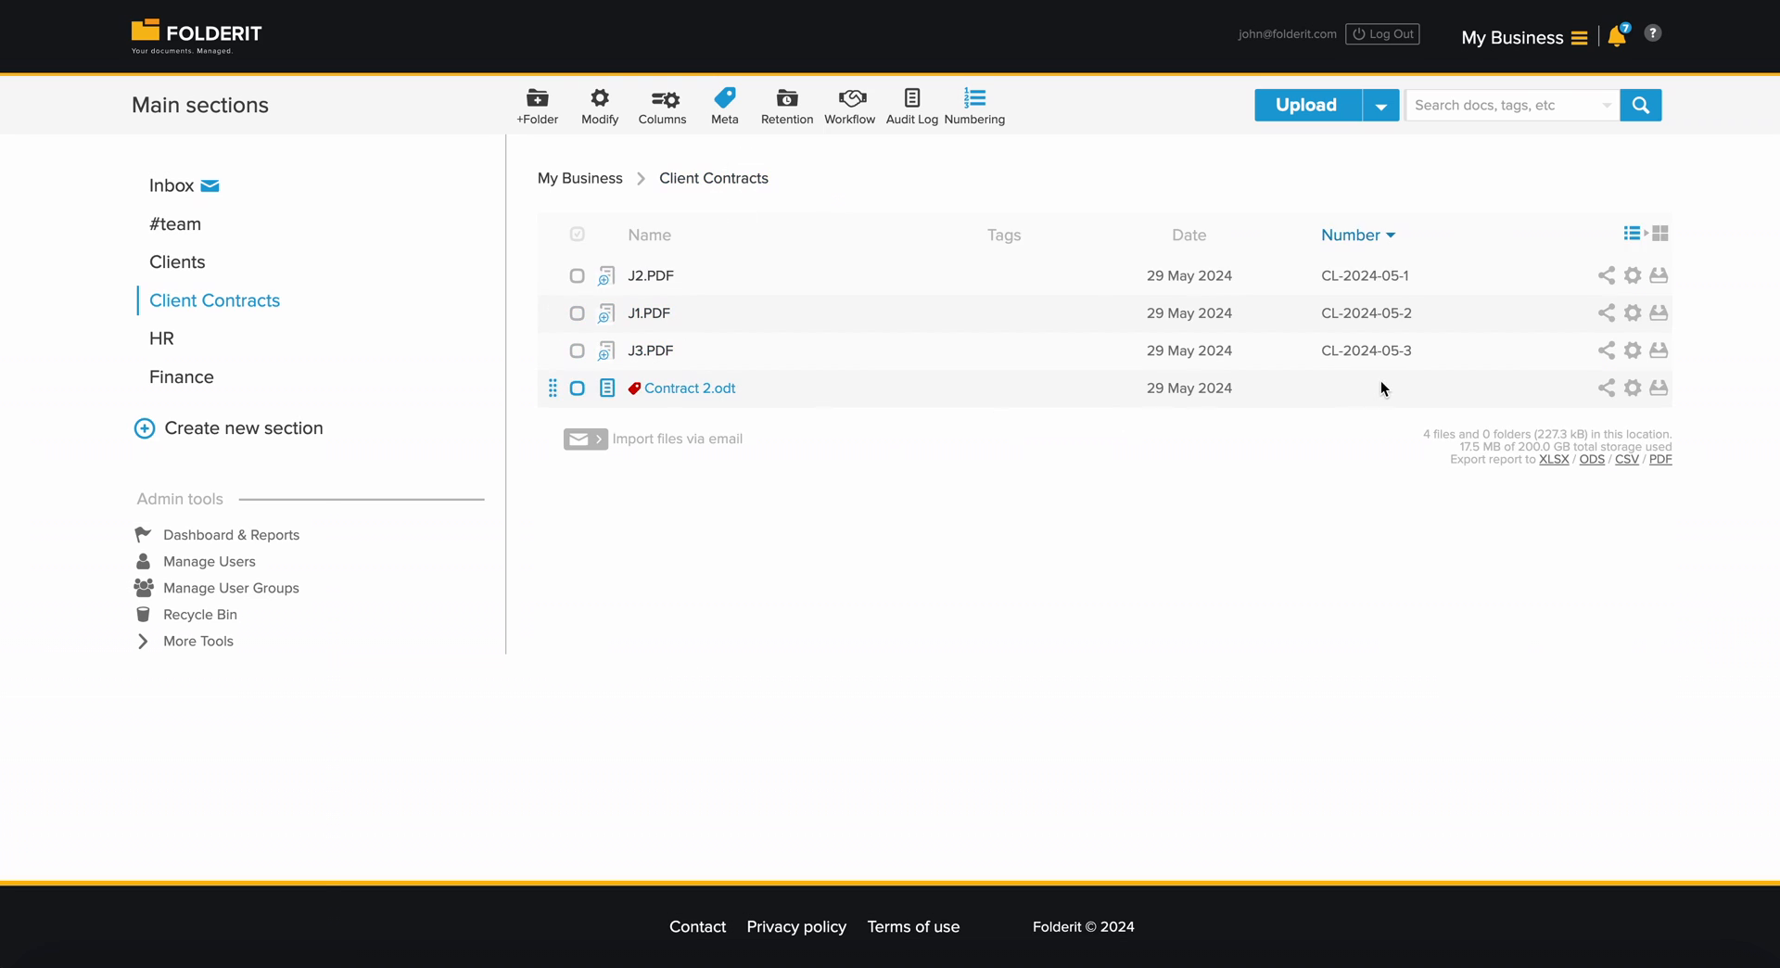
Step: Give Contract 2.odt Client ID 342524, save, and return to Client Contracts
{"action": "left_click", "coordinate": [693, 388]}
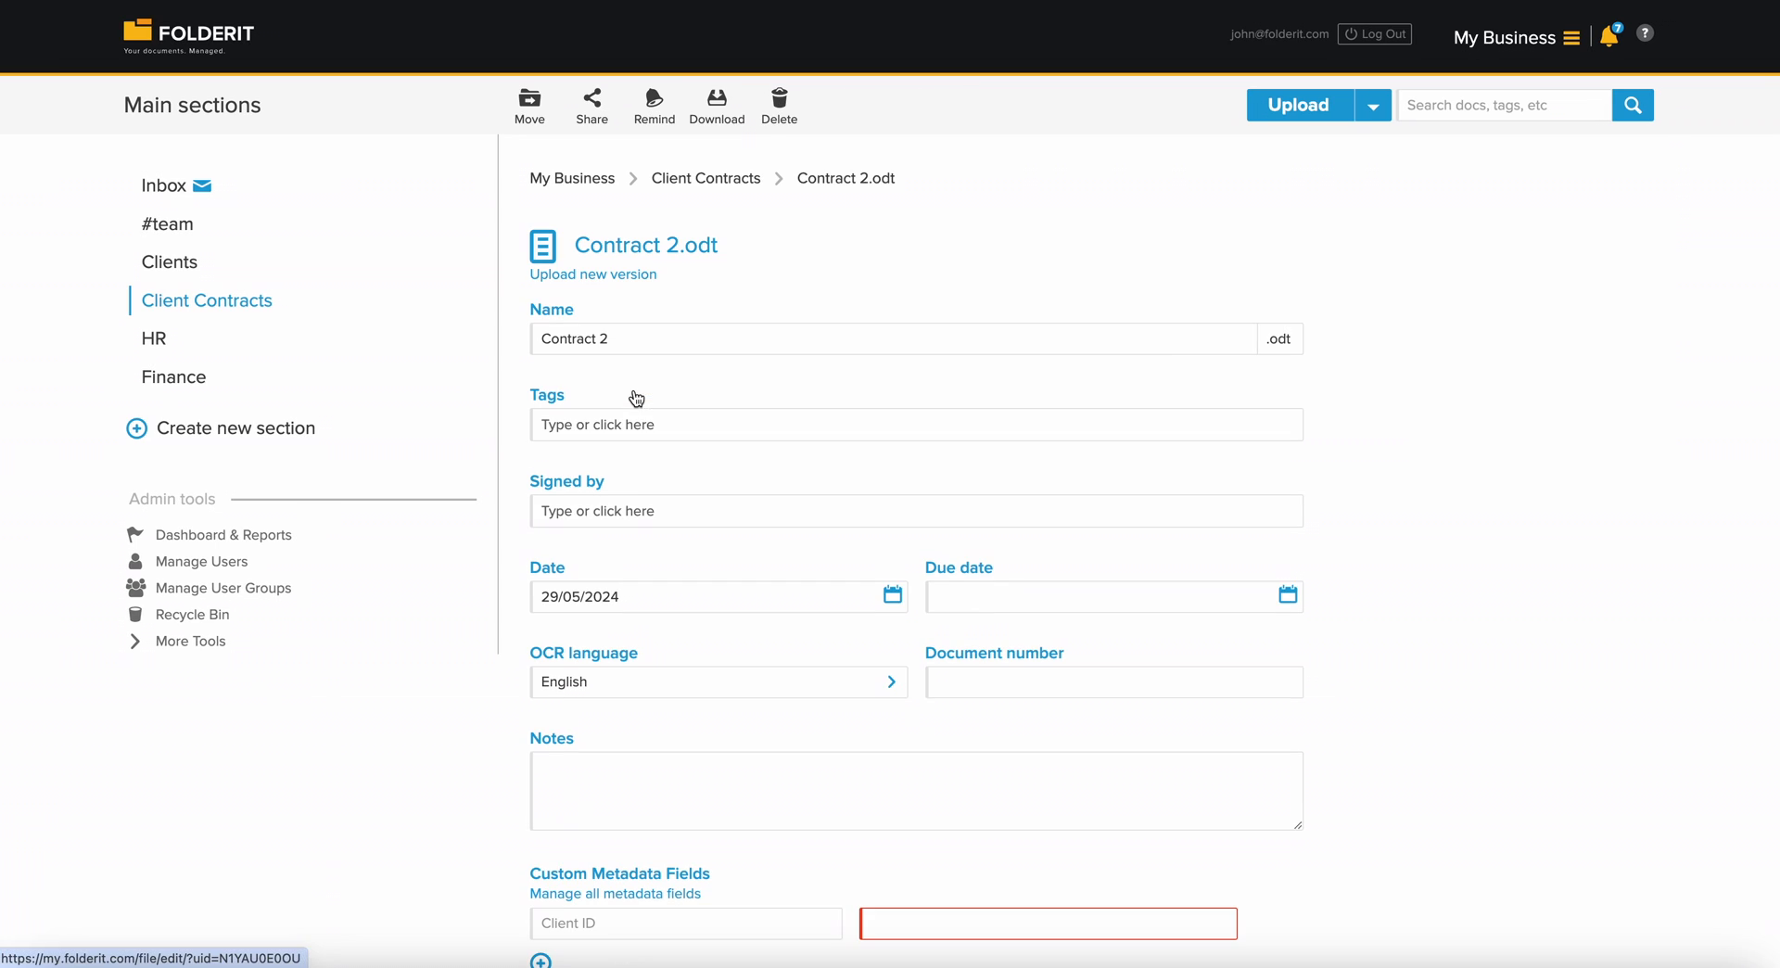
{"action": "type", "text": "3425"}
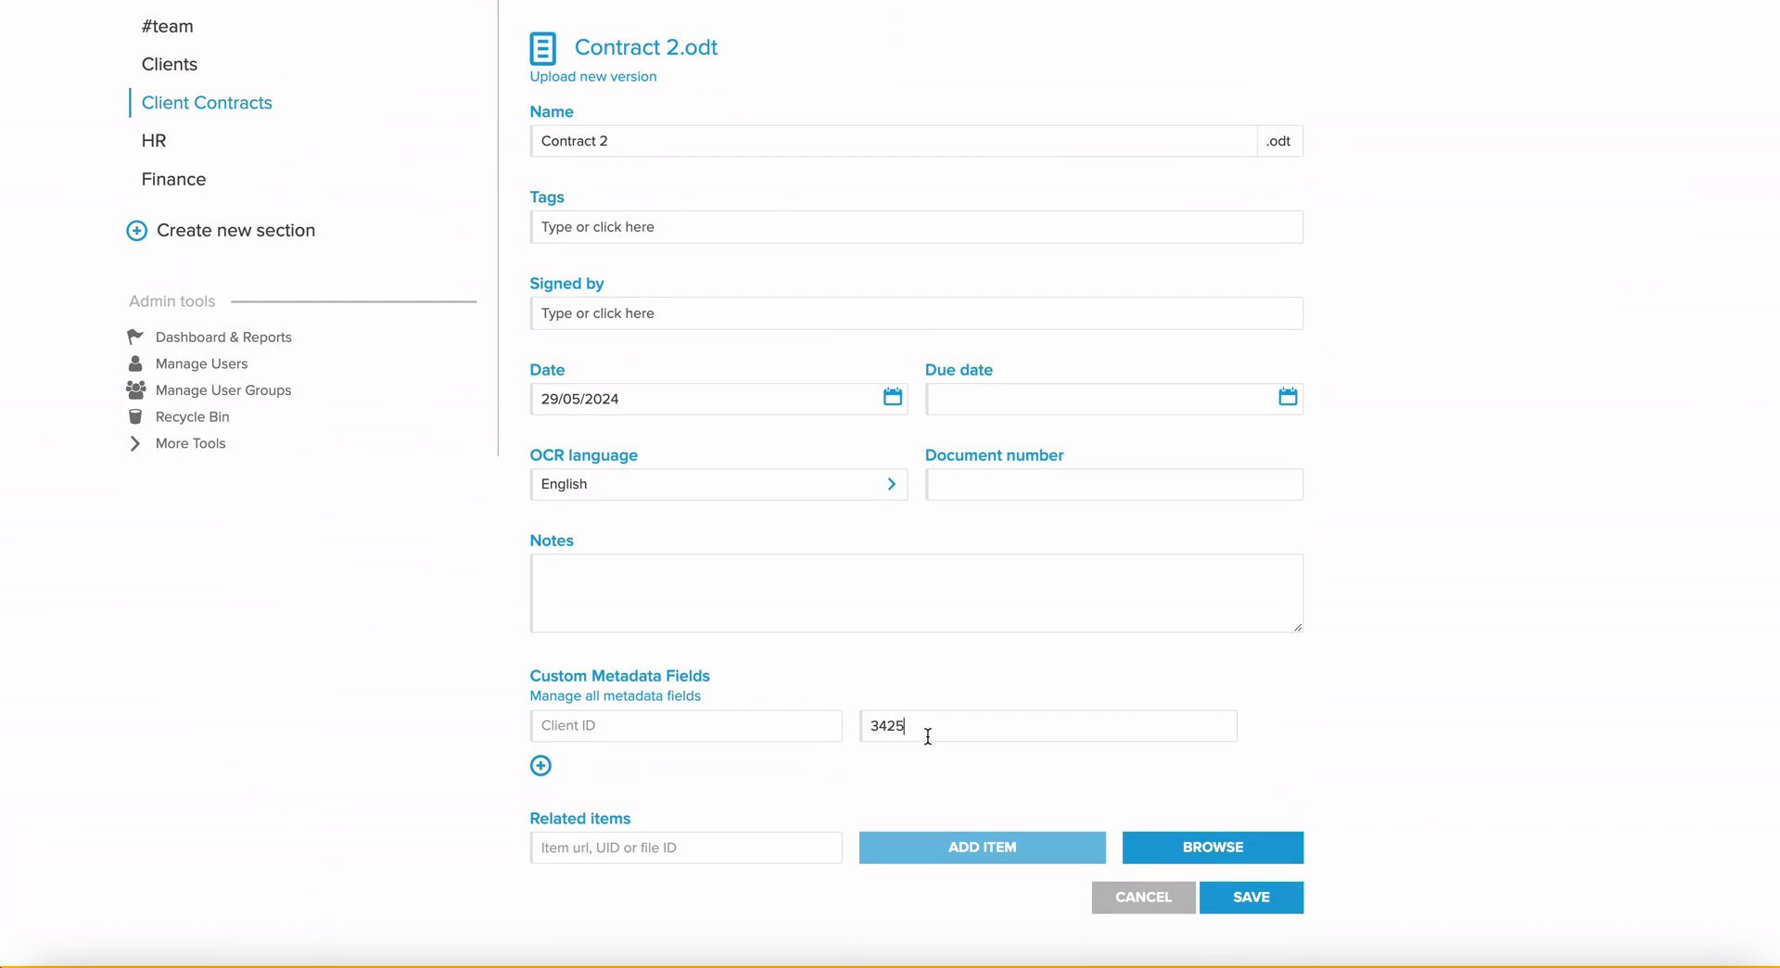
{"action": "left_click", "coordinate": [1249, 896]}
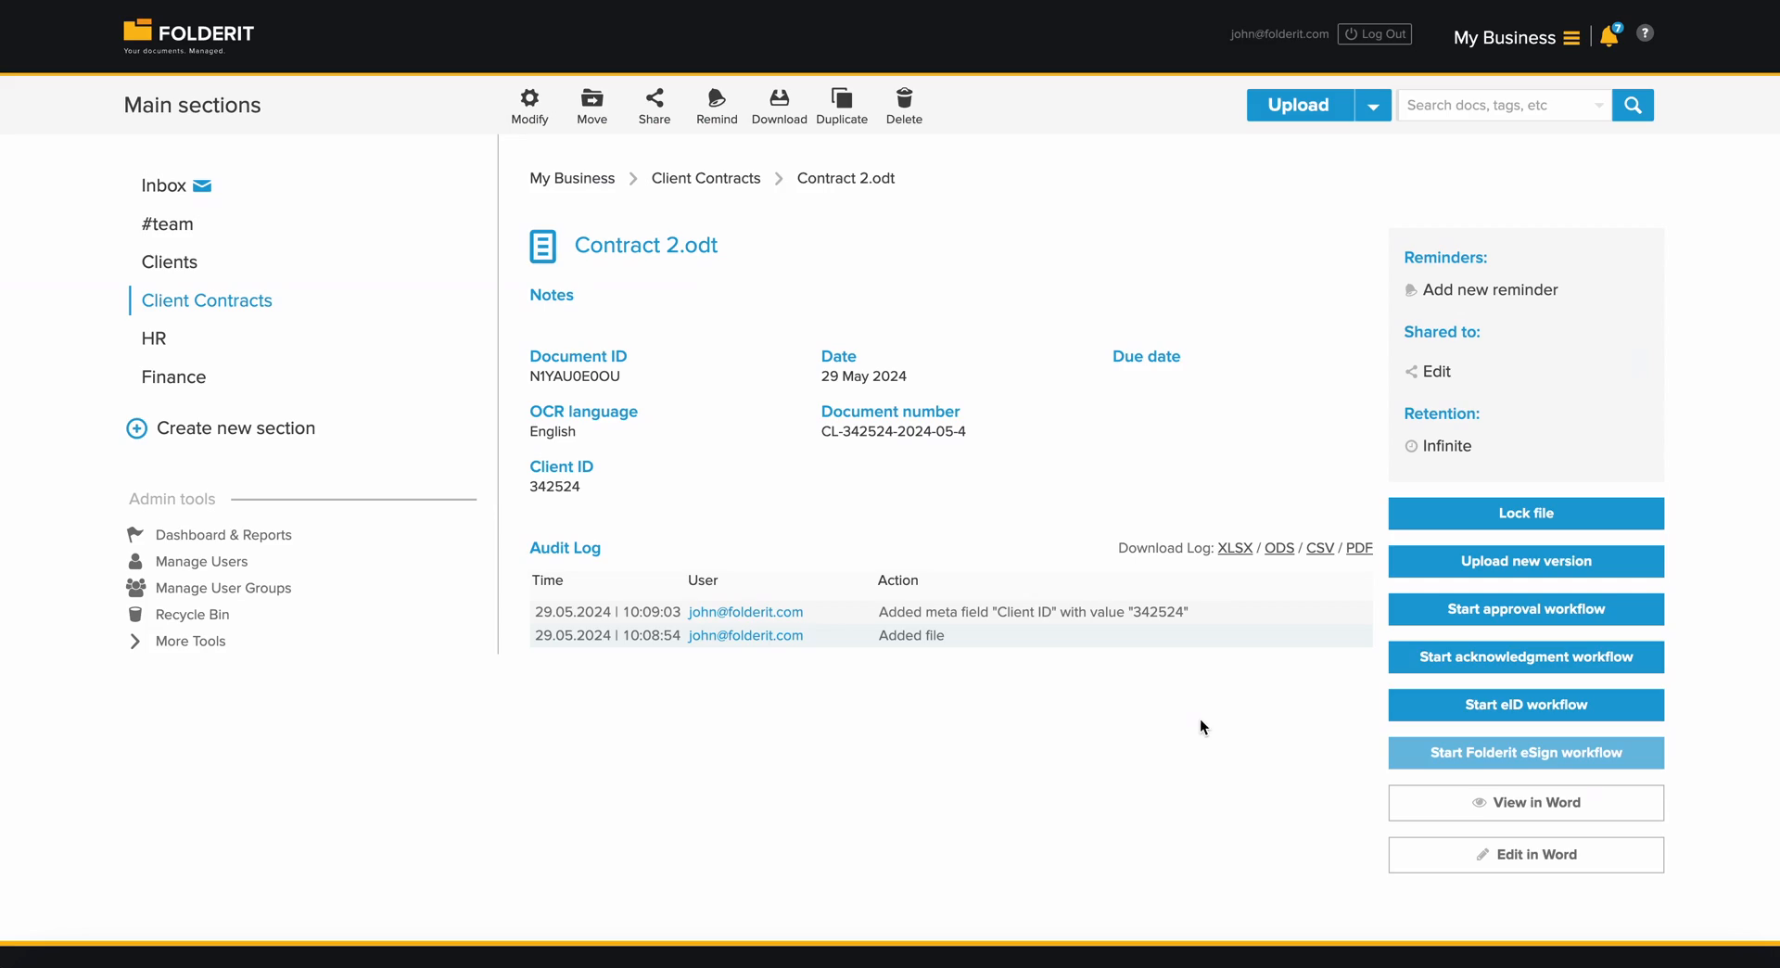
{"action": "mouse_move", "coordinate": [704, 178]}
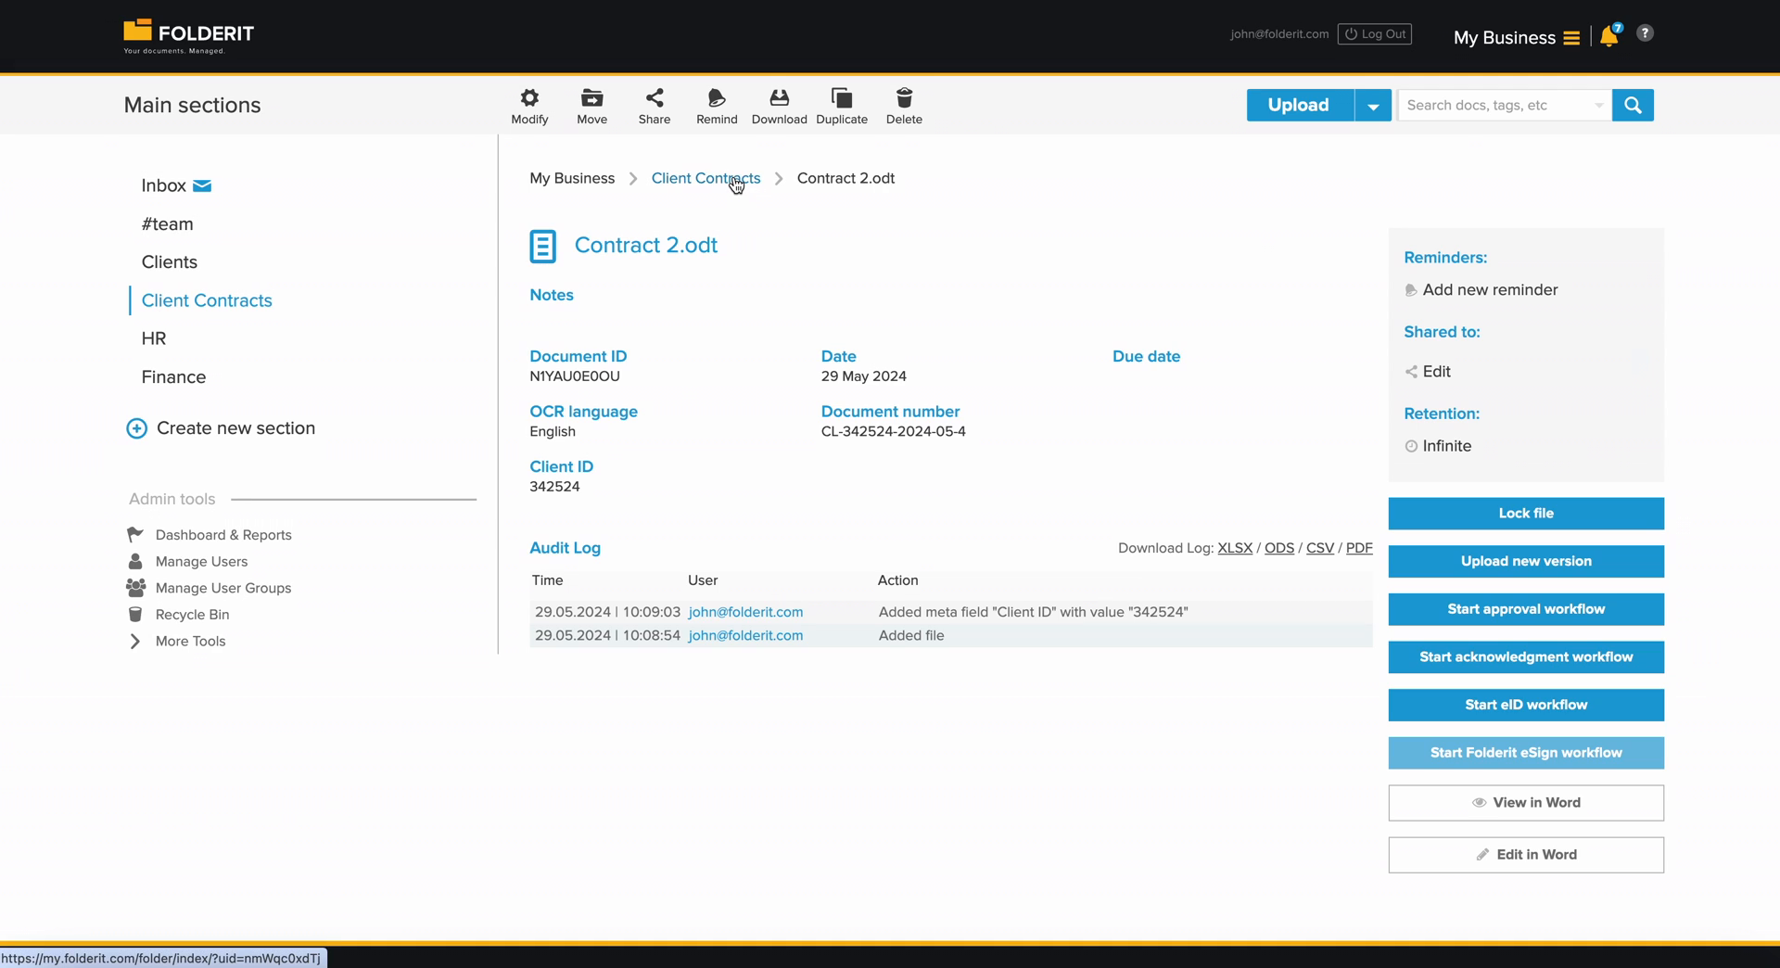
{"action": "left_click", "coordinate": [703, 178]}
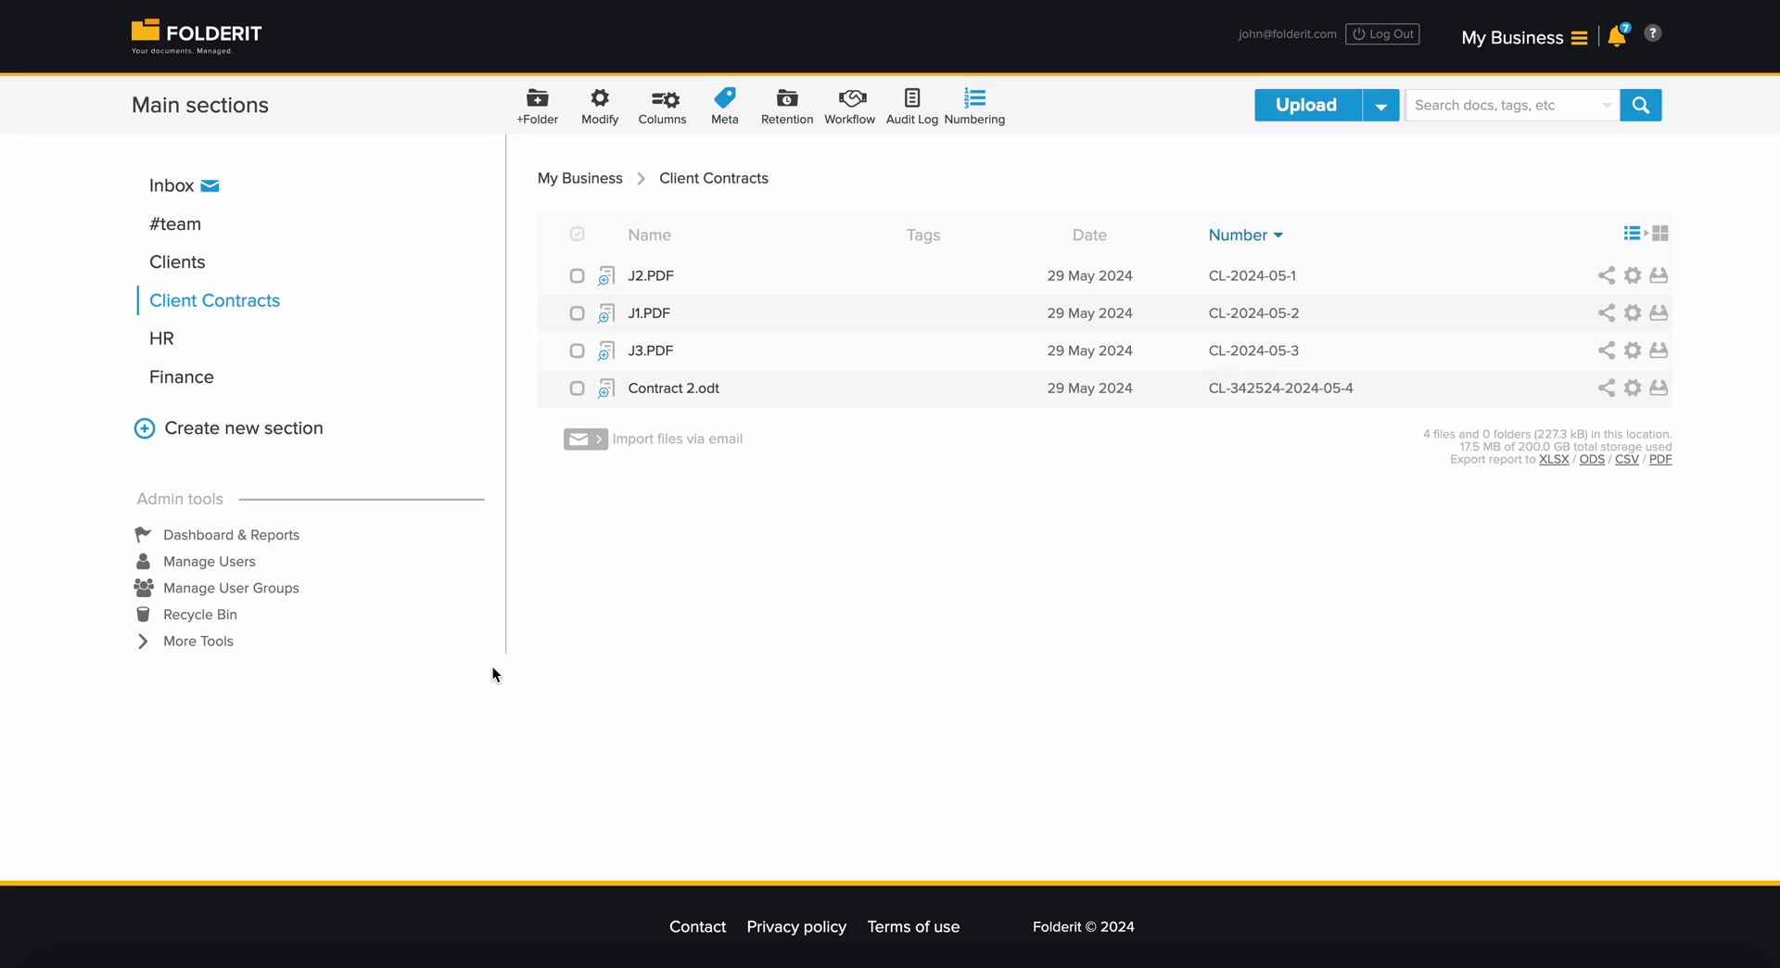
{"action": "left_click", "coordinate": [198, 641]}
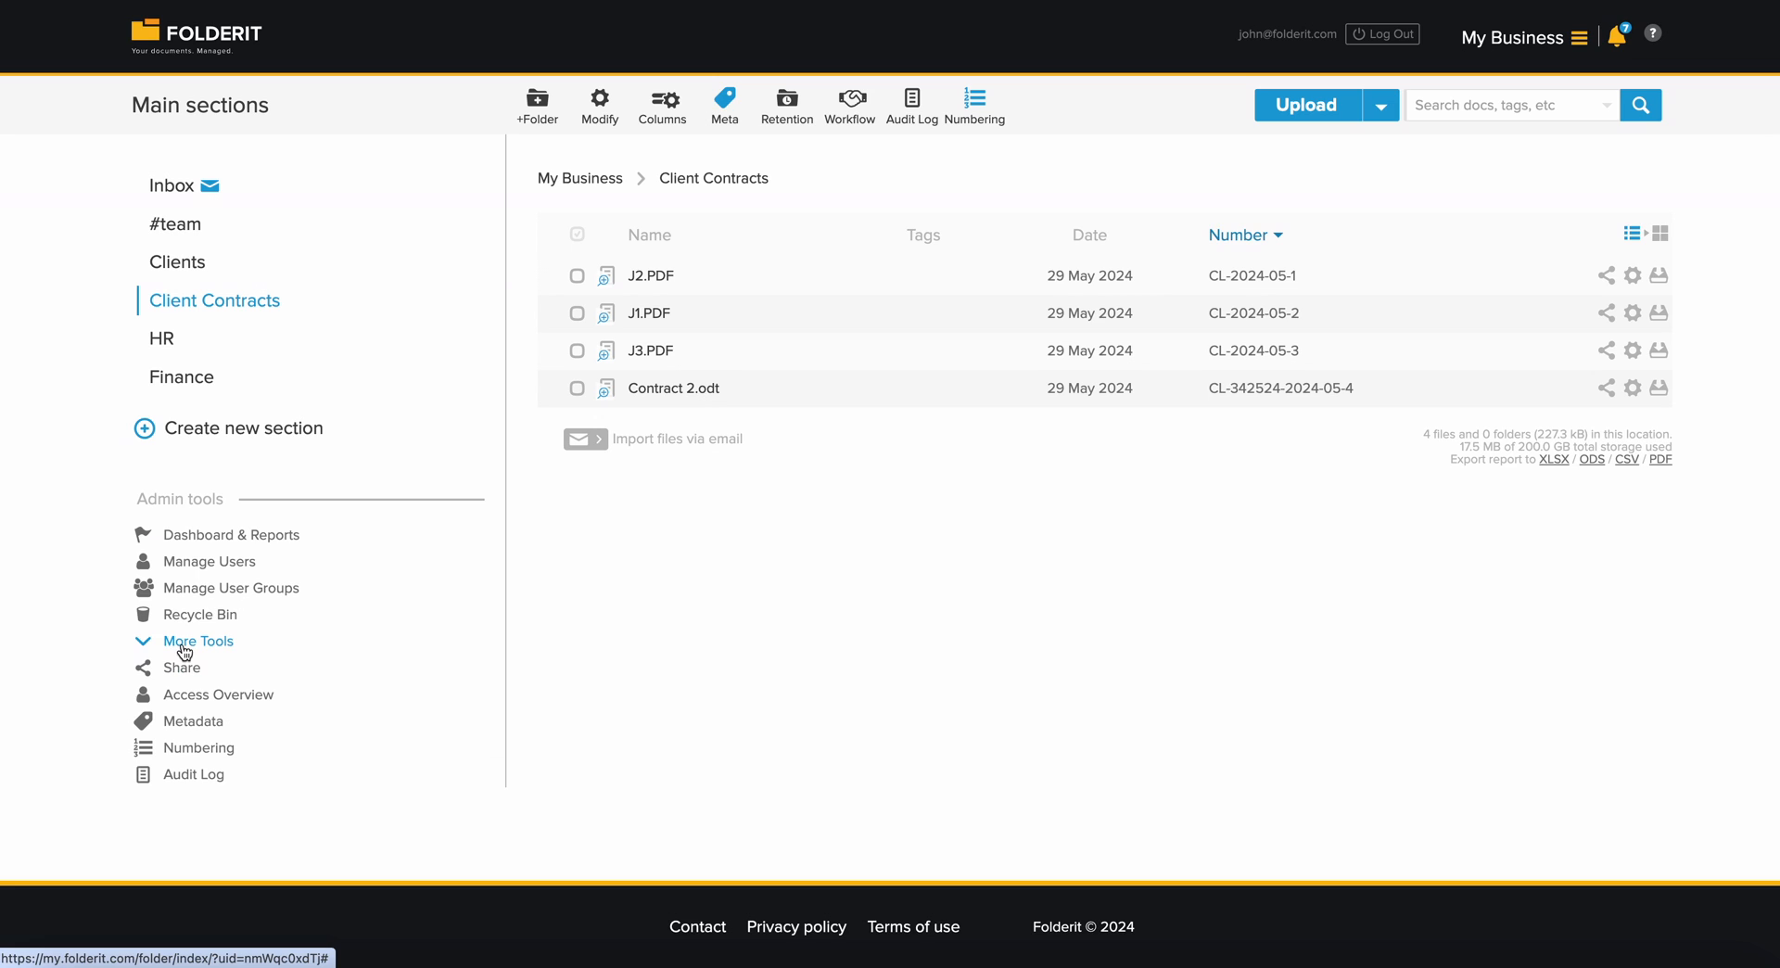
Step: Open admin Numbering and list Client Contract Registry's four numbered documents
{"action": "left_click", "coordinate": [197, 746]}
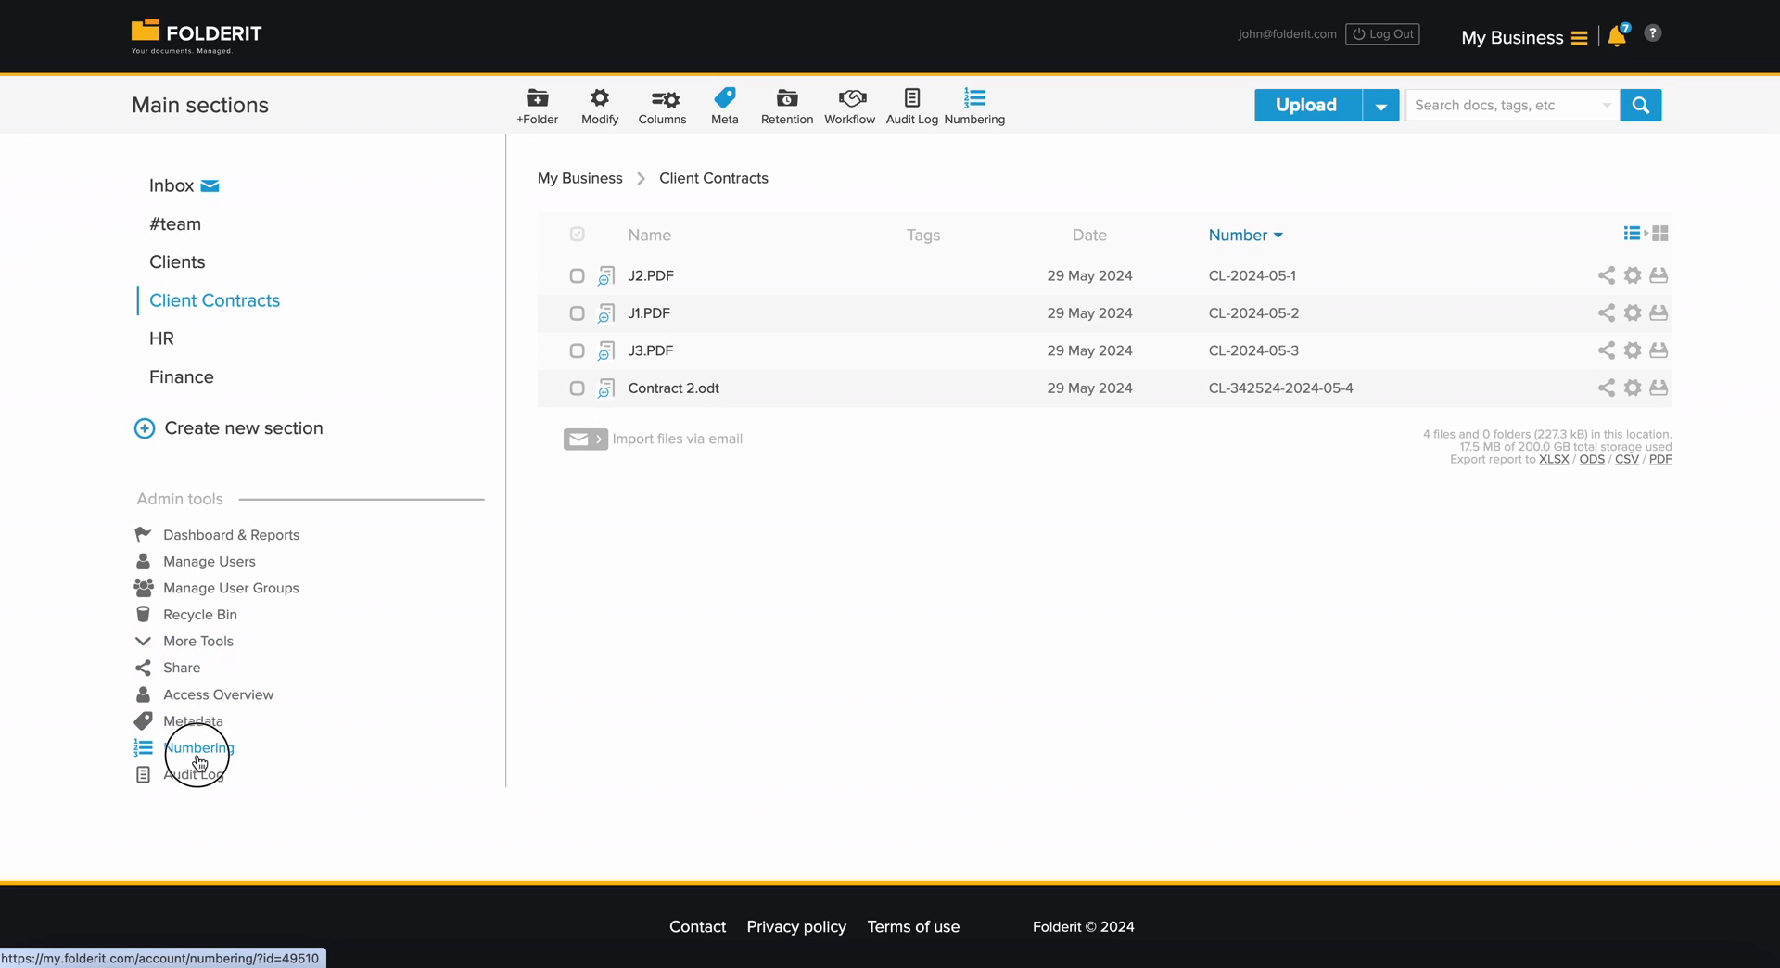
{"action": "left_click", "coordinate": [197, 747]}
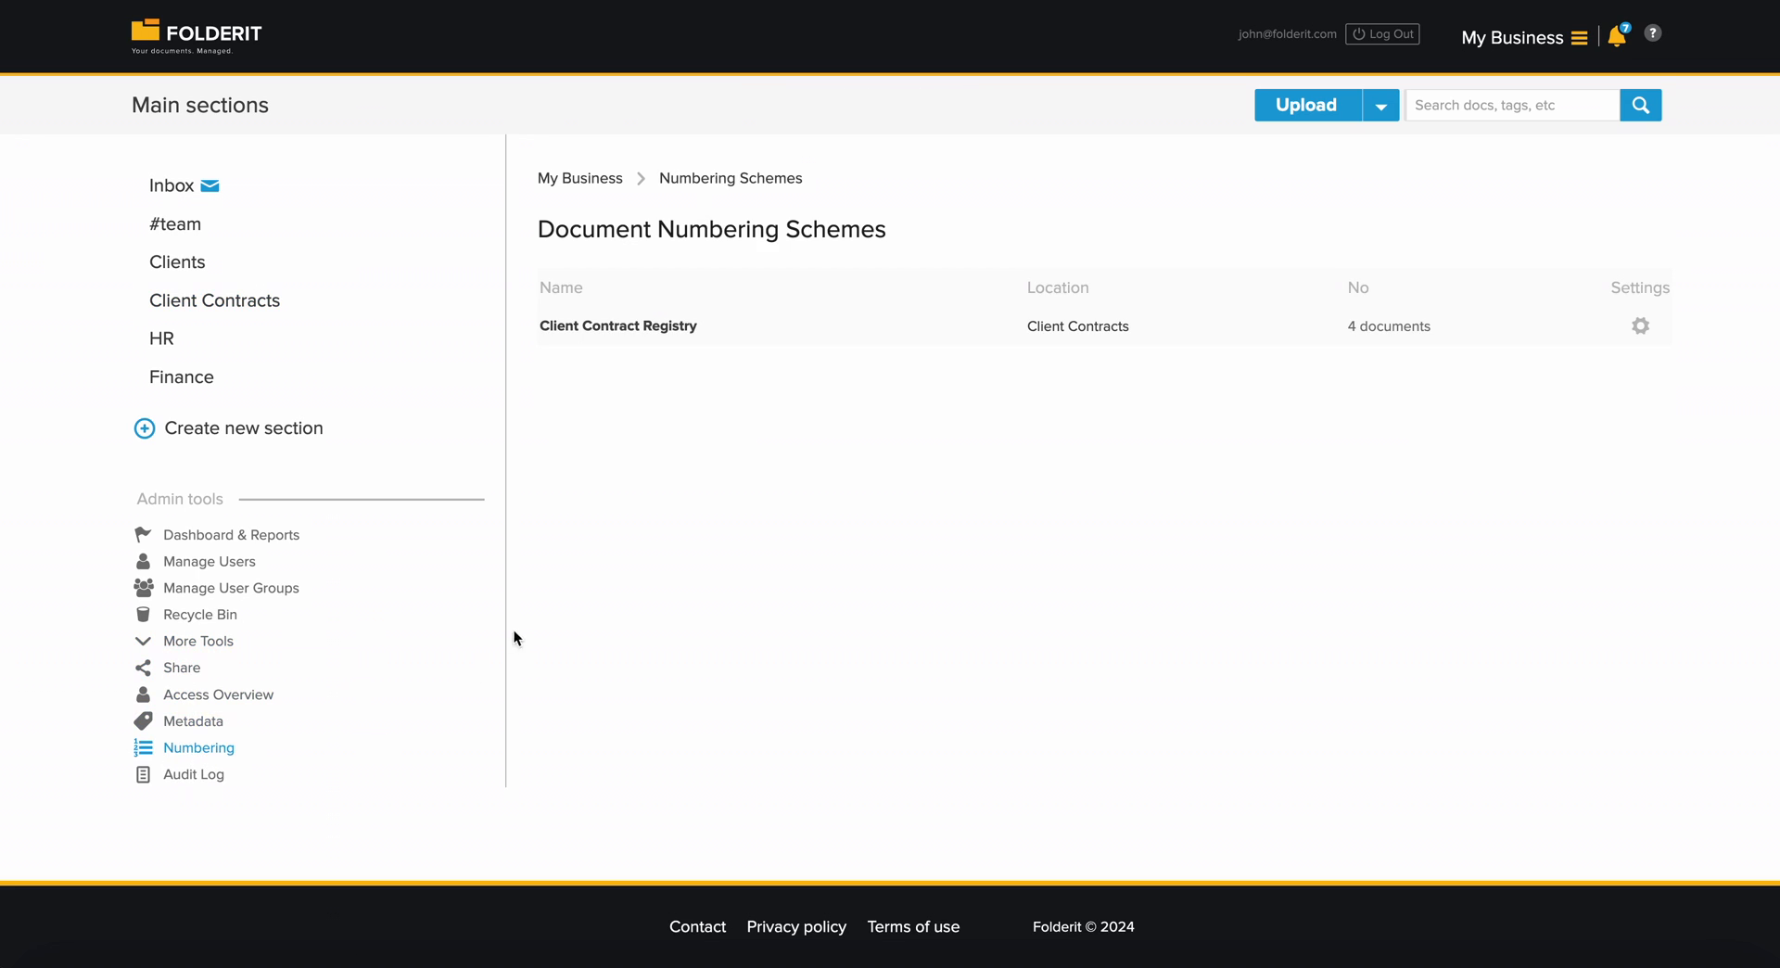
{"action": "mouse_move", "coordinate": [617, 326]}
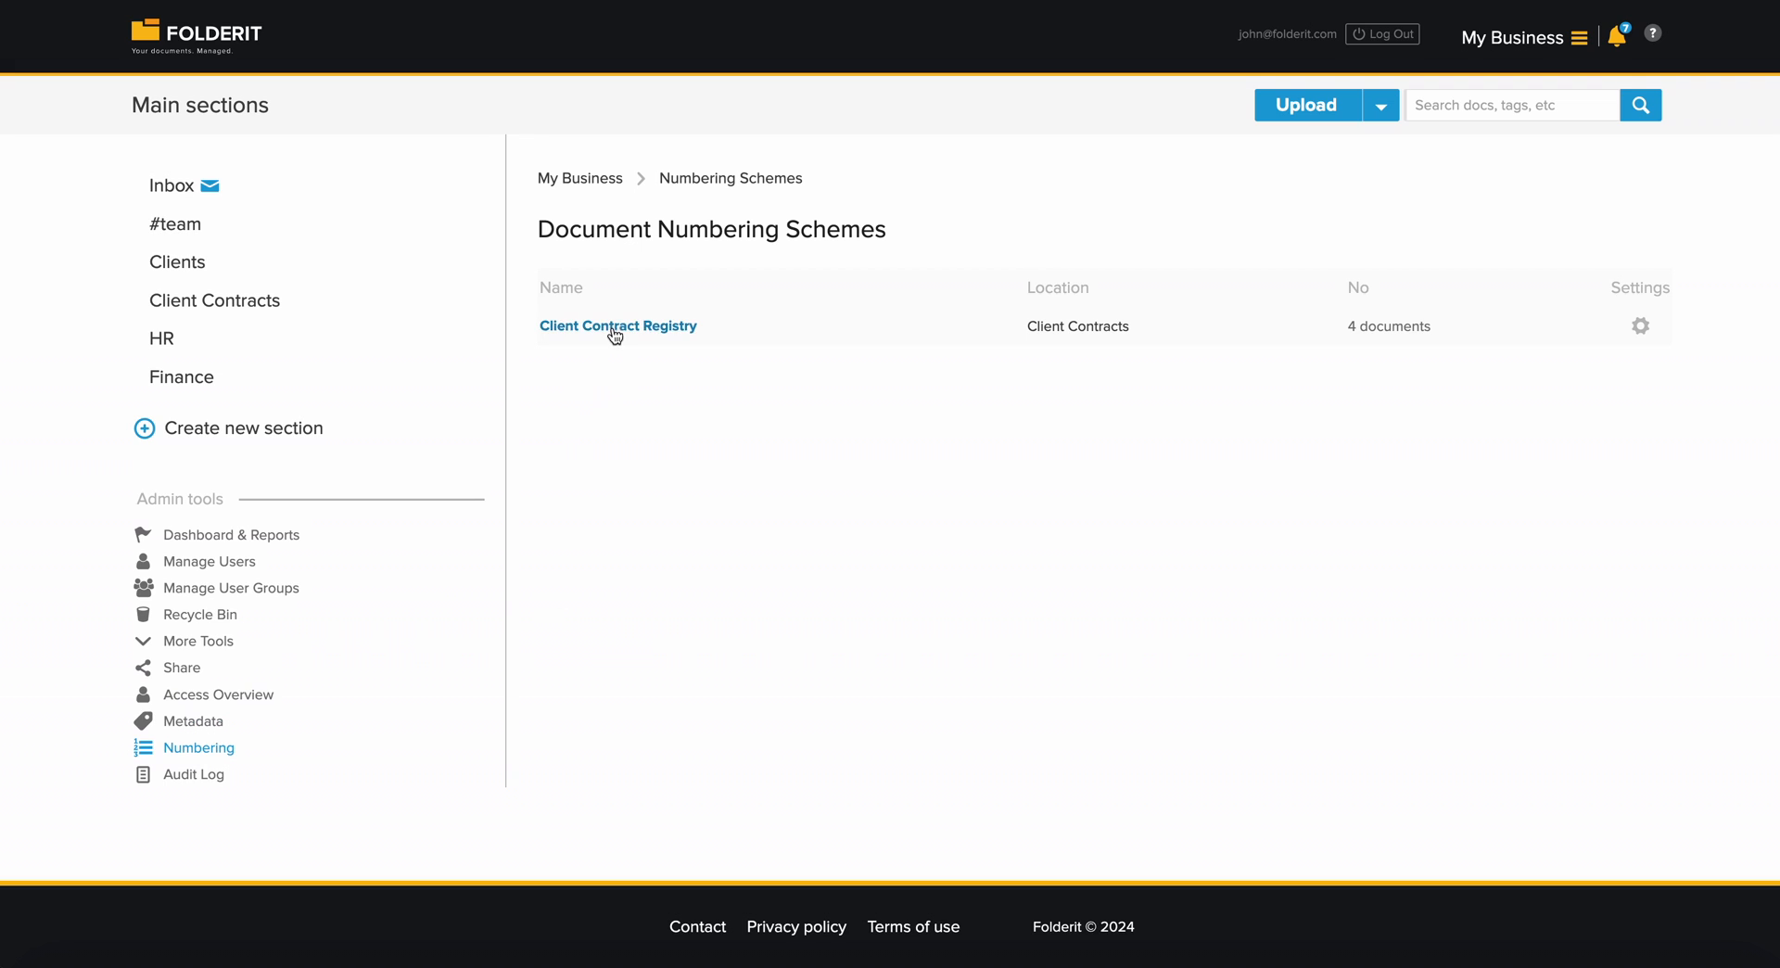
{"action": "left_click", "coordinate": [618, 325]}
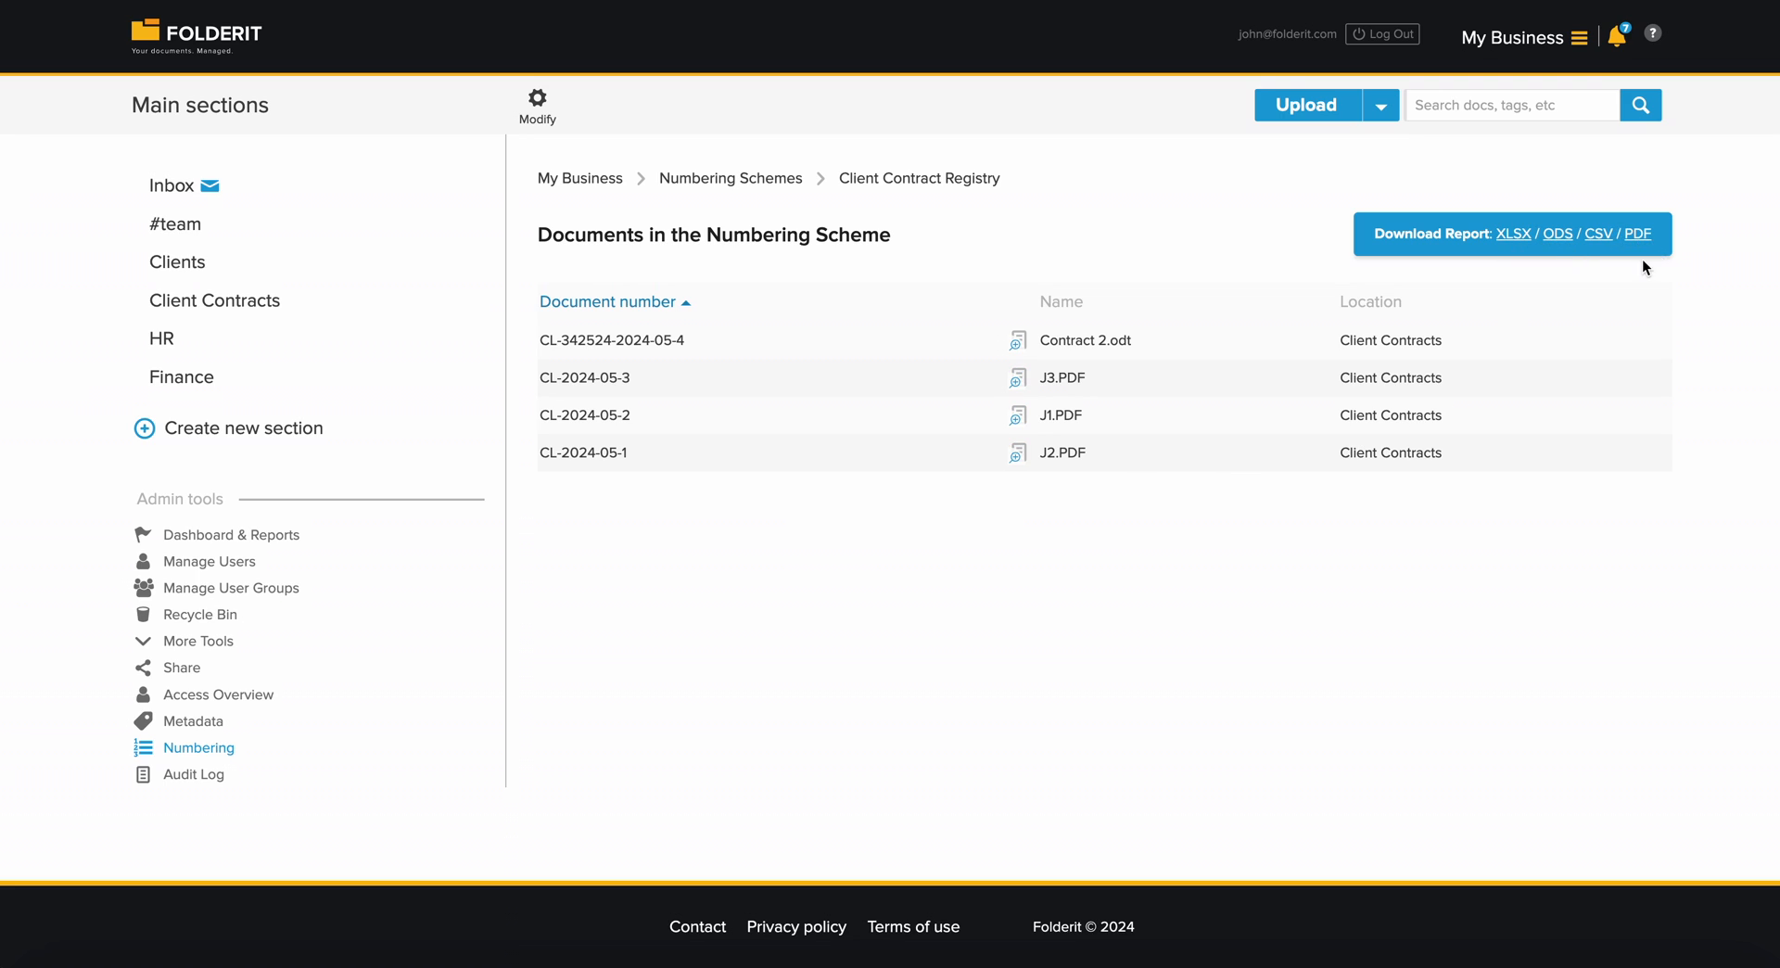
{"action": "mouse_move", "coordinate": [770, 506]}
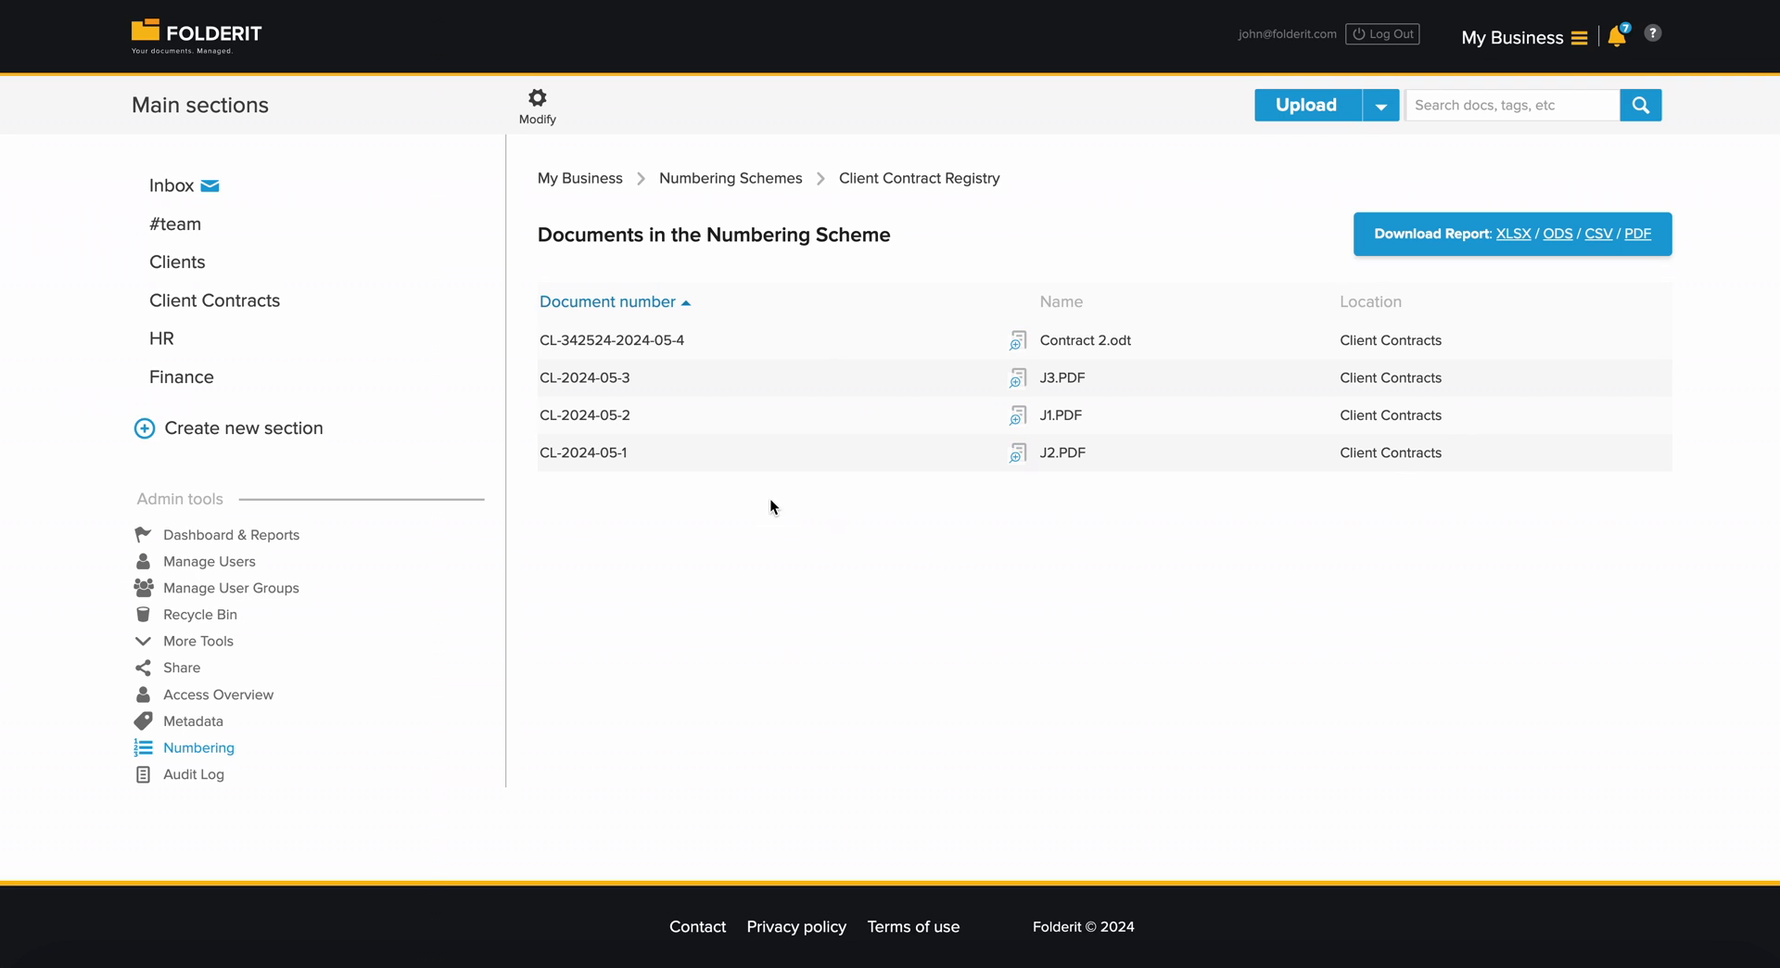
{"action": "mouse_move", "coordinate": [1694, 188]}
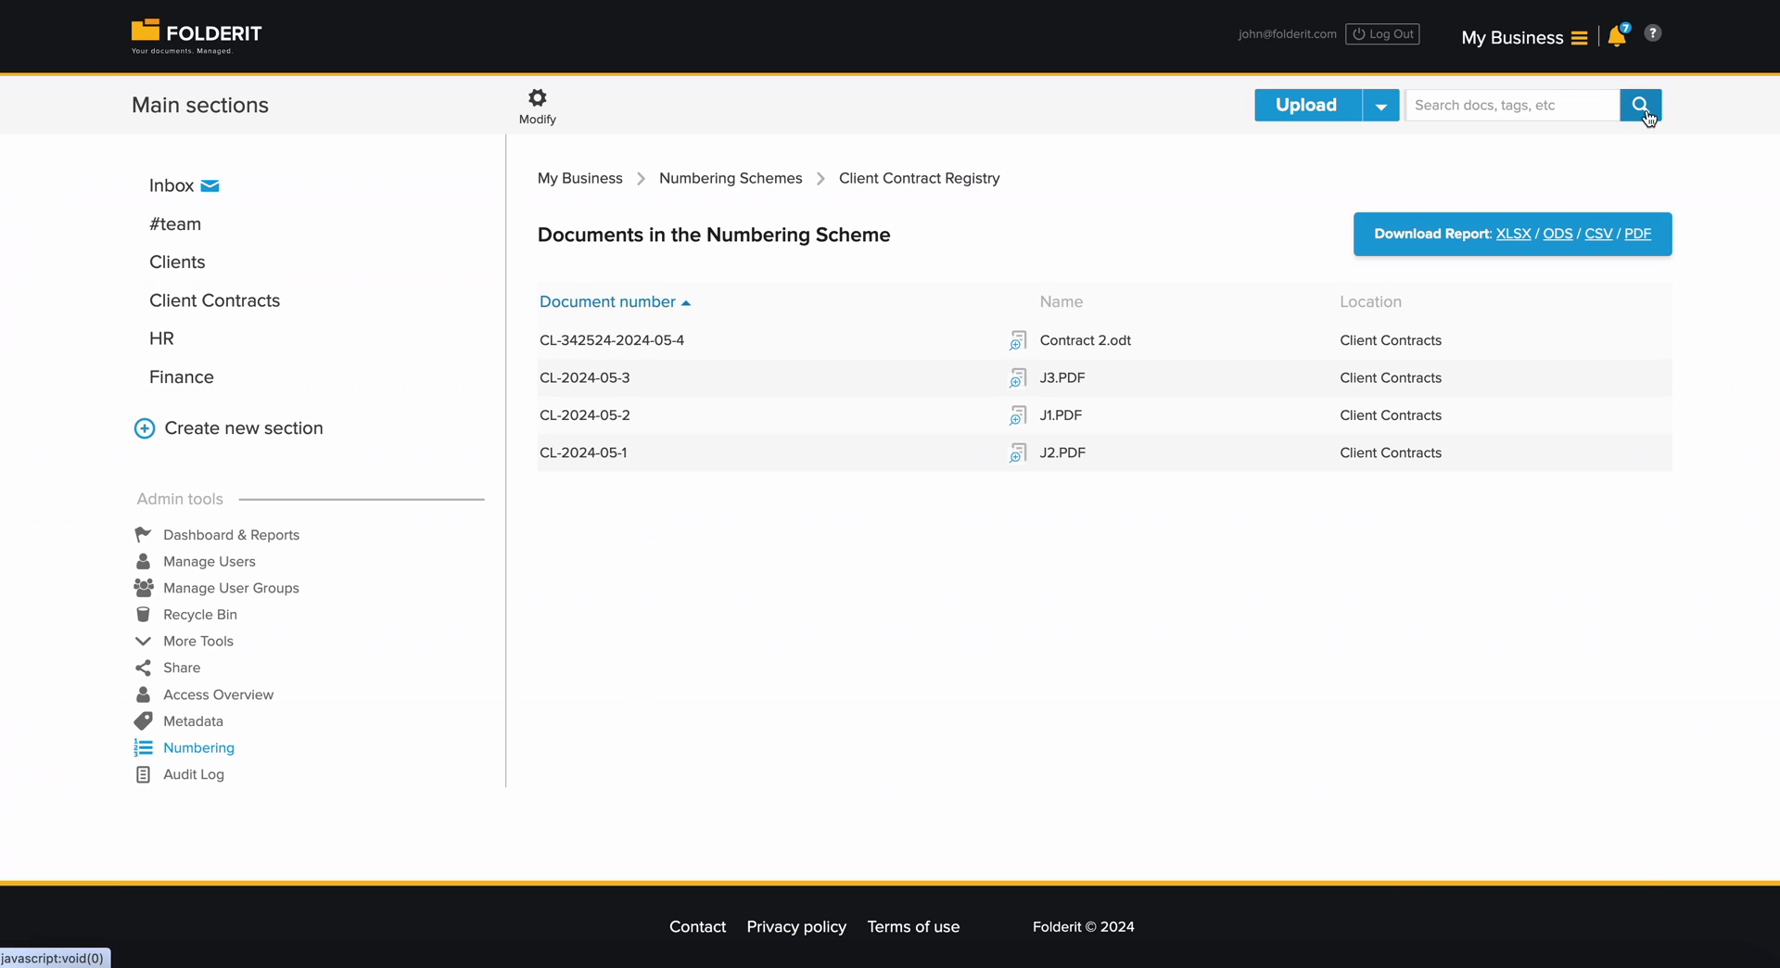
{"action": "left_click", "coordinate": [1640, 104]}
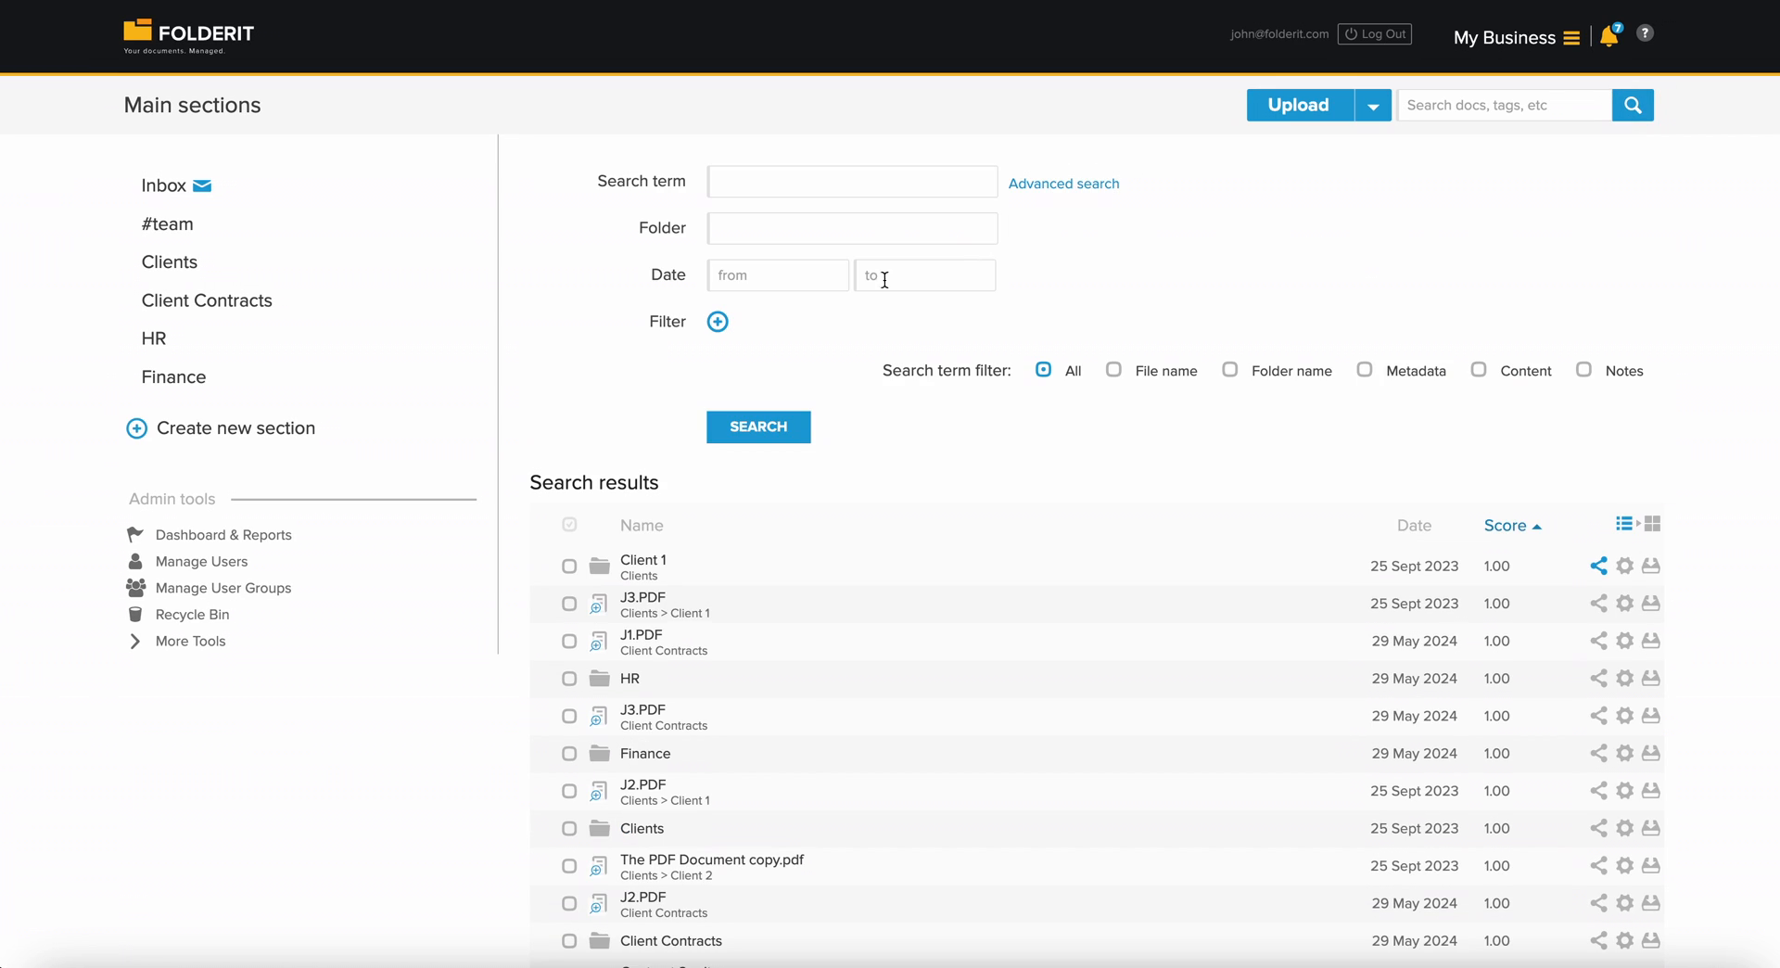
{"action": "left_click", "coordinate": [717, 321]}
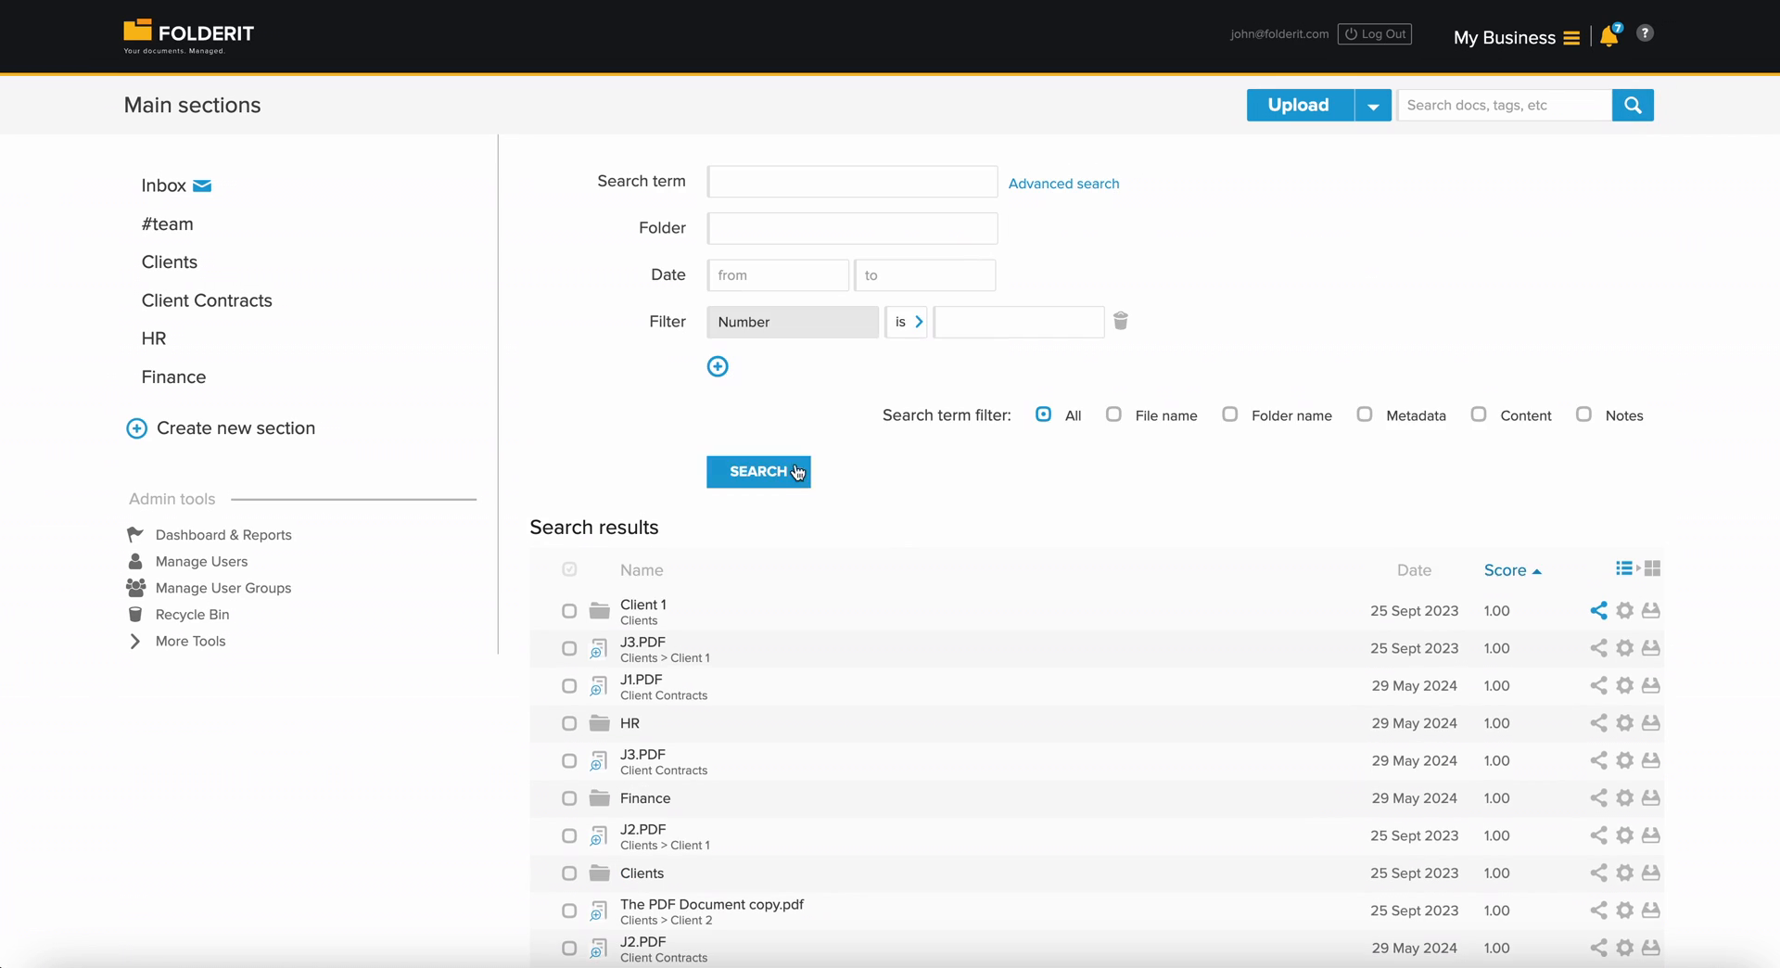
{"action": "type", "text": "CL-342524-2024-05-4"}
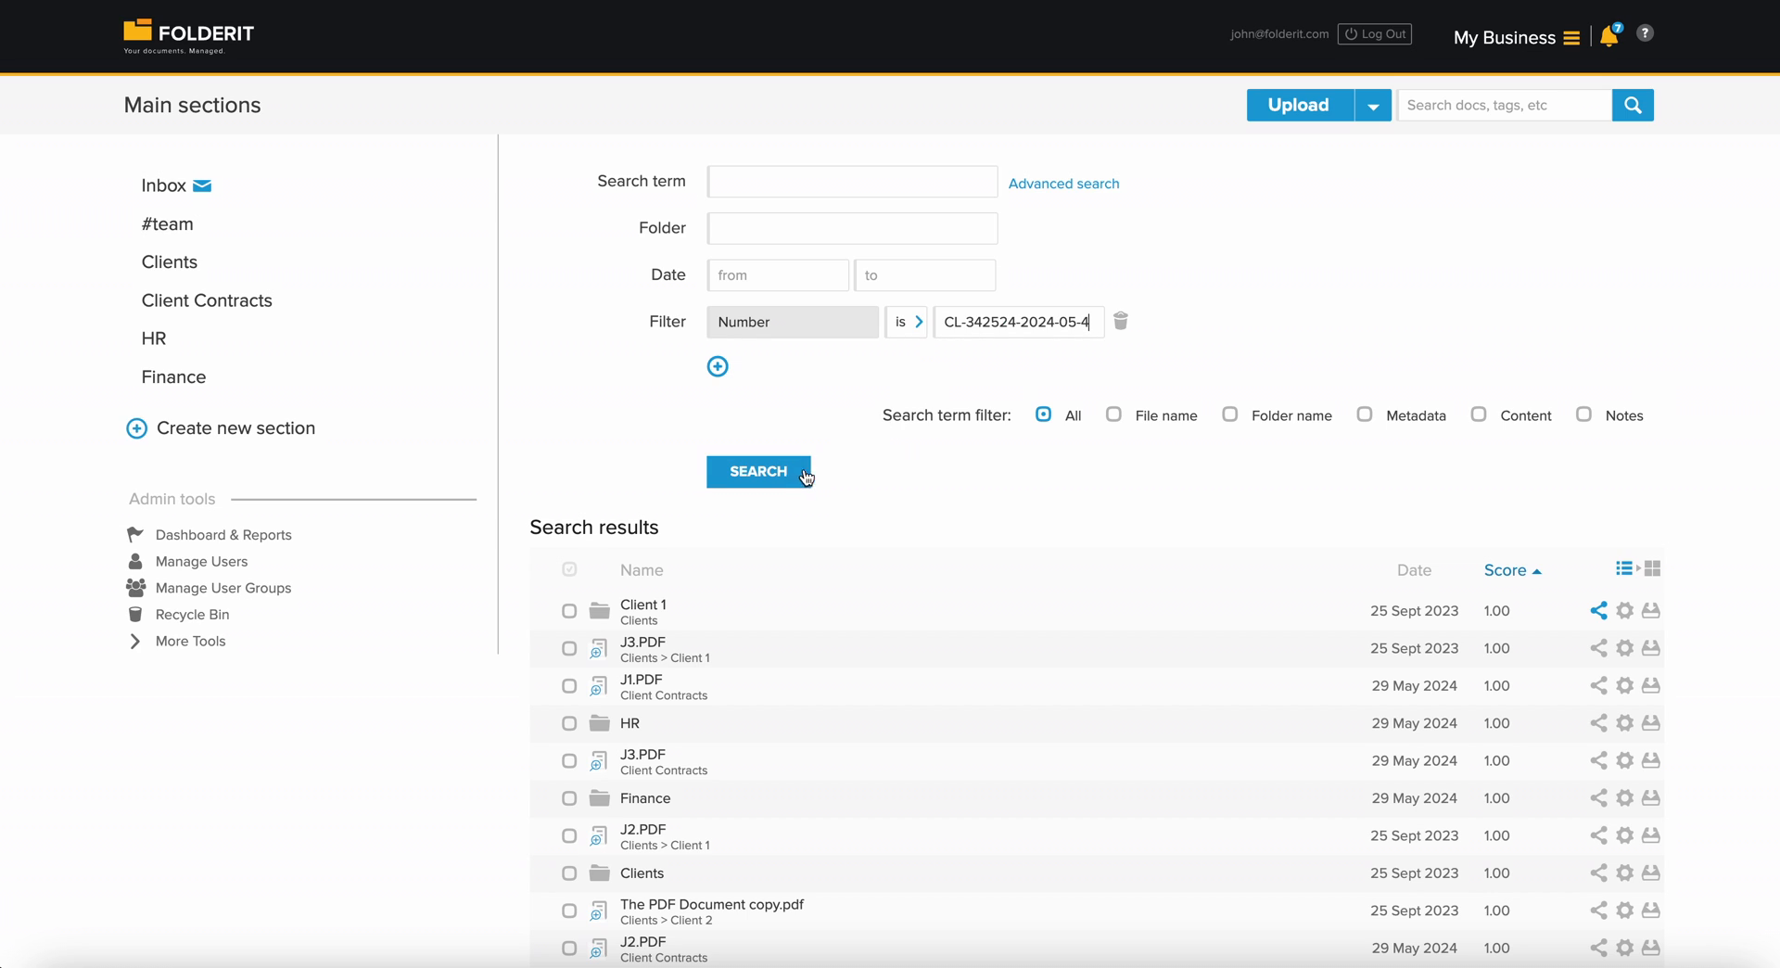
{"action": "left_click", "coordinate": [759, 471]}
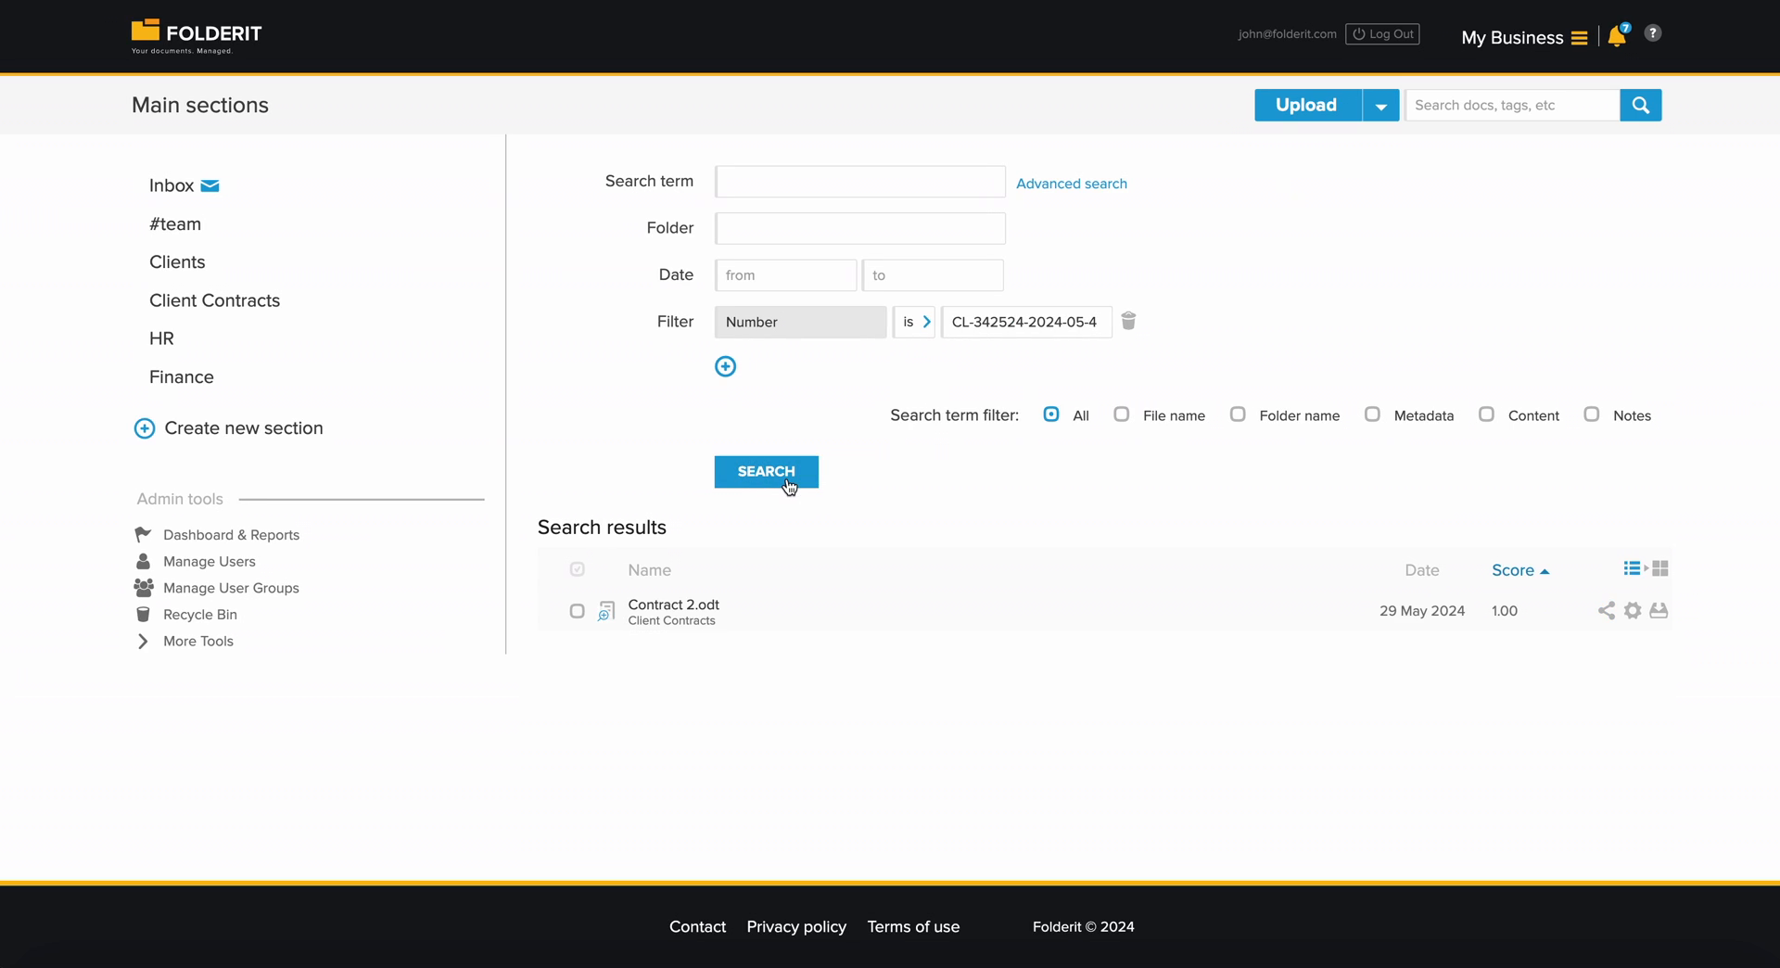